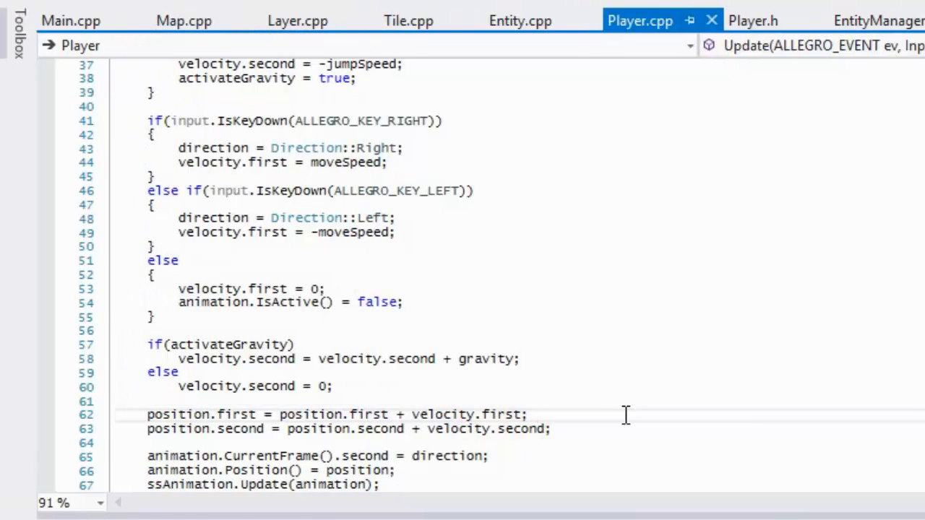
Step: Open the Add Class dialog for the Allegro 5 Platformer project
left_click(532, 414)
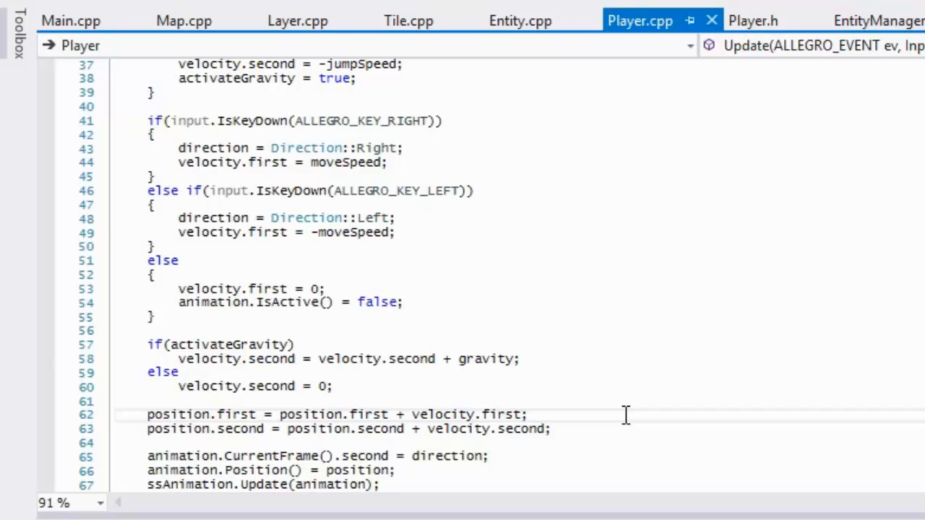
mouse_move(483, 302)
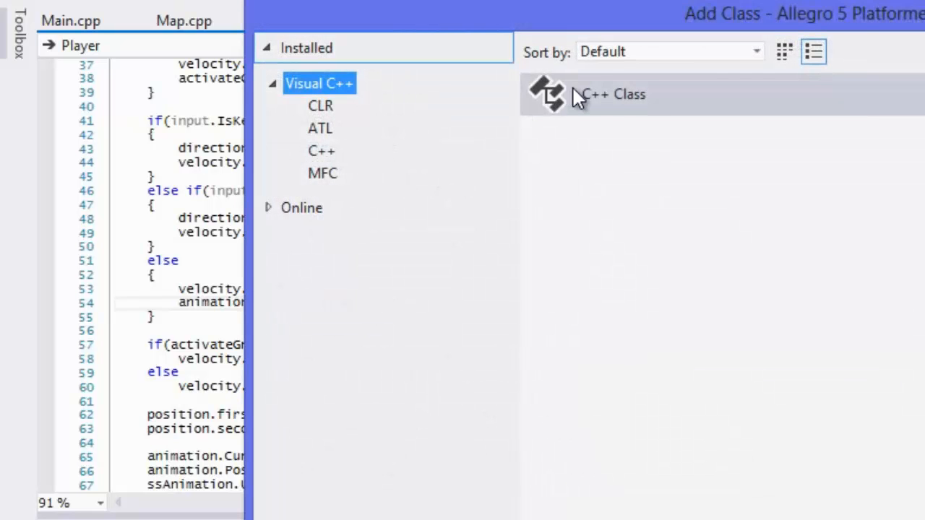
Step: Create a plain C++ class named Enemy, generating Enemy.h and Enemy.cpp
double_click(607, 94)
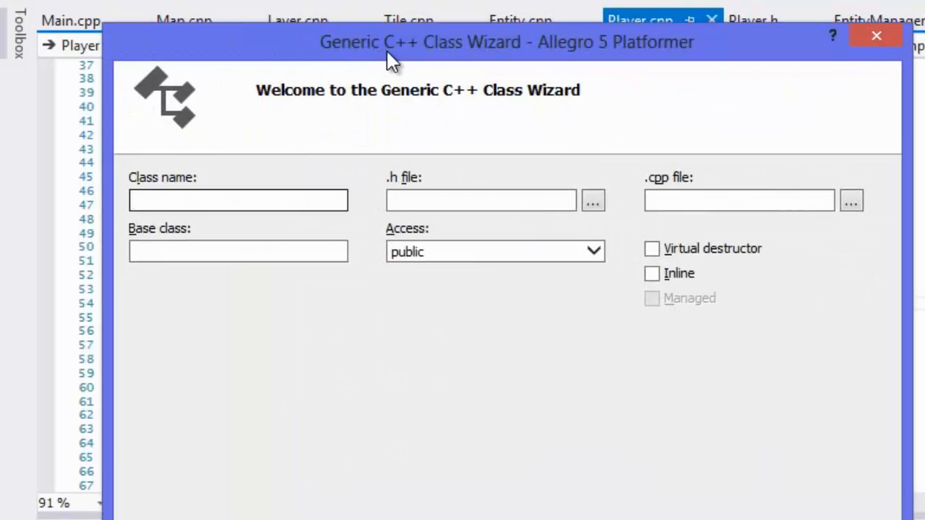
type("Enemy")
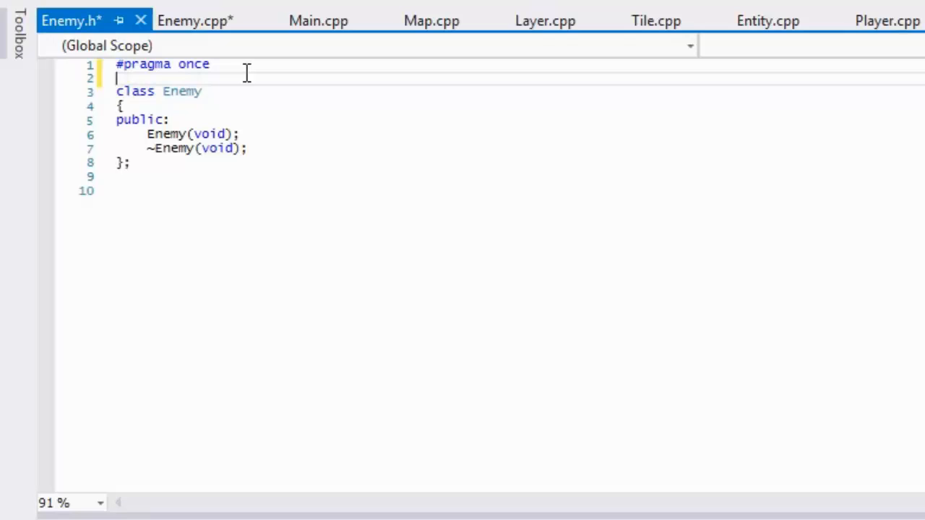
Step: Make Enemy.h include "Entity.h" and declare Enemy as publicly inheriting from Entity
type("#")
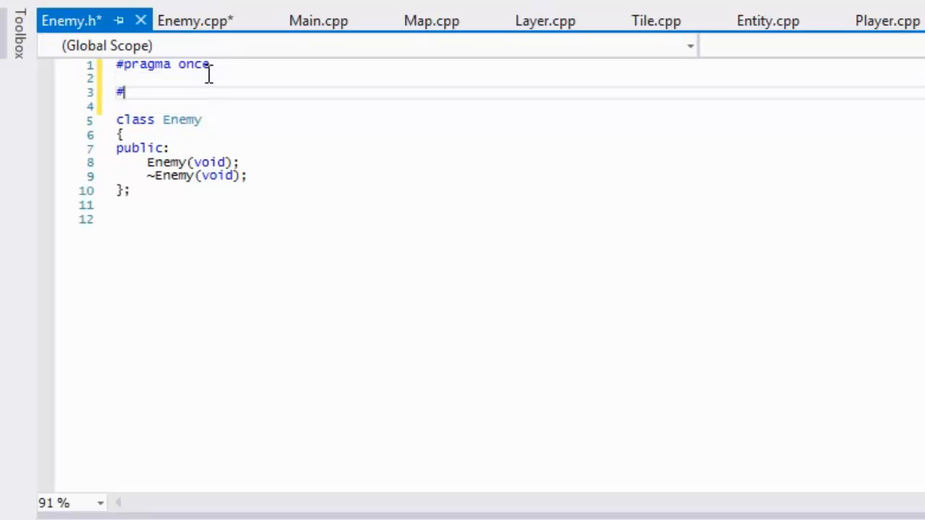
type("include\"")
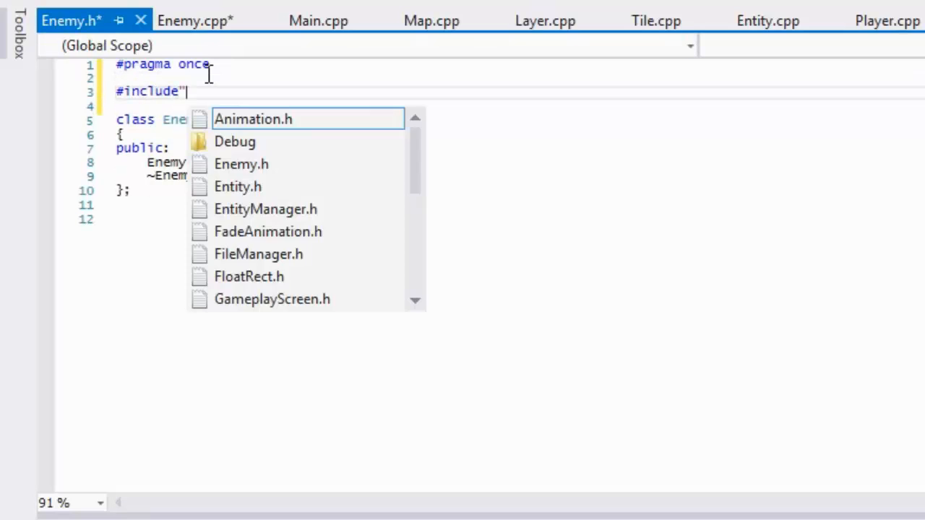
type("En")
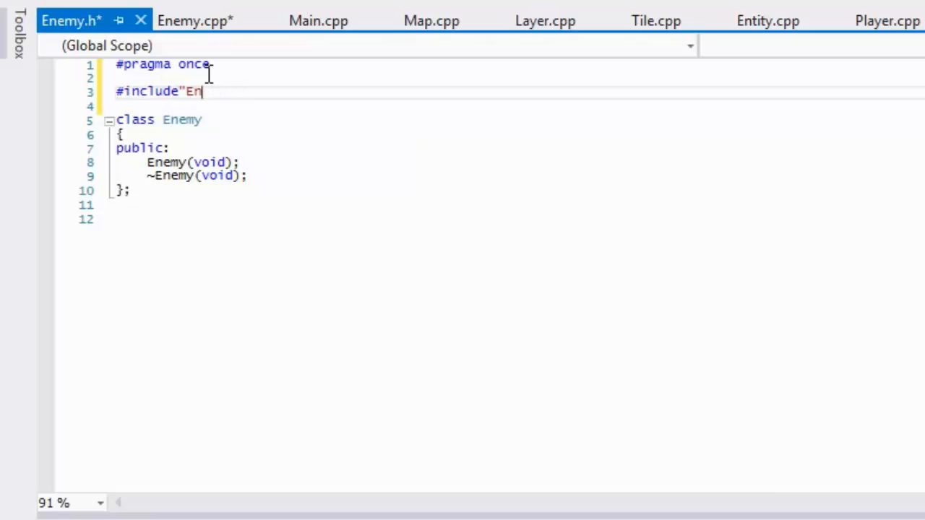
type("En")
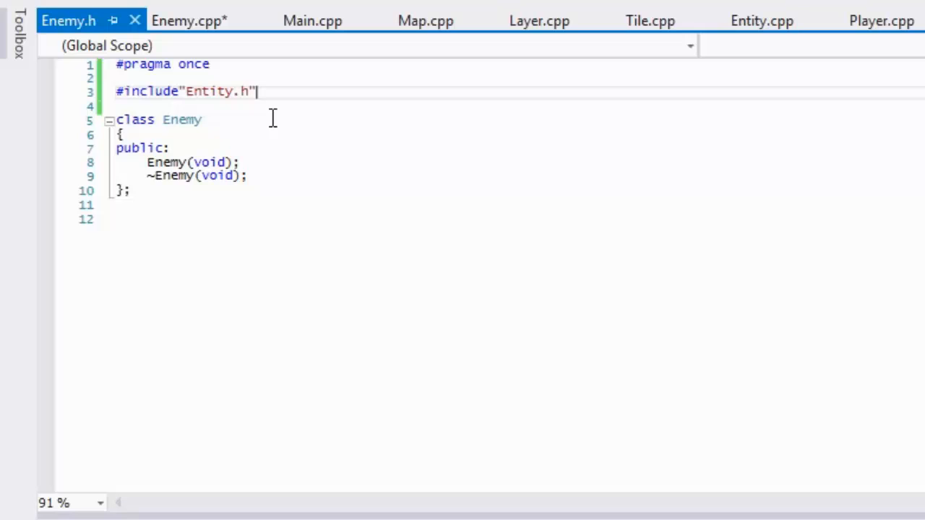
type(": pub")
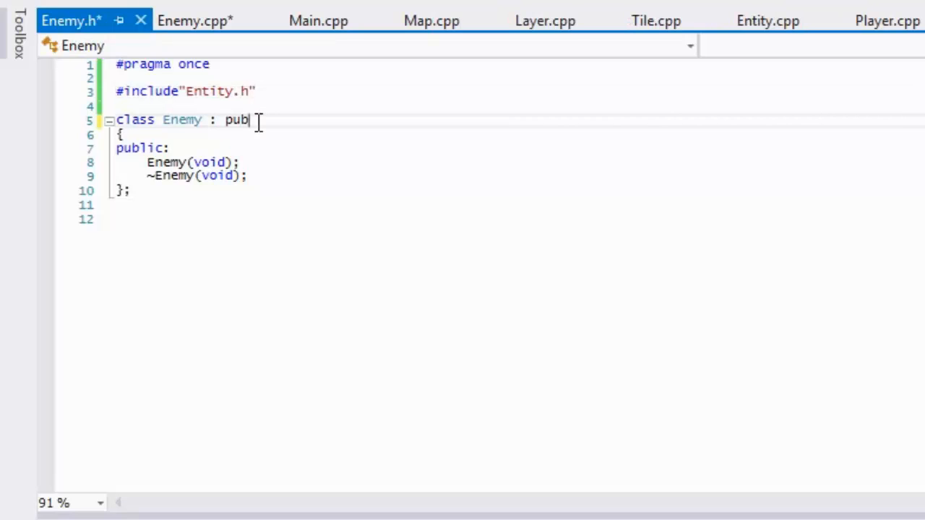
type("lic Entity;")
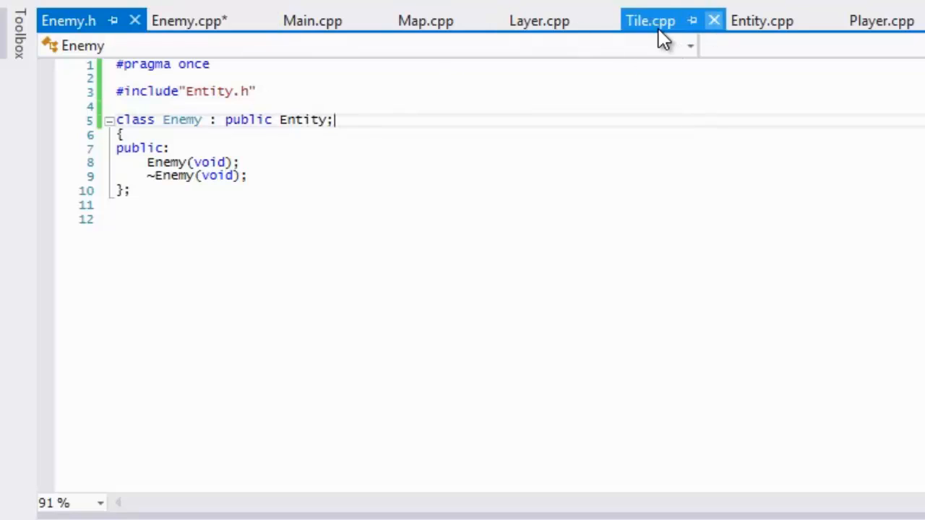
Step: Bring up the Entity class declaration to copy its virtual functions
left_click(68, 20)
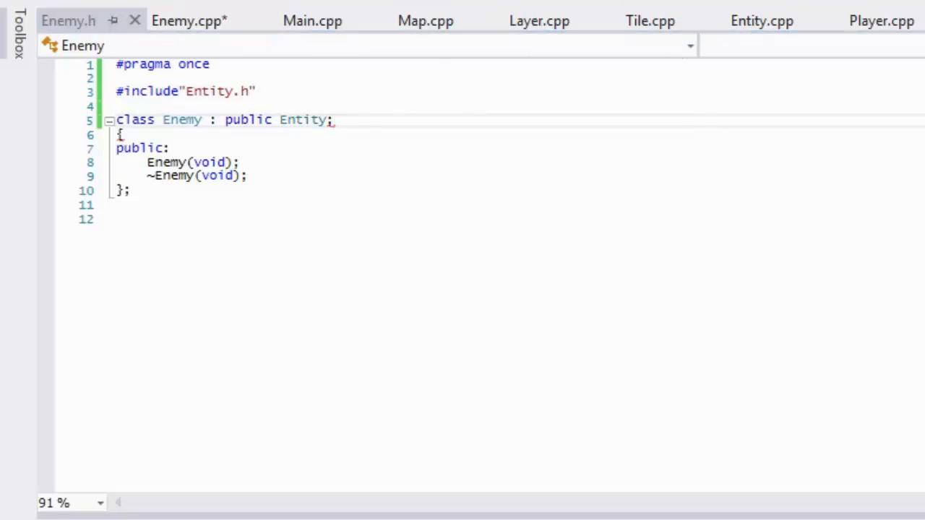
left_click(246, 176)
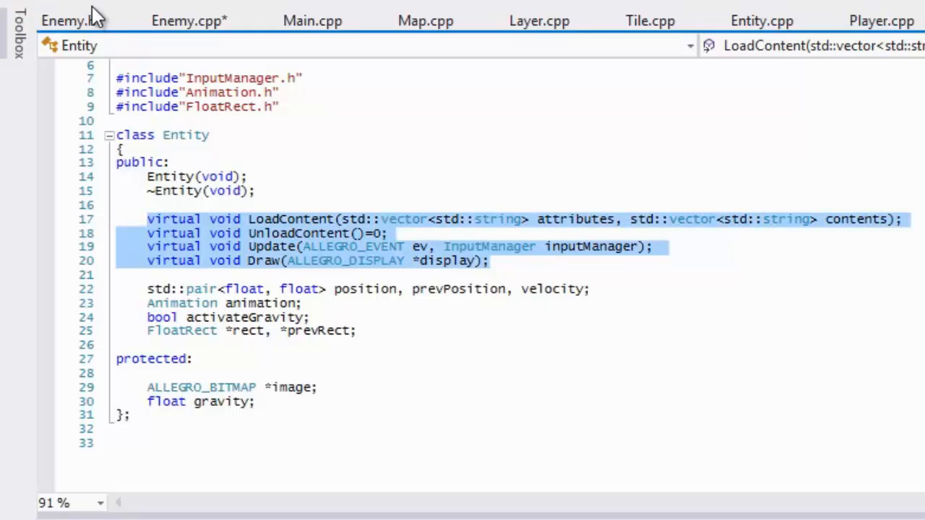
Step: Paste the virtual functions into Enemy.h and strip the virtual keyword via Find and Replace
left_click(68, 20)
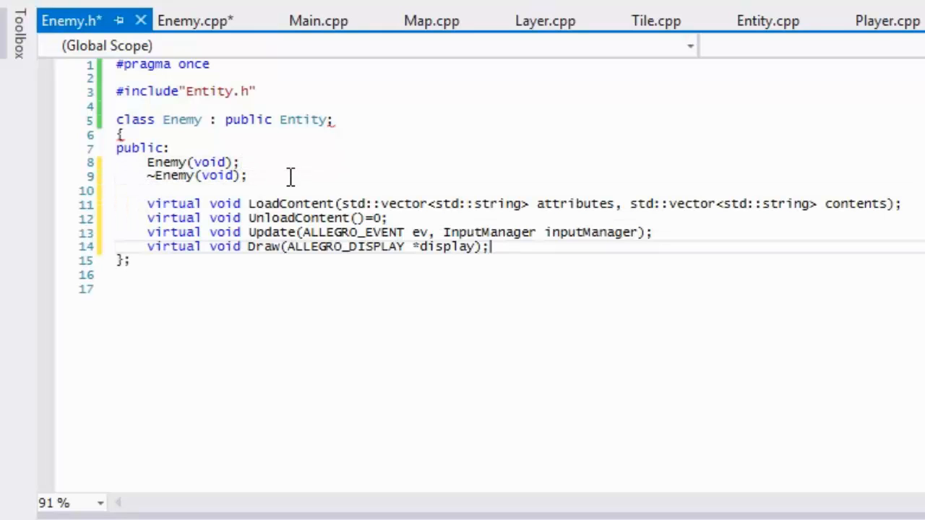
key("ctrl+s")
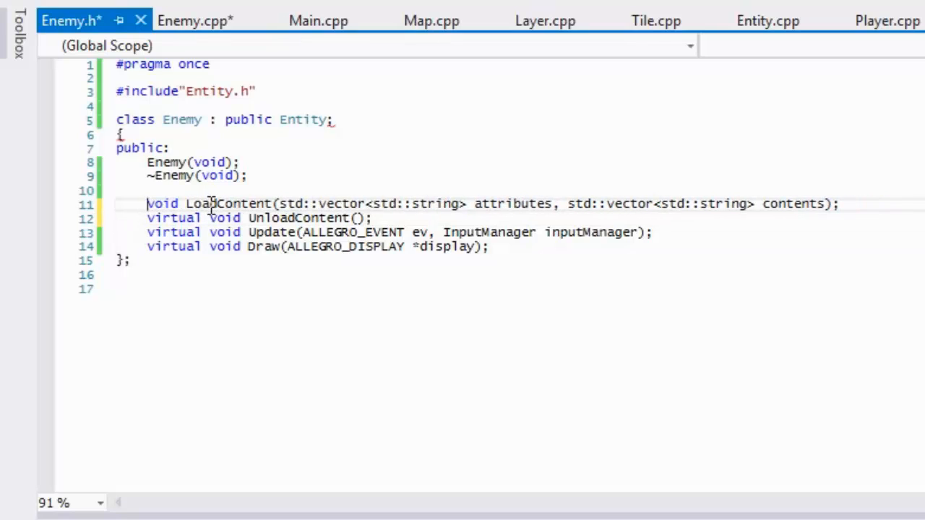
double_click(162, 204)
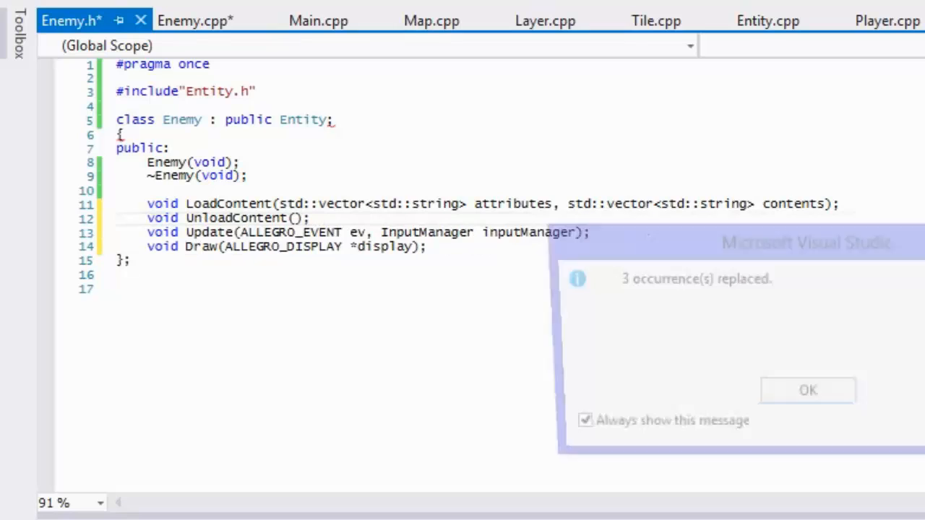
left_click(807, 390)
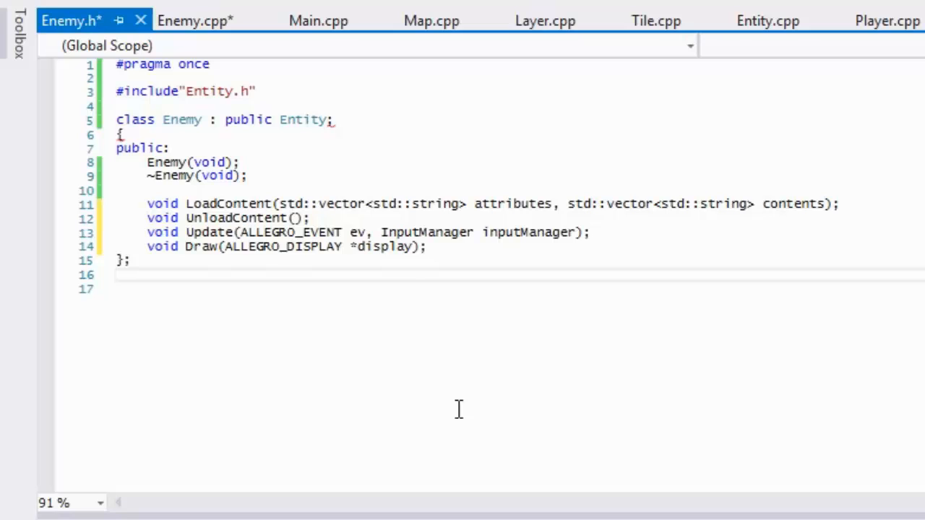
Step: Copy the four function declarations and switch to Enemy.cpp
left_click_drag(147, 203, 426, 246)
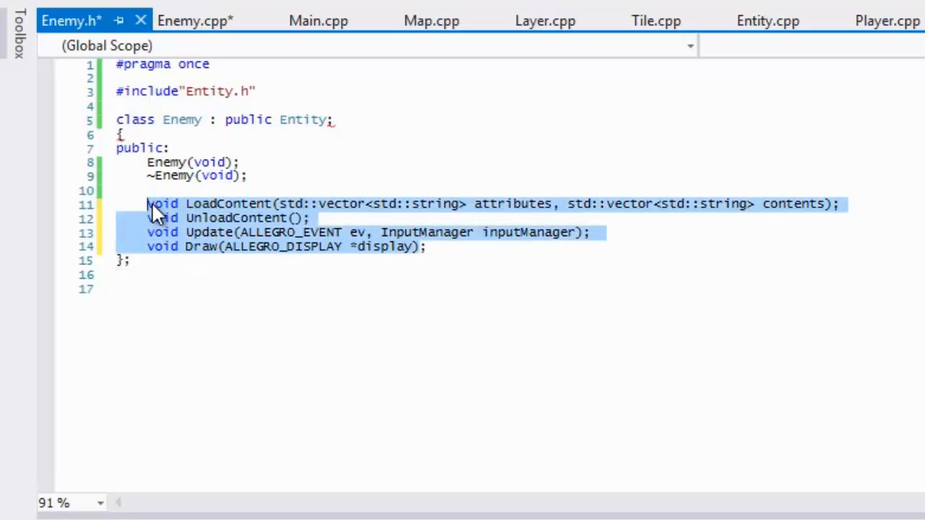
left_click(195, 20)
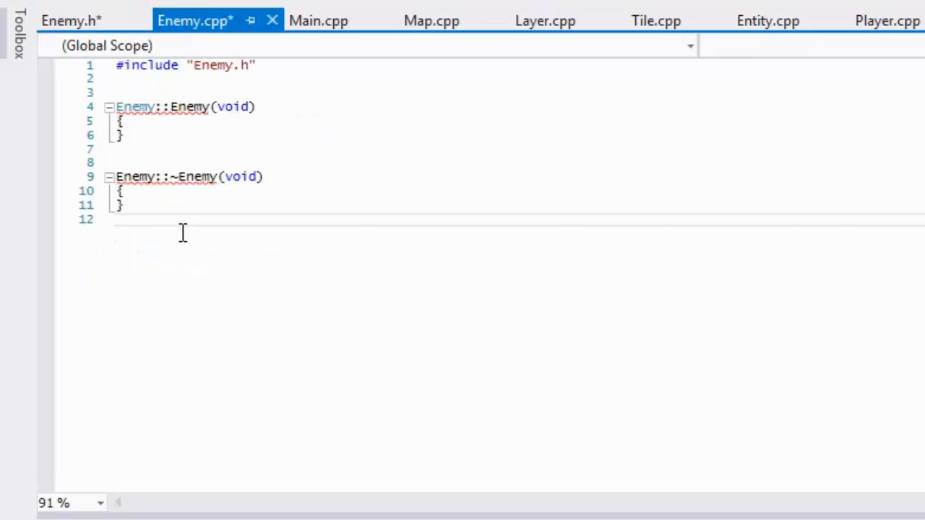
Step: Paste the declarations into Enemy.cpp as empty Enemy:: definitions of LoadContent, UnloadContent, Update and Draw
type("void LoadContent(std::vector<std::string> attributes, std::vector<std::string> contents);")
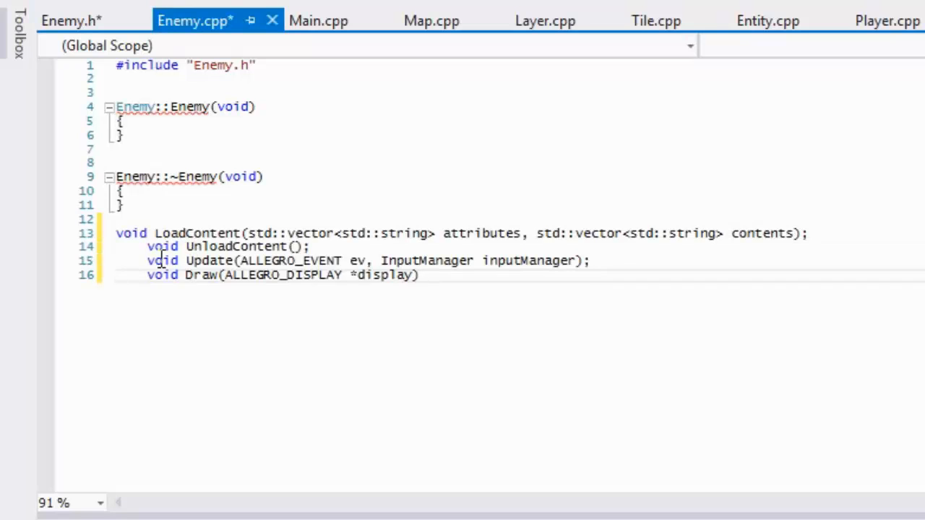
left_click(802, 233)
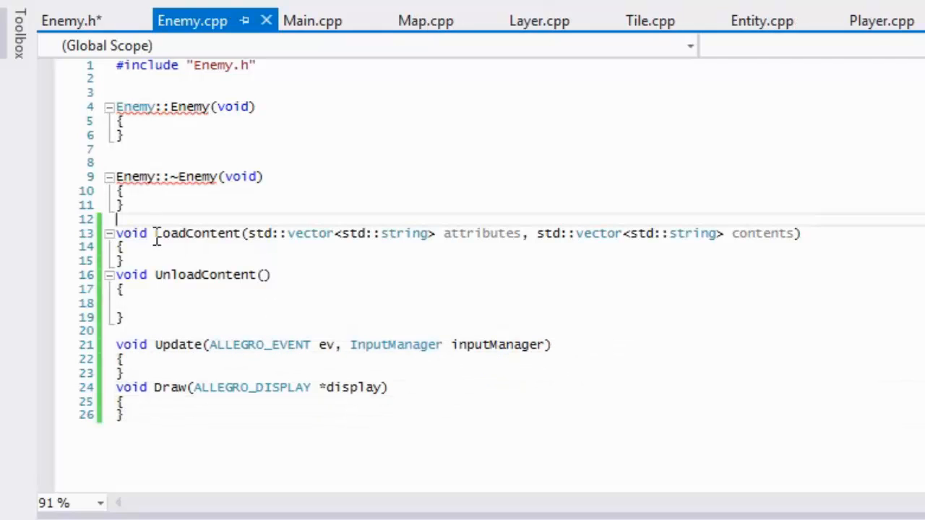
type("Eneme")
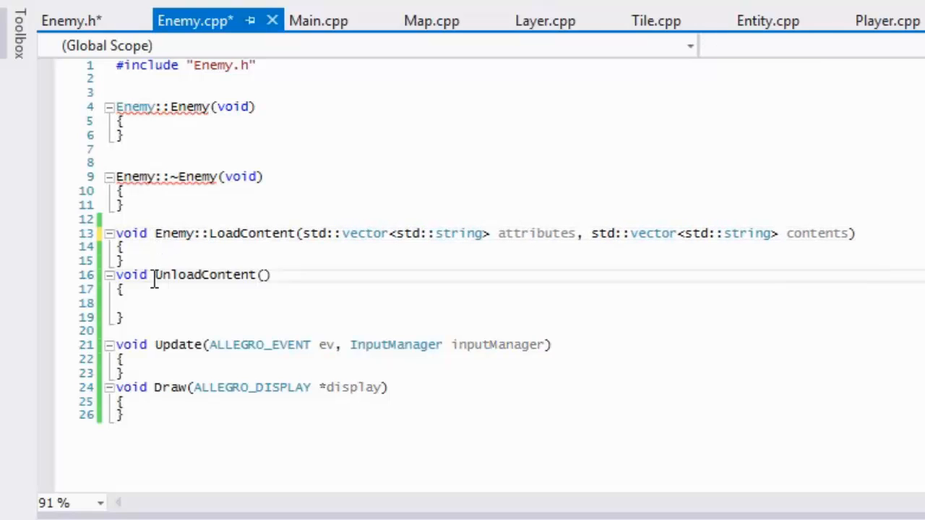
type("Enemy::")
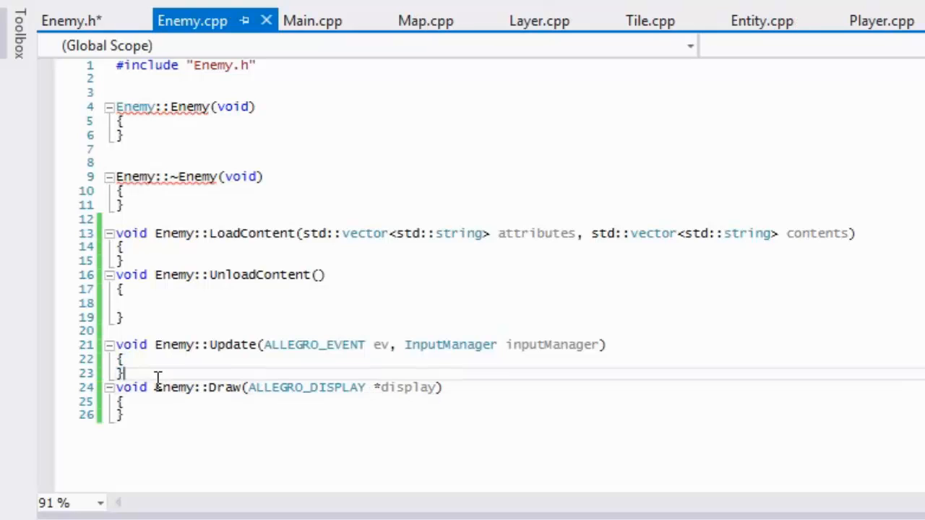
key("enter")
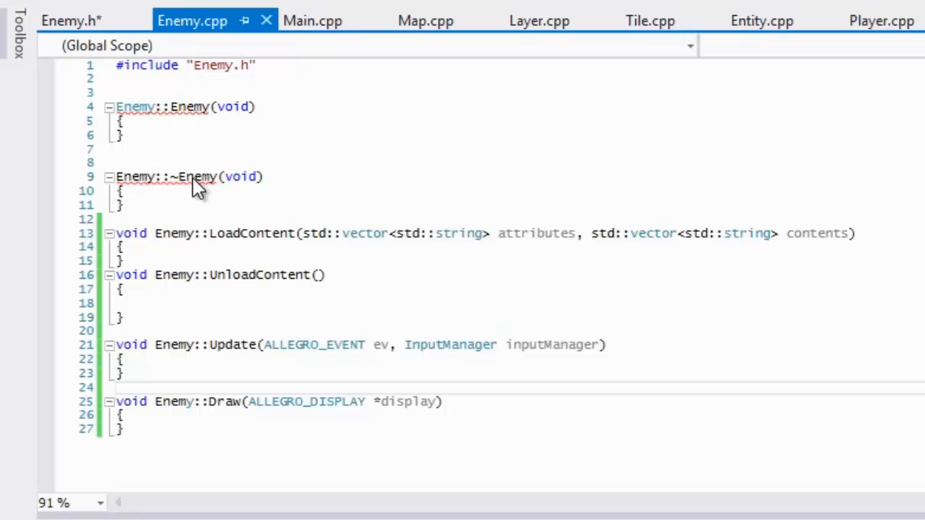
Step: Remove the stray semicolon after Entity in Enemy.h and bring up the Player header for reference
left_click(69, 20)
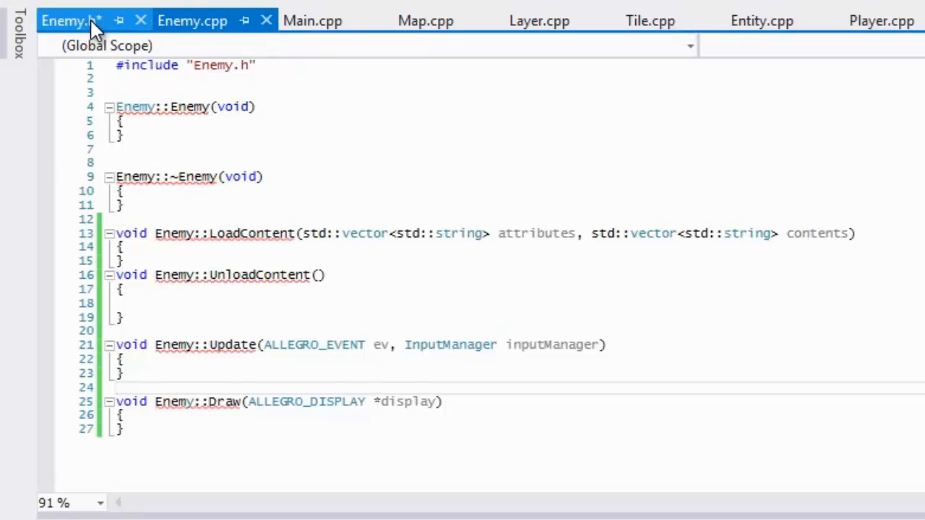
left_click(69, 21)
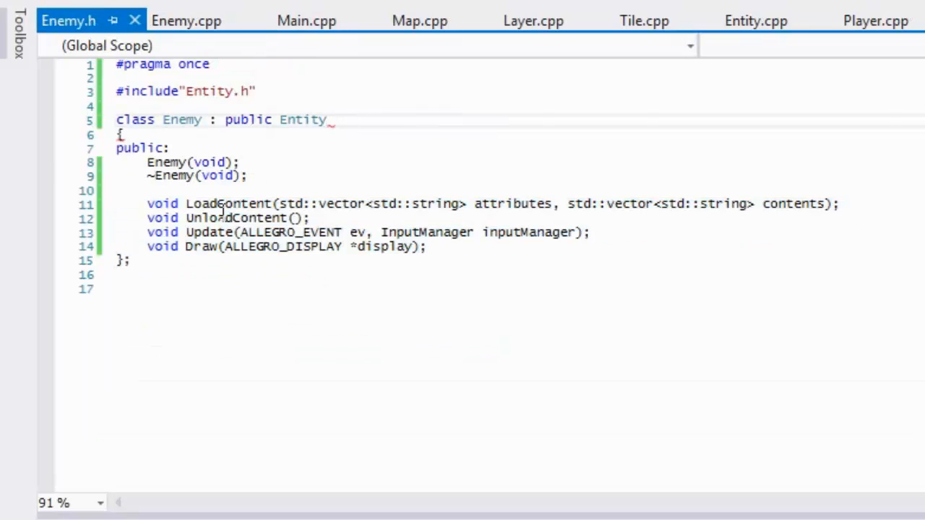
left_click(186, 20)
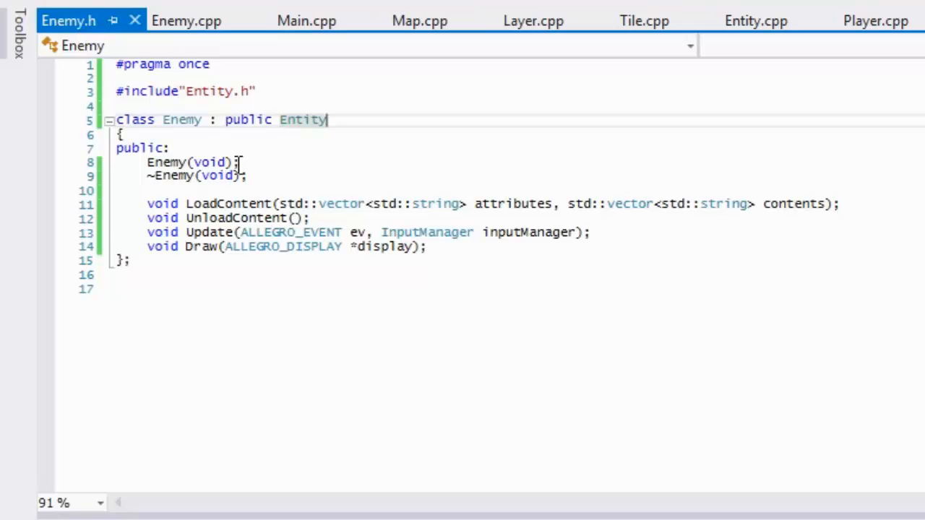
left_click(186, 20)
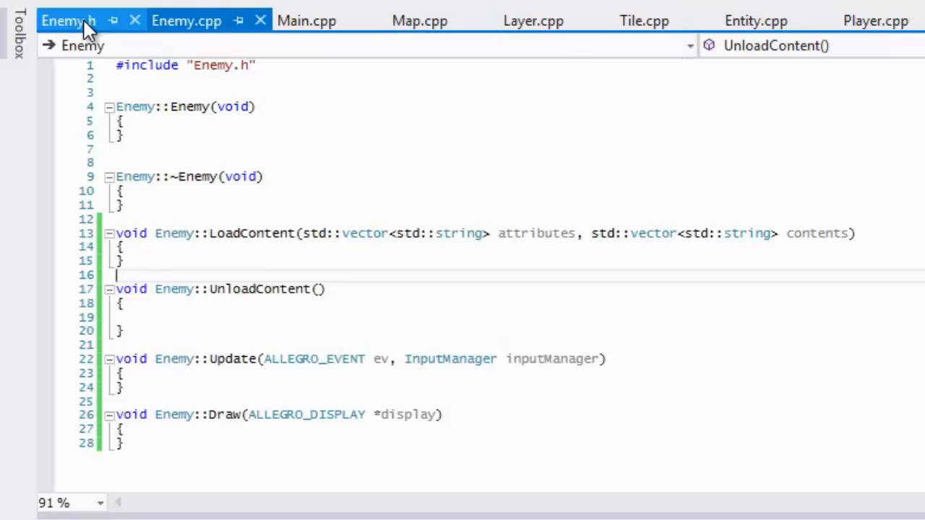
left_click(186, 20)
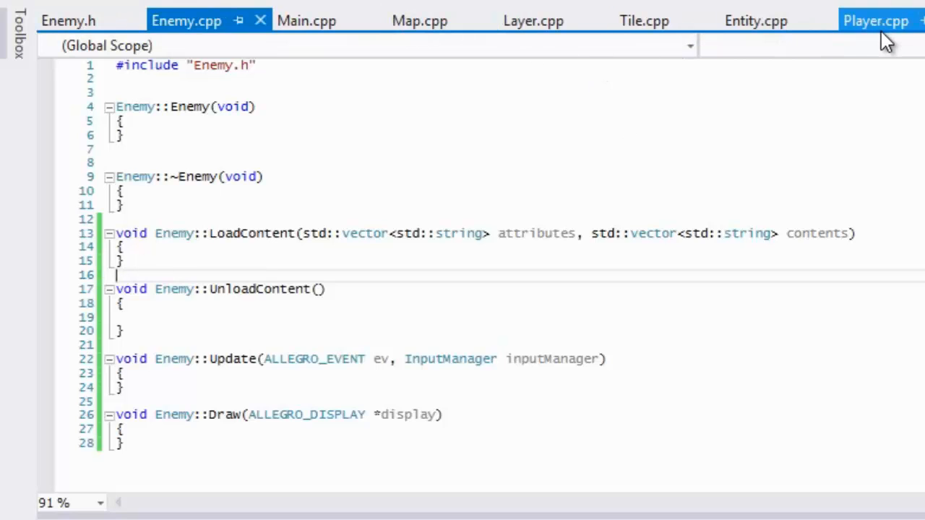
left_click(876, 20)
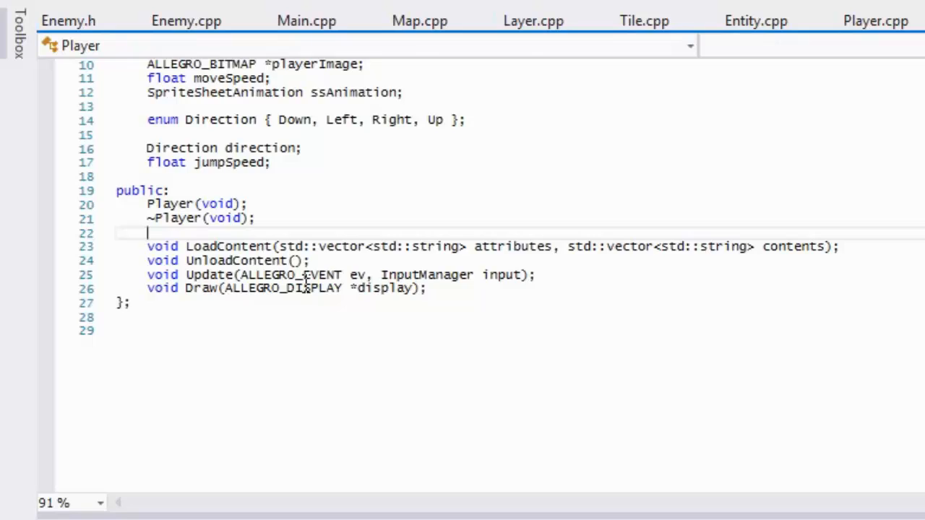
Step: Move movement members from Player into Entity and add enum Direction { Down, Left, Right, Up } with a direction member
scroll("up", 3)
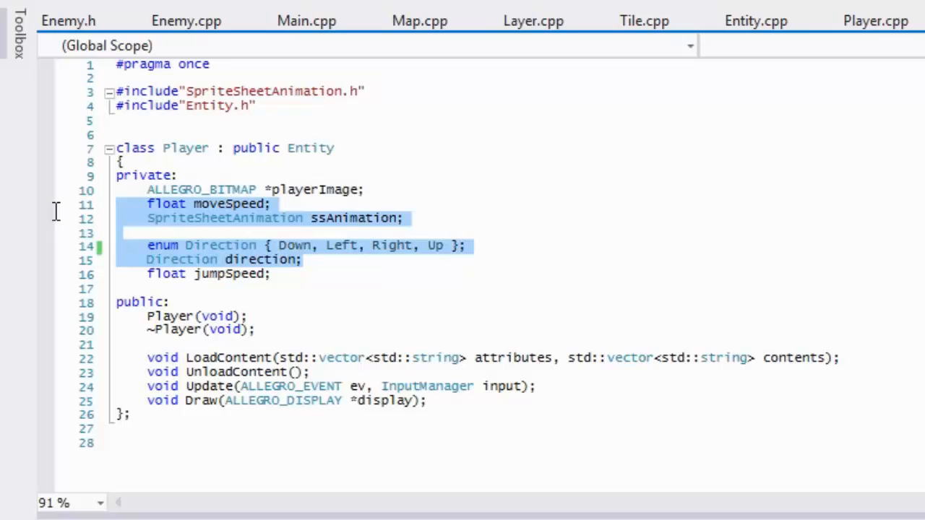
key("Delete")
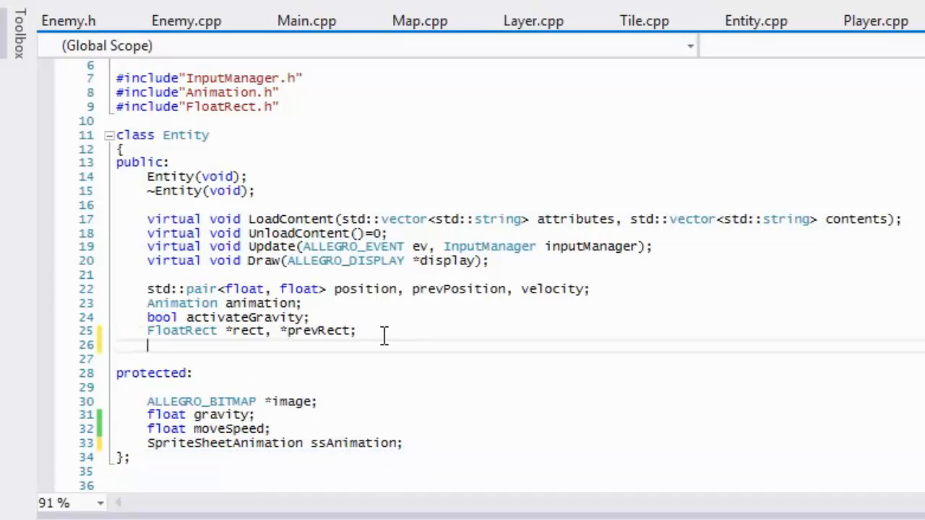
type("enum Direction { Down, Left, Right, Up };")
type("Direction direction;")
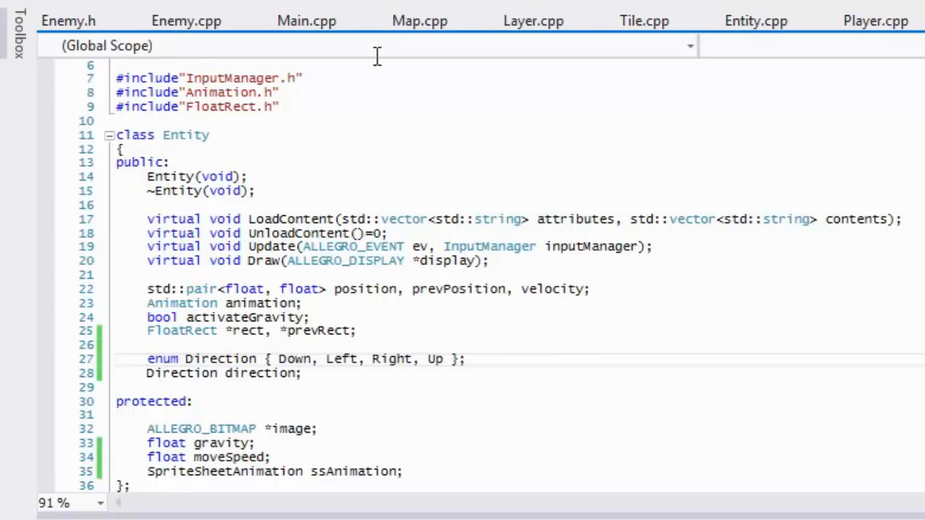
left_click(185, 20)
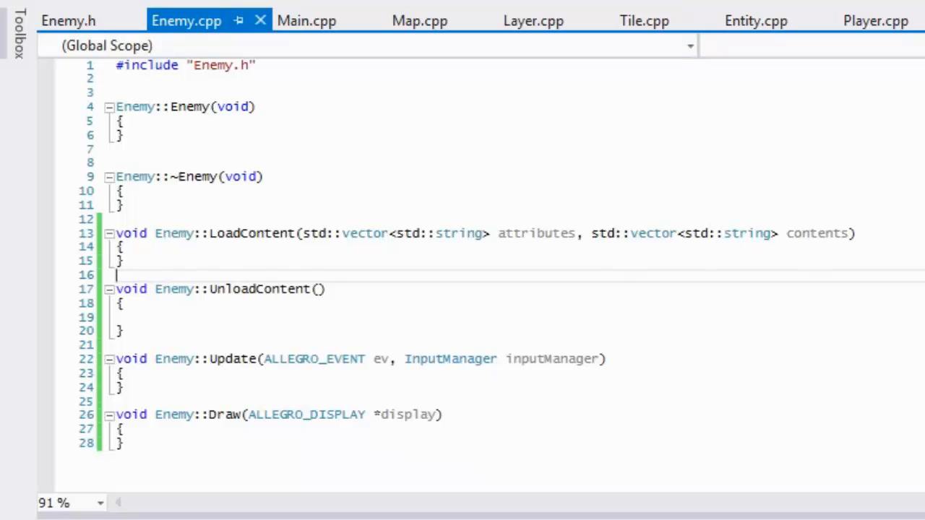
Step: In Entity::LoadContent add an else if branch for attributes[i] == "Direction"
left_click(756, 20)
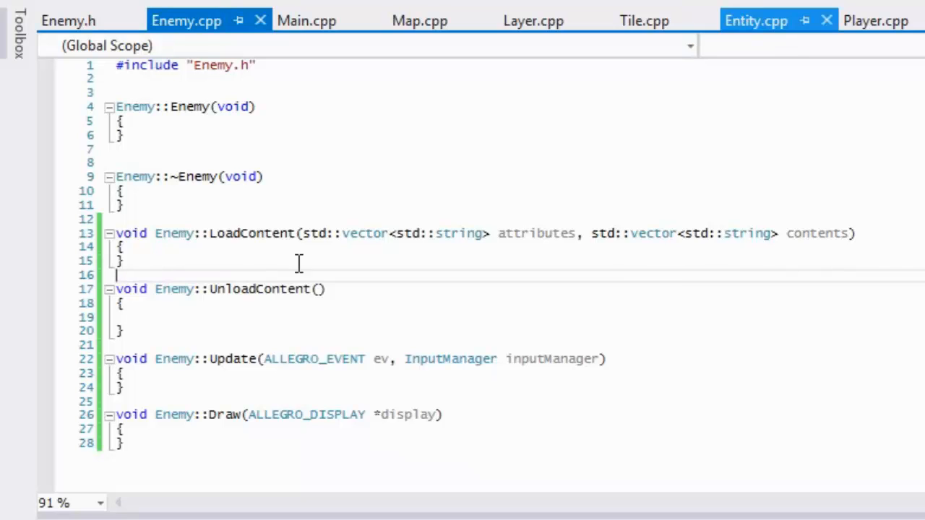
left_click(756, 20)
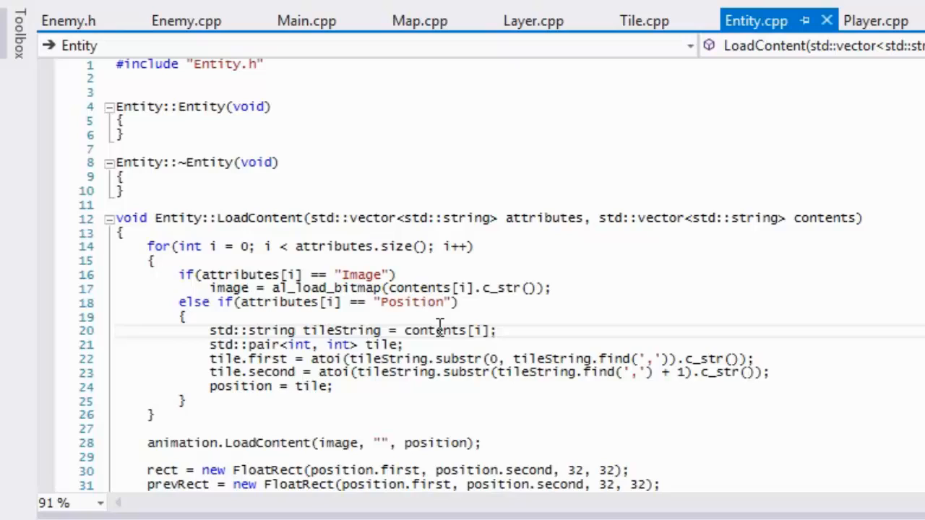
scroll("down", 3)
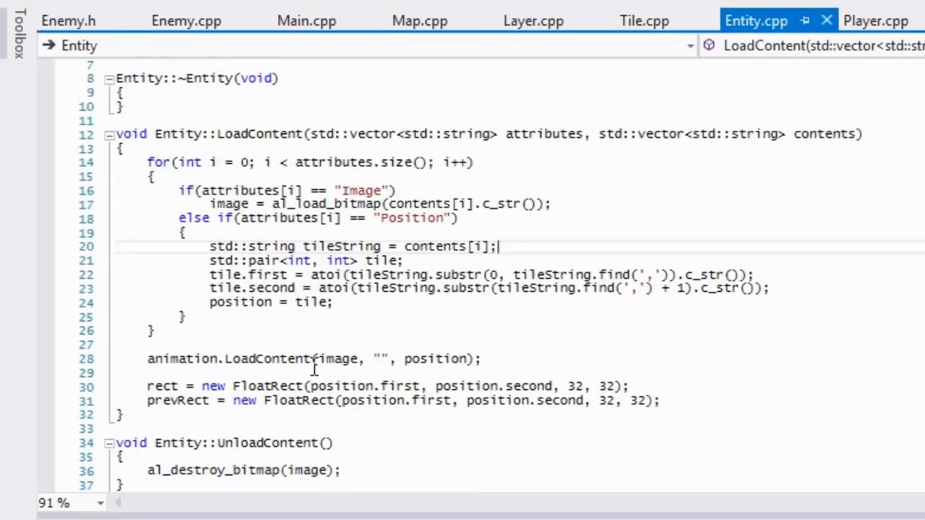
mouse_move(220, 324)
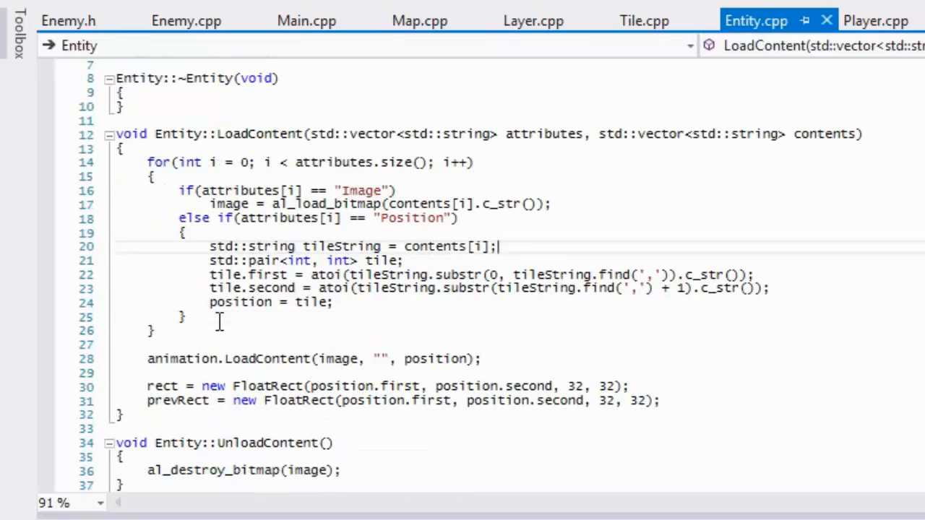
type("else if(a")
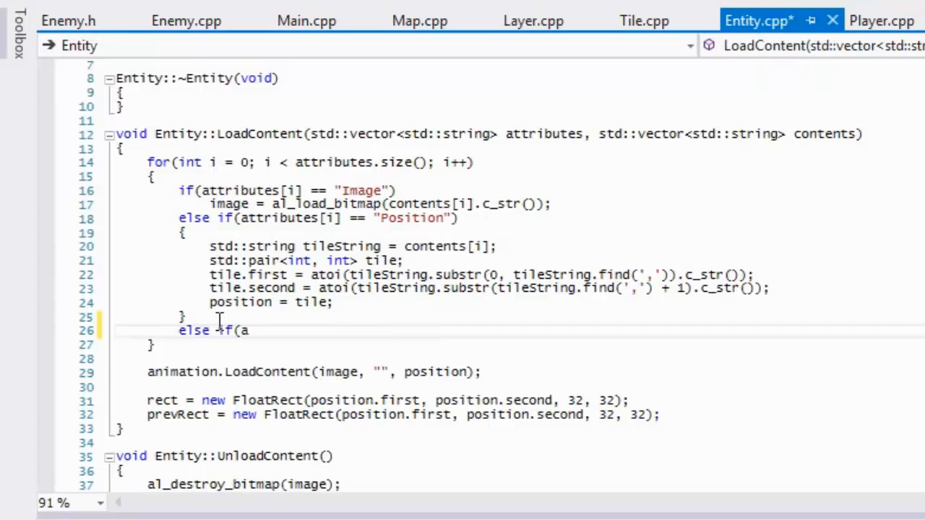
type("ttribues[")
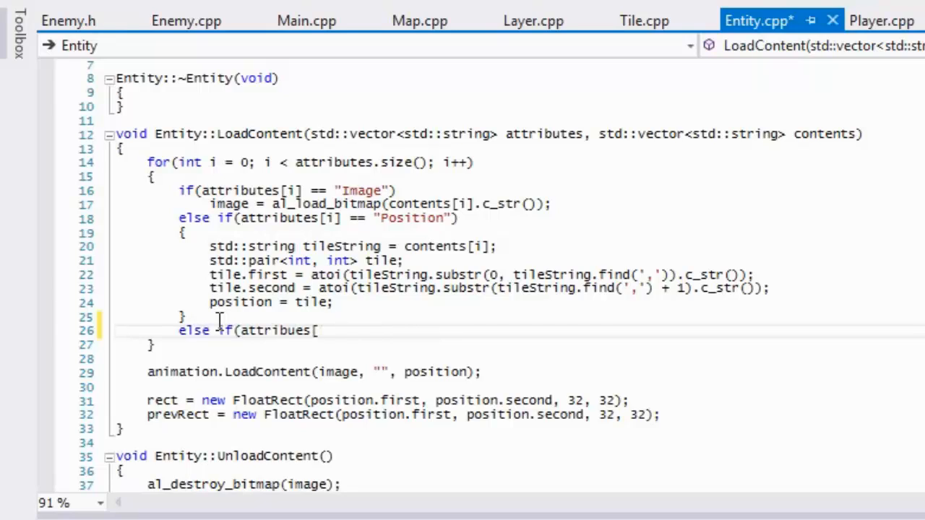
type("i][")
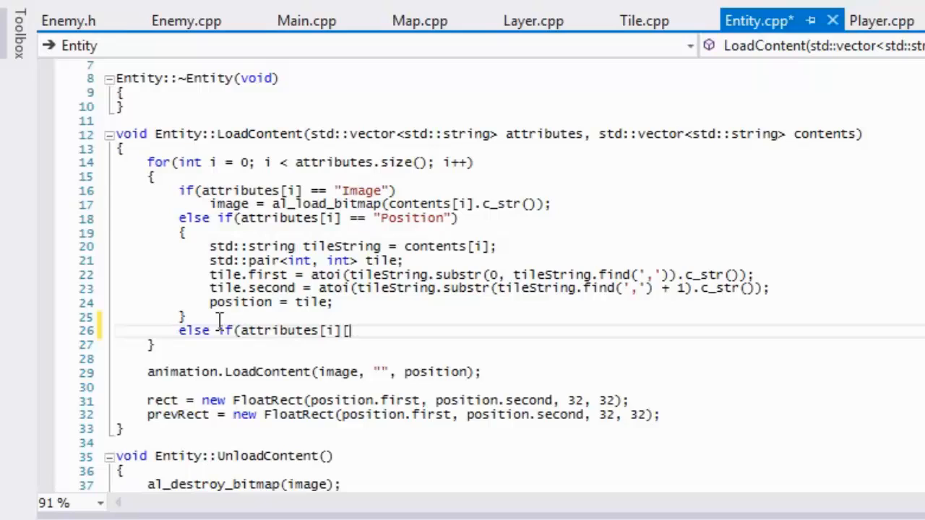
type("== \"")
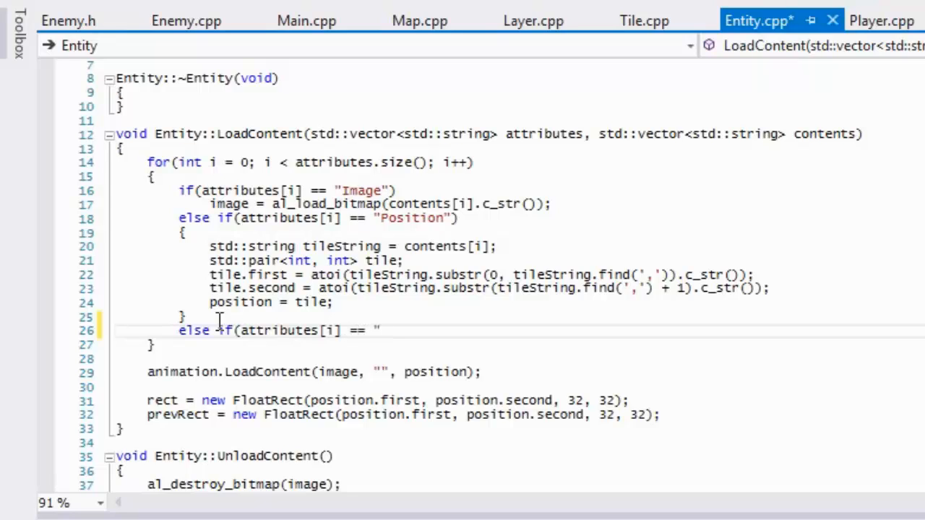
type("Direcion")
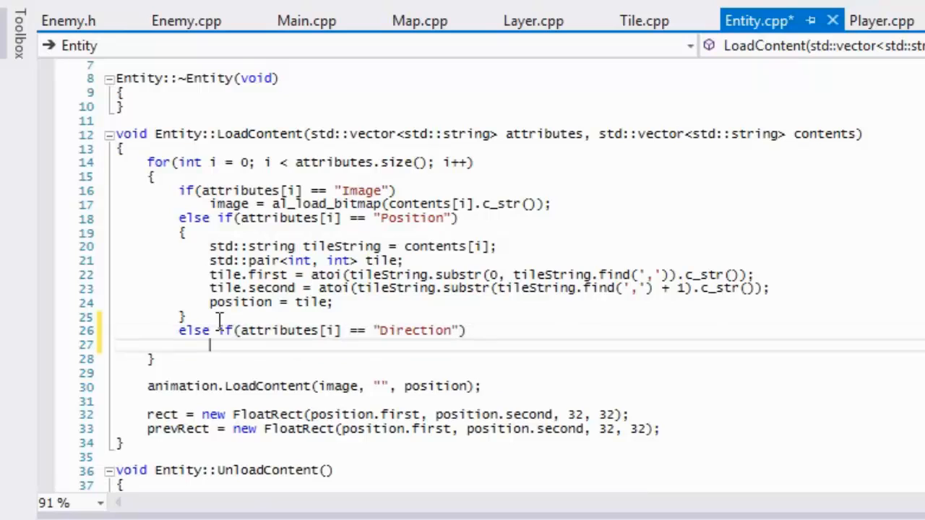
type("P")
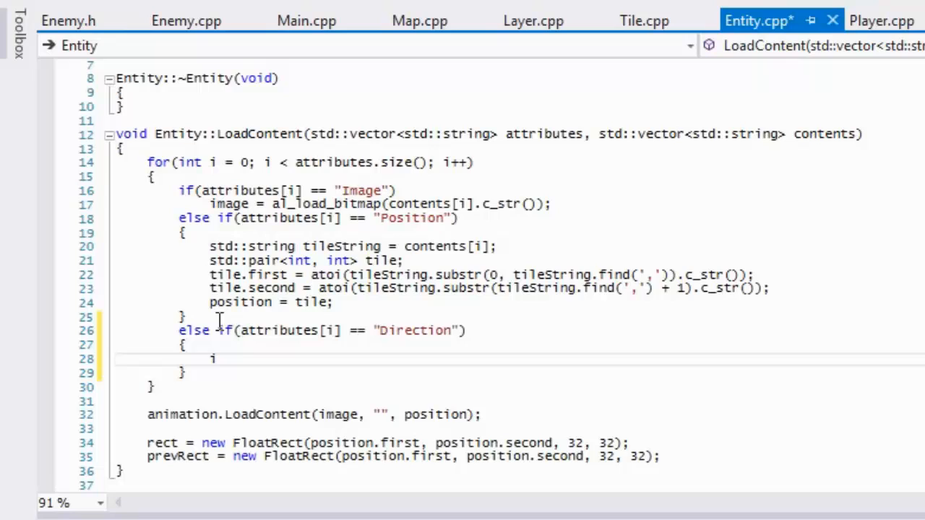
Step: Set direction to Direction::Right or Direction::Left depending on contents[i]
type("if(")
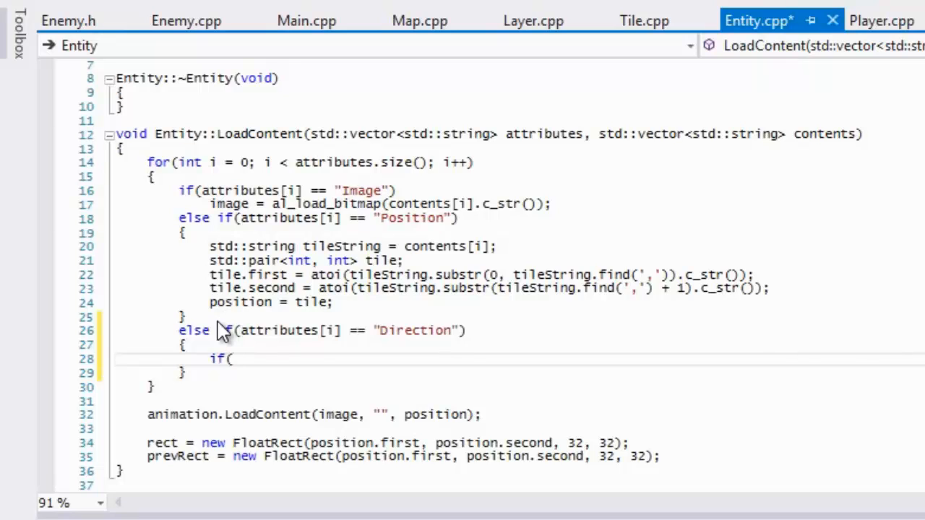
type("contents[i] ==")
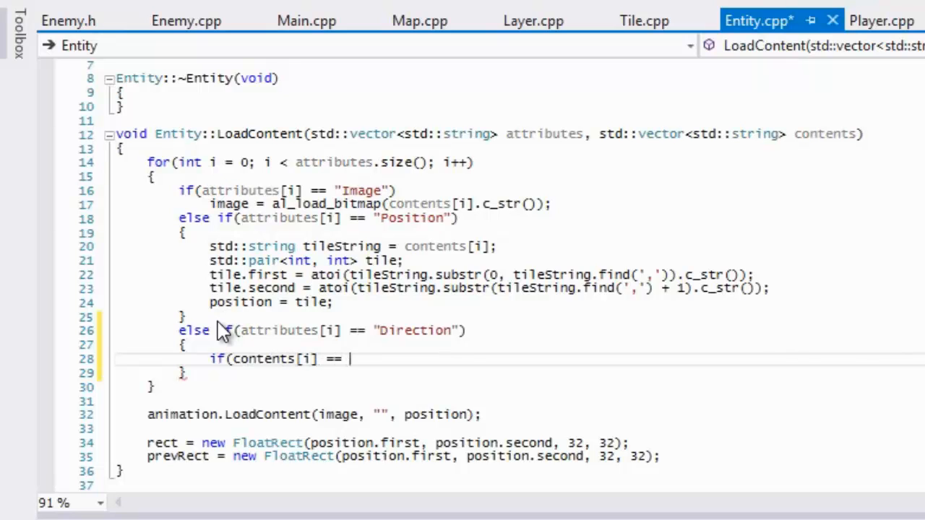
type("\"Right\")")
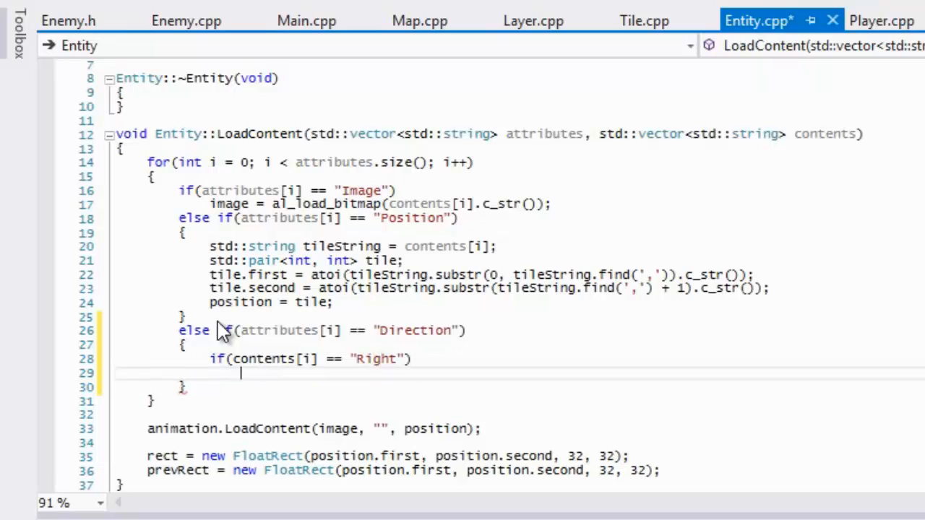
type("direction =")
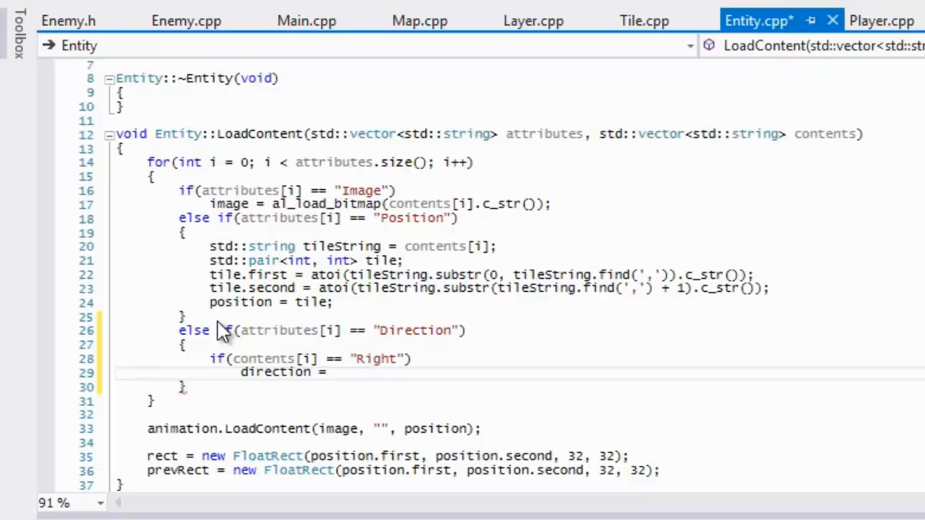
type("DIrec")
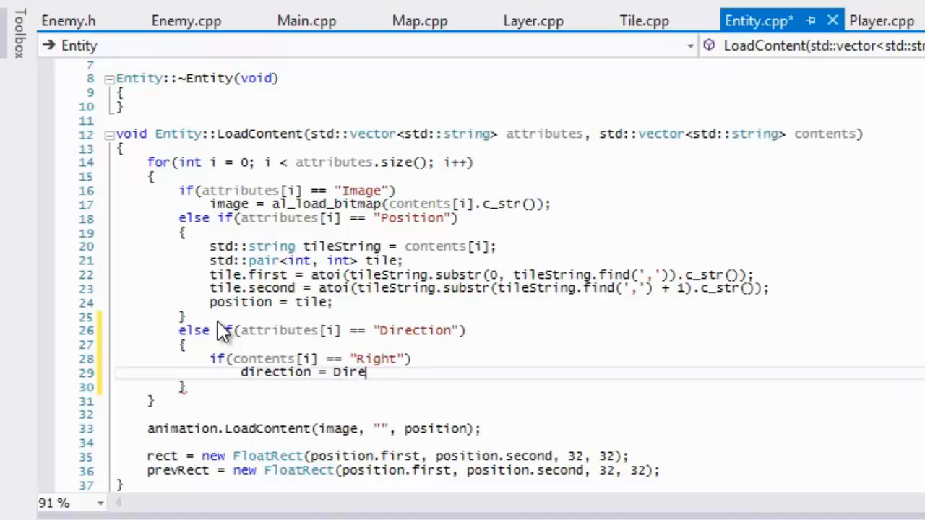
type("ction::RIght;")
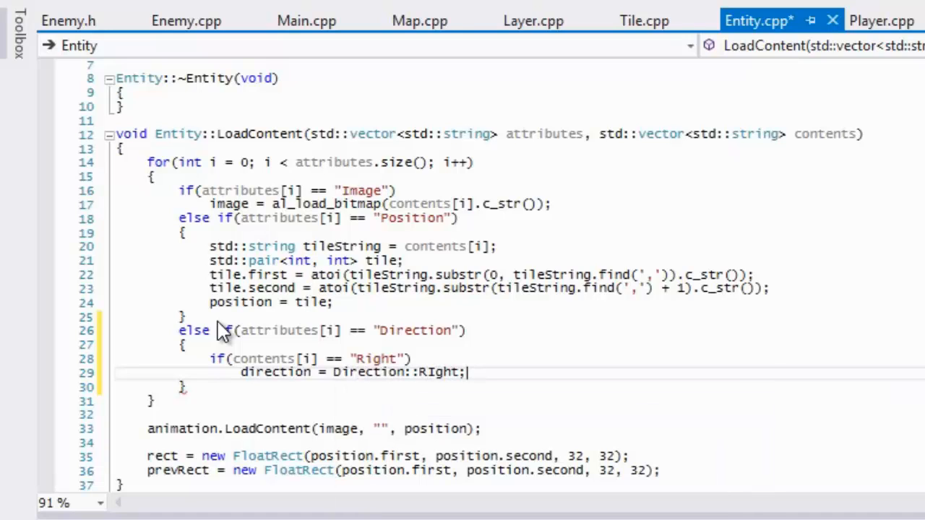
type("else")
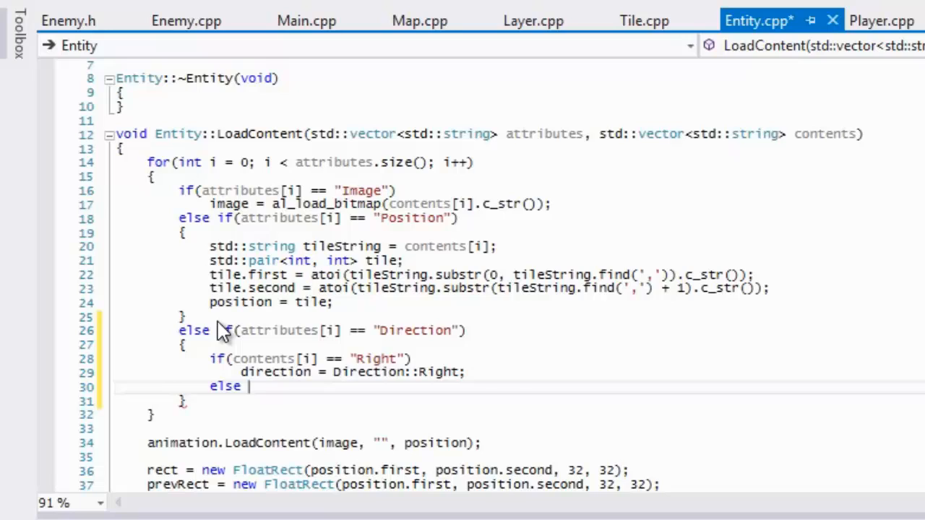
type("if(contents[i][j]")
type("direction")
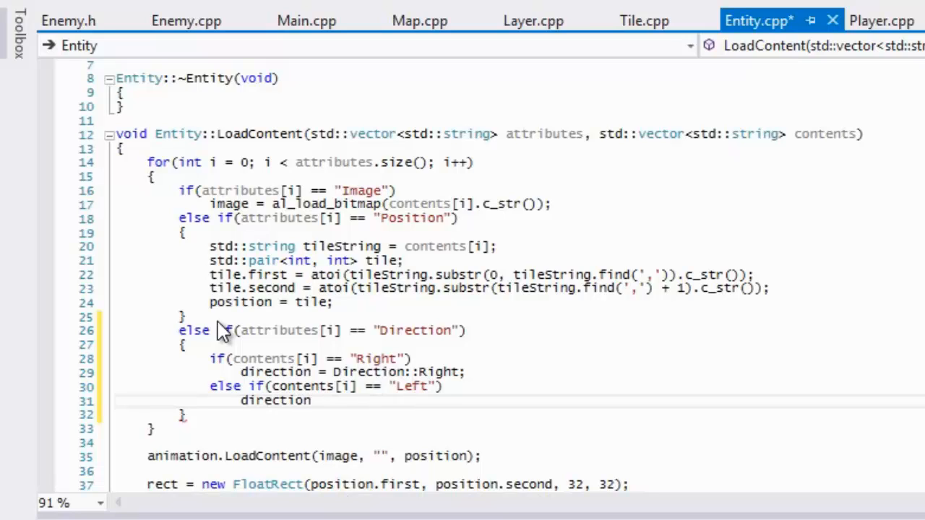
type("= Direction::Left;")
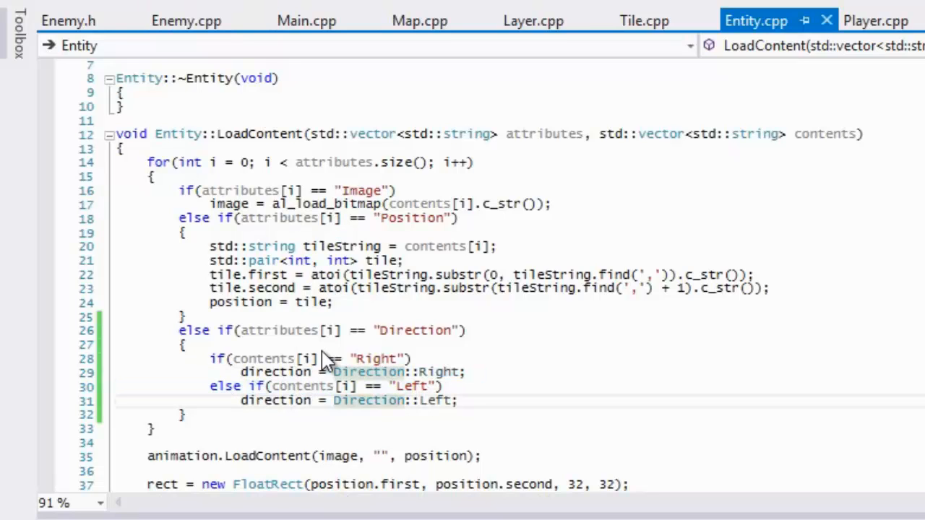
mouse_move(696, 173)
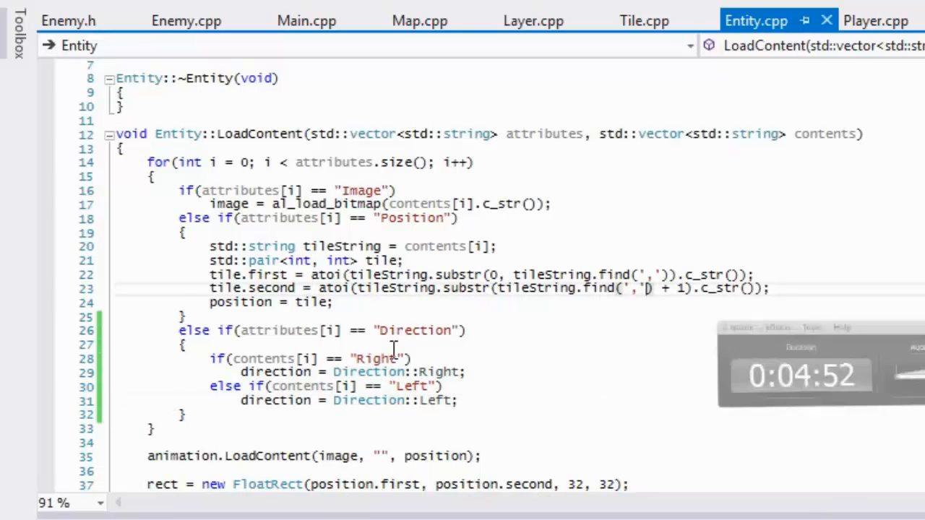
Step: Add a "MoveSpeed" branch setting moveSpeed = atof(contents[i].c_str())
type("else")
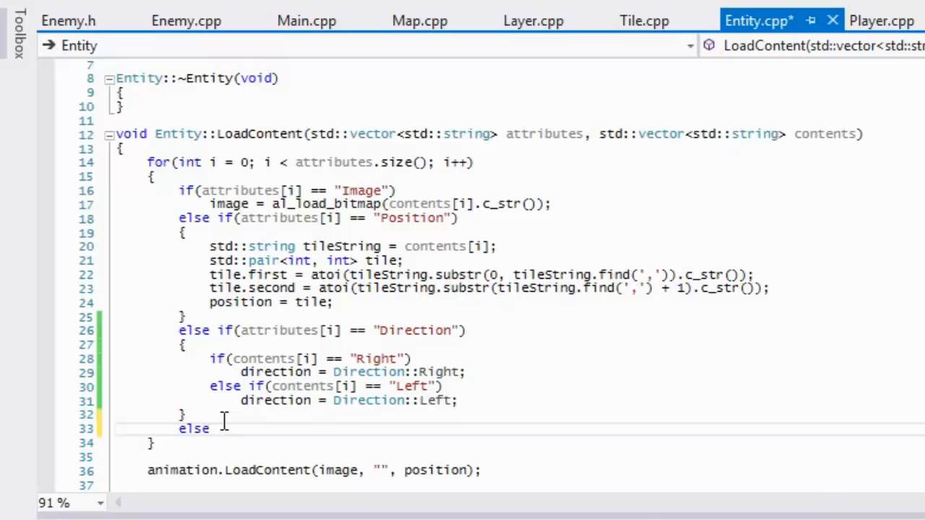
type("if(")
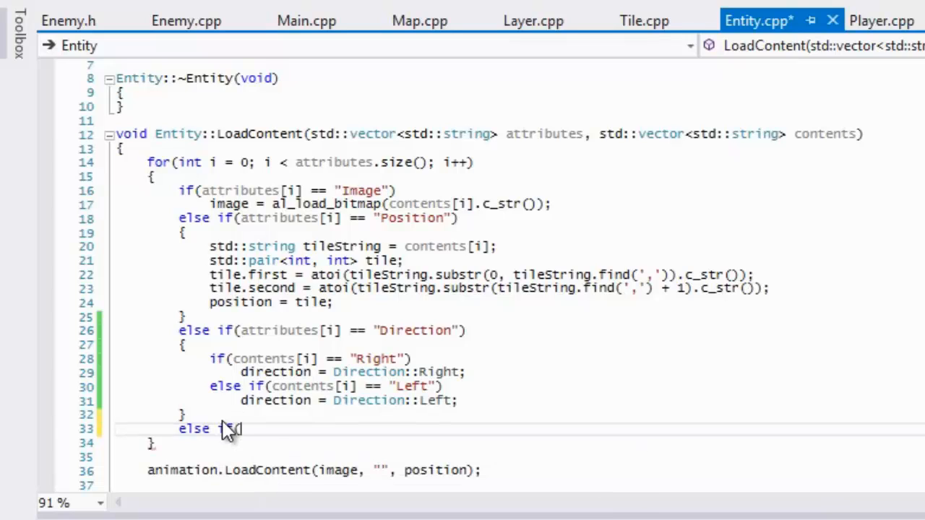
type("(a")
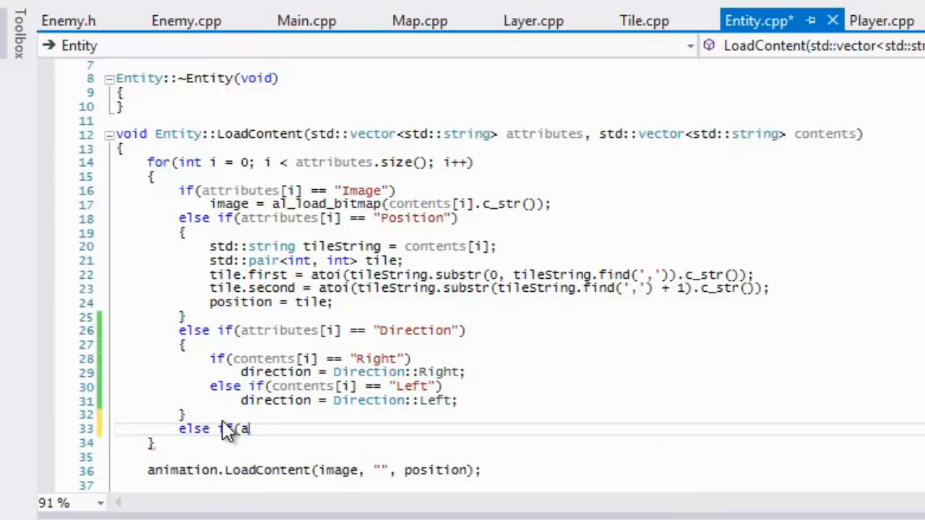
type("ttributes[i] == \"MoveSpeed")
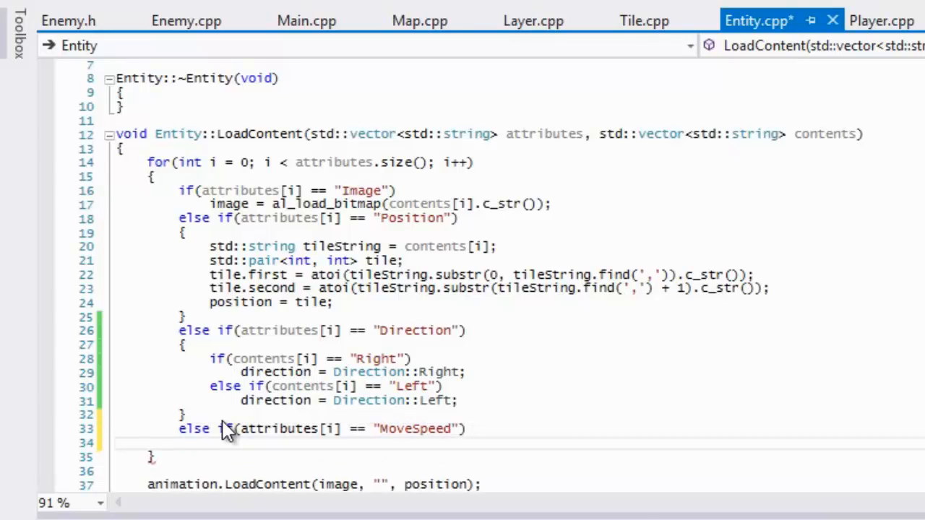
type("moveSpeed")
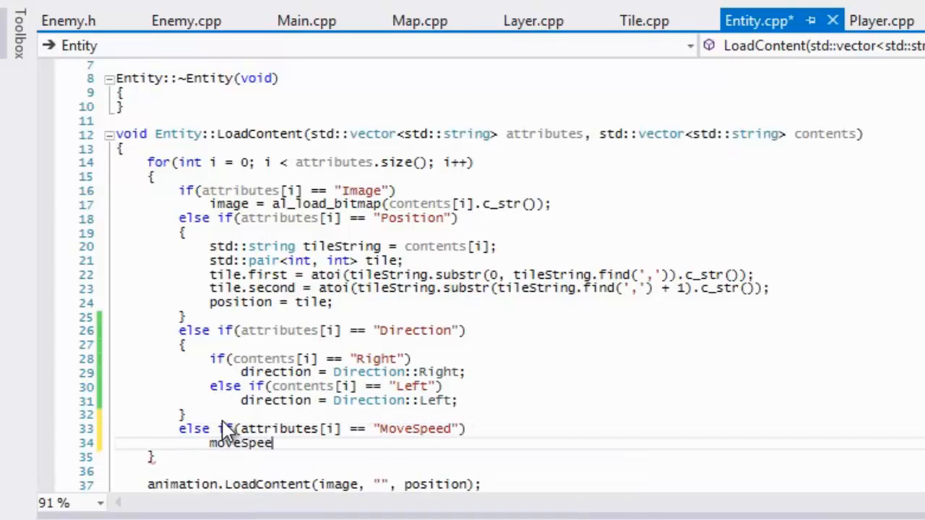
type("=")
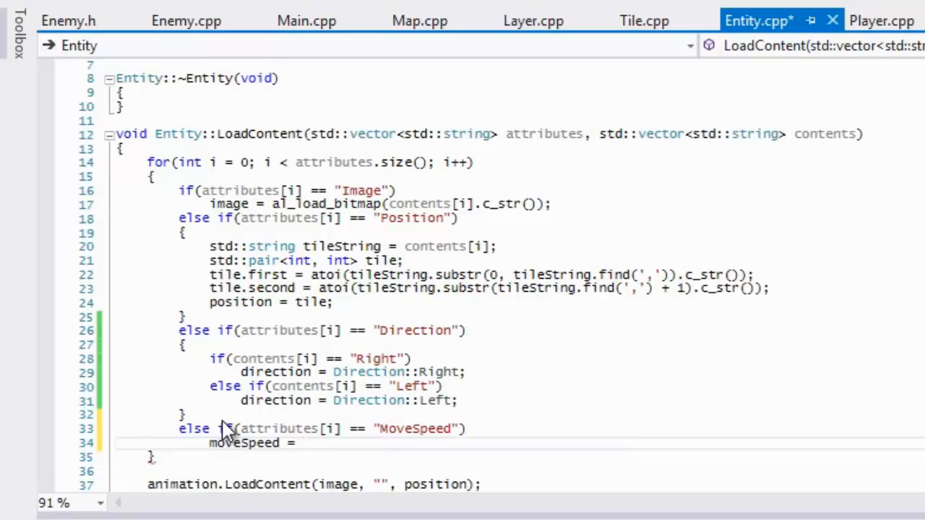
type("atof(")
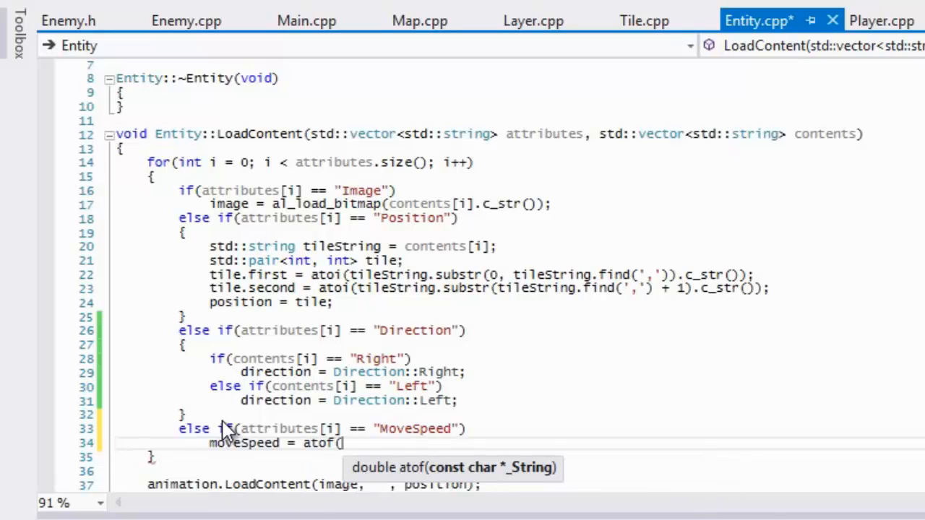
type("contets")
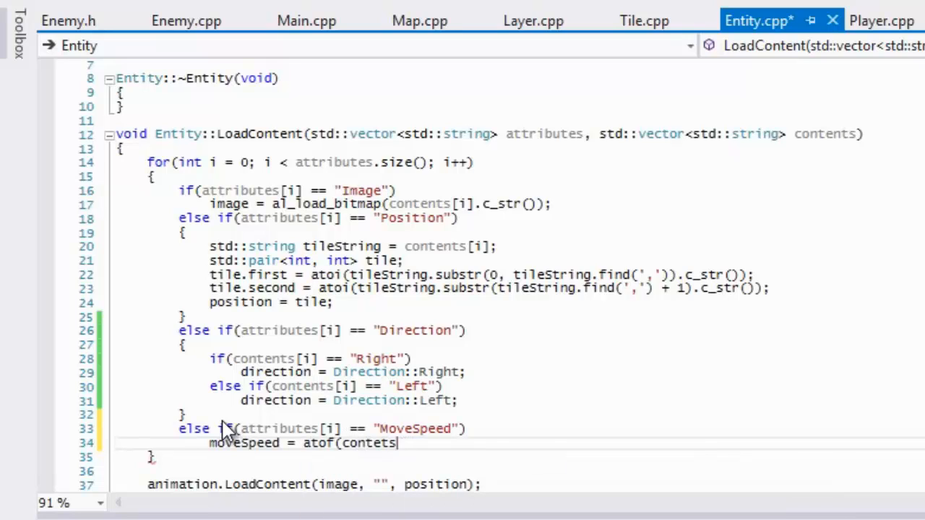
type("contents[i]);")
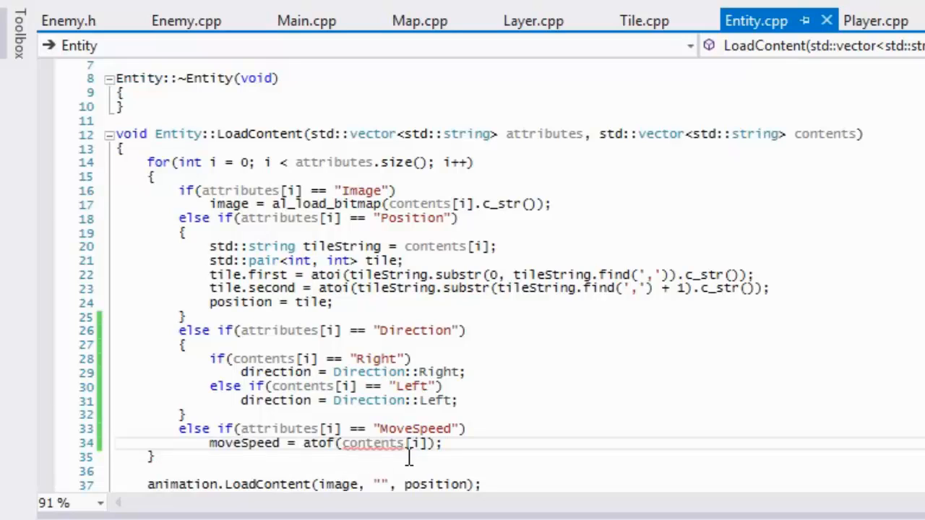
type("c_")
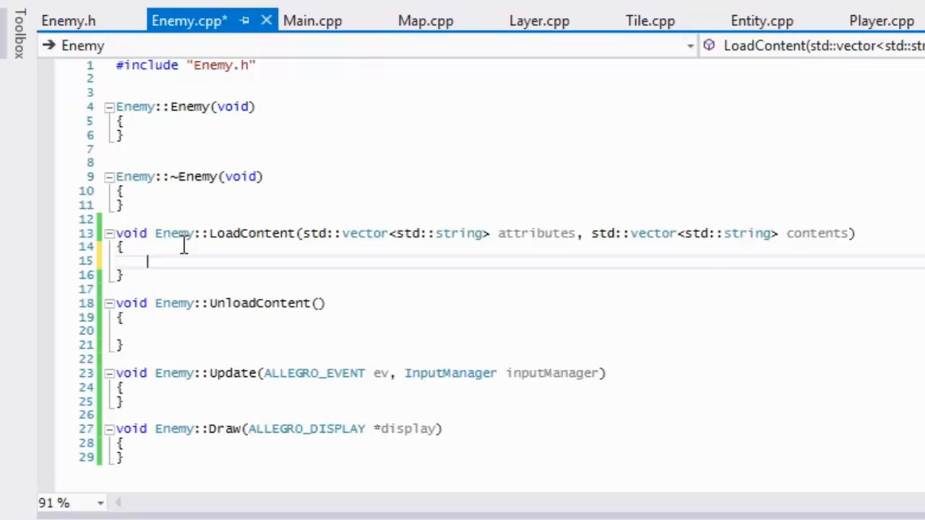
Step: In Enemy::LoadContent call Entity::LoadContent(attributes, contents), set gravity = 1 and animation.IsActive() = true
type("Entity::LoadContent(")
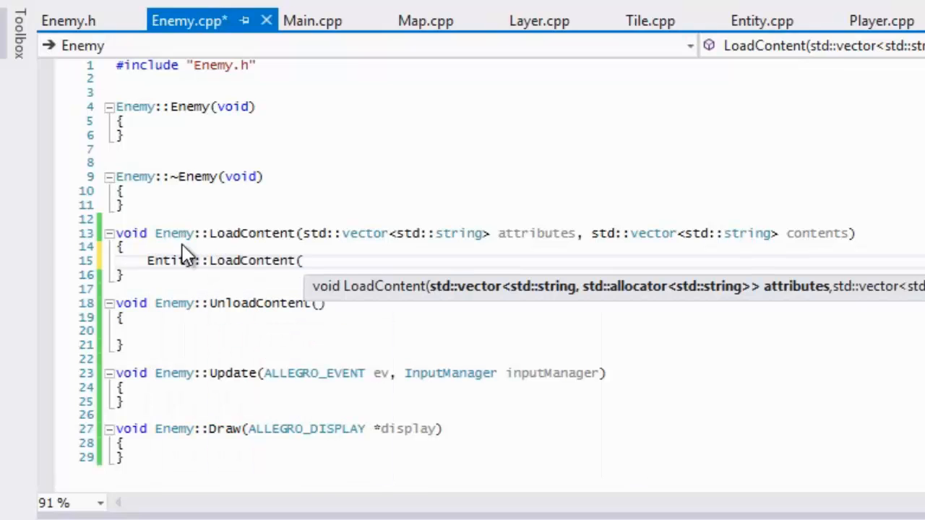
type("atty")
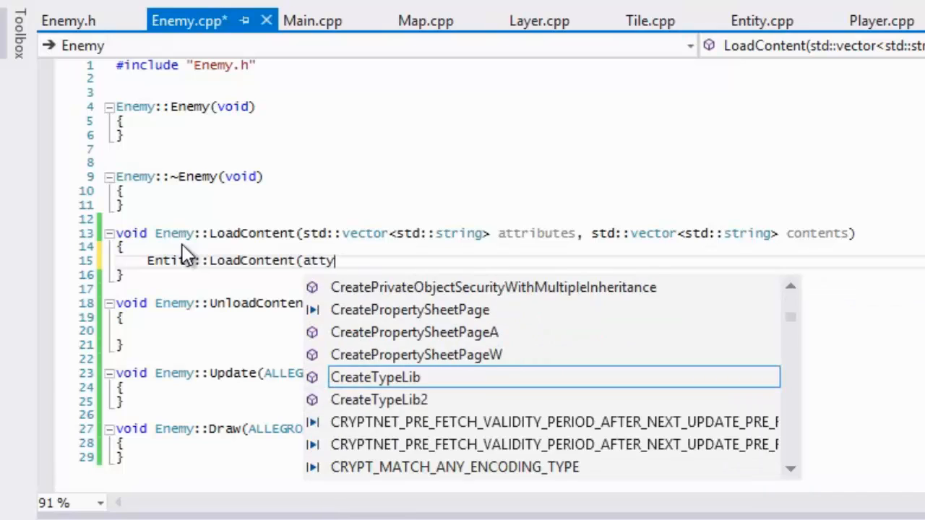
key("Backspace")
type("ributes, contents);")
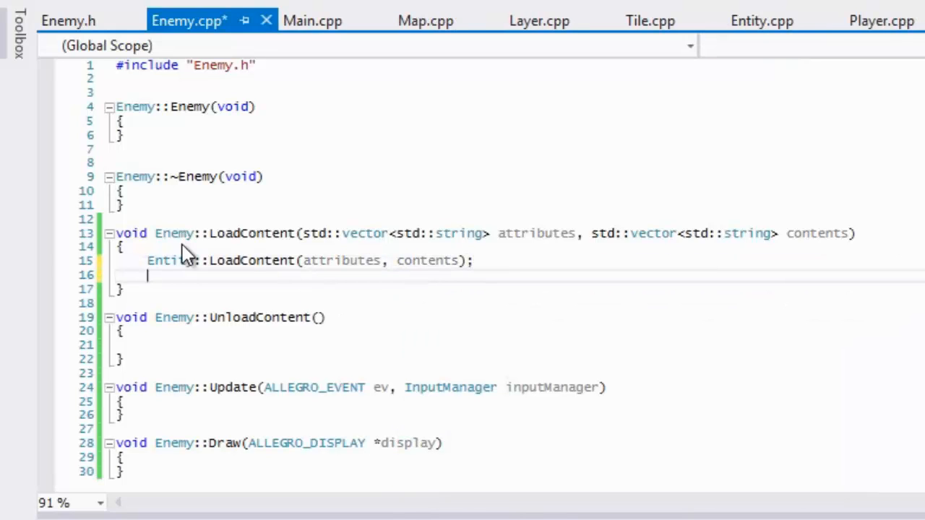
type("gravity = 1;")
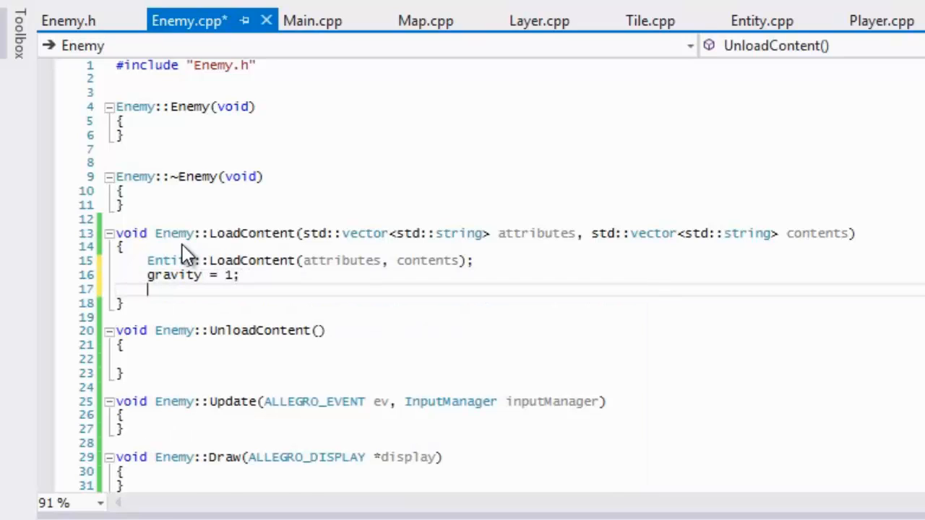
type("animation.")
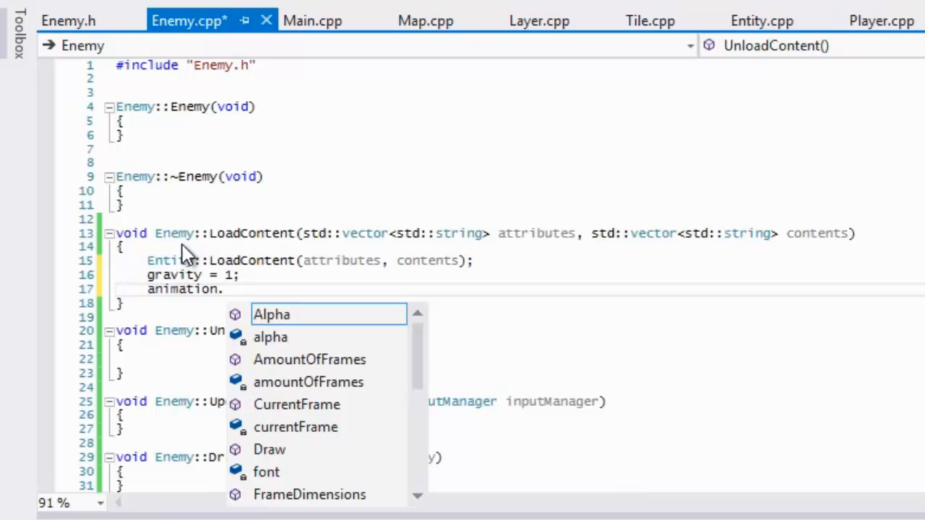
type("IS")
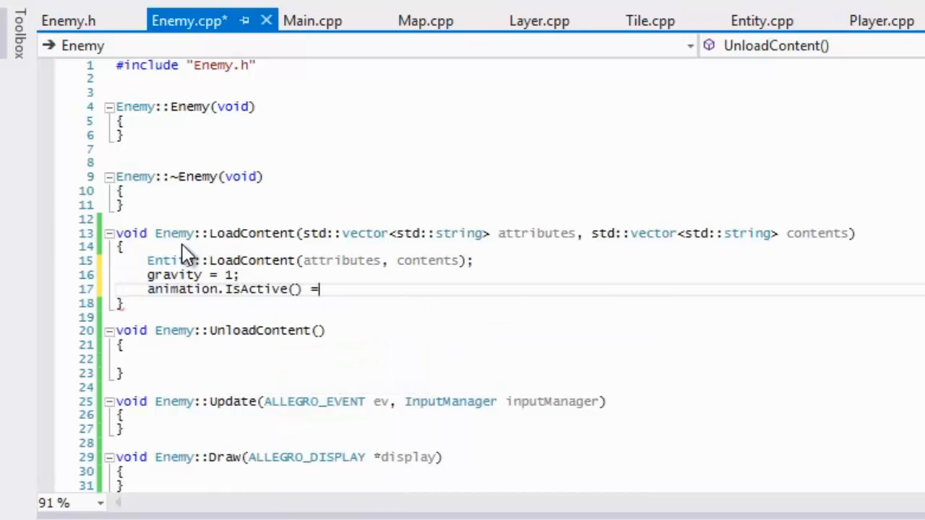
type("true;")
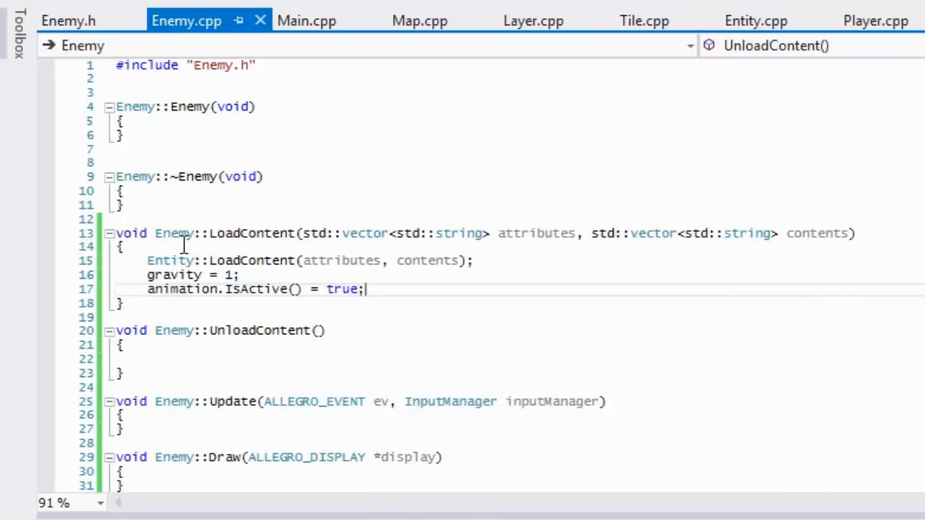
Step: Make Enemy::UnloadContent call Entity::UnloadContent()
left_click(185, 359)
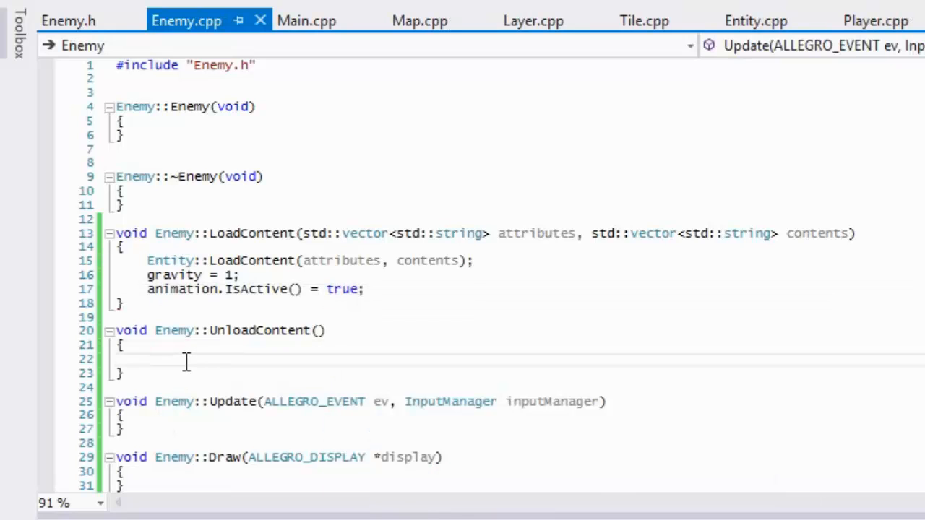
type("Entity::UnloadContent();")
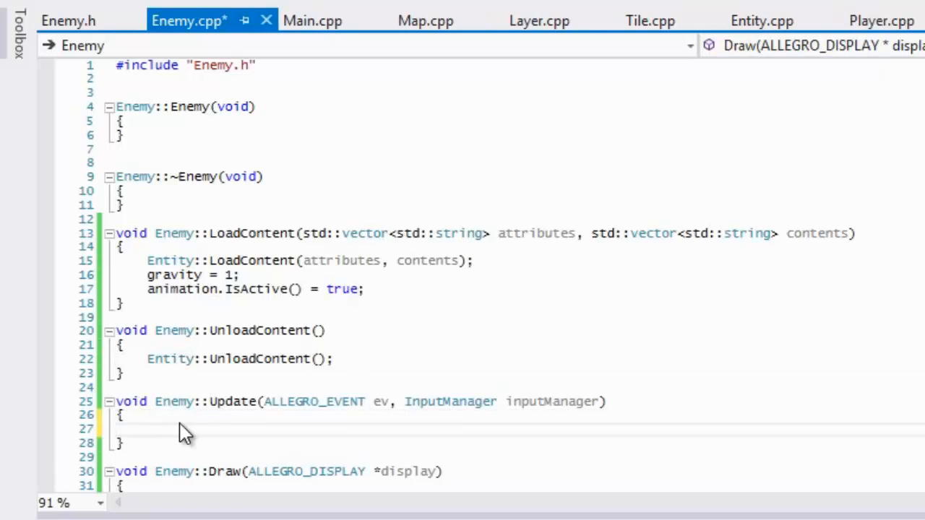
left_click(148, 430)
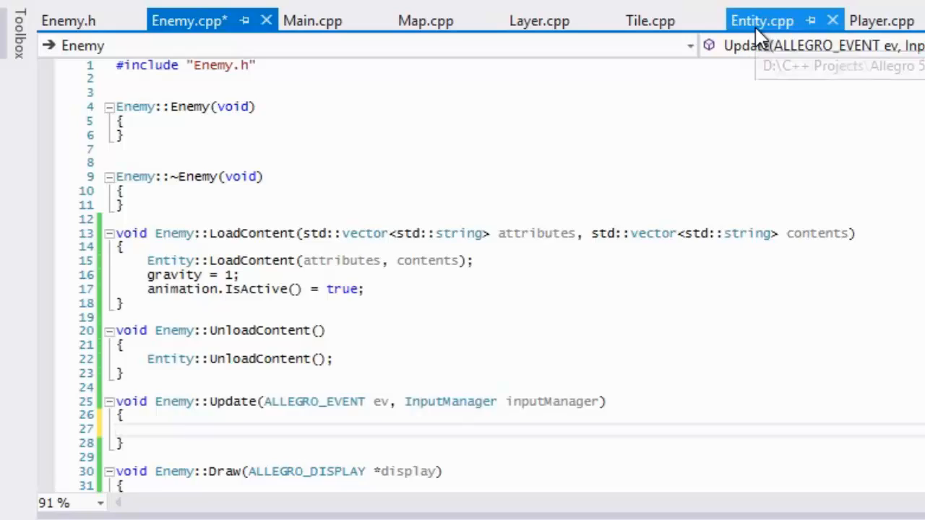
Step: Add a "Range" branch to Entity::LoadContent setting range = atoi(contents[i].c_str())
left_click(762, 20)
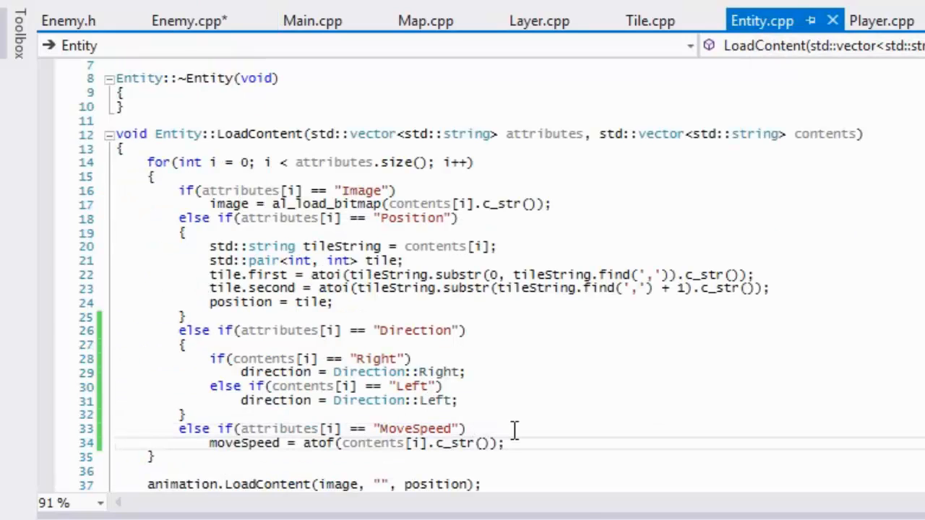
type("else if(")
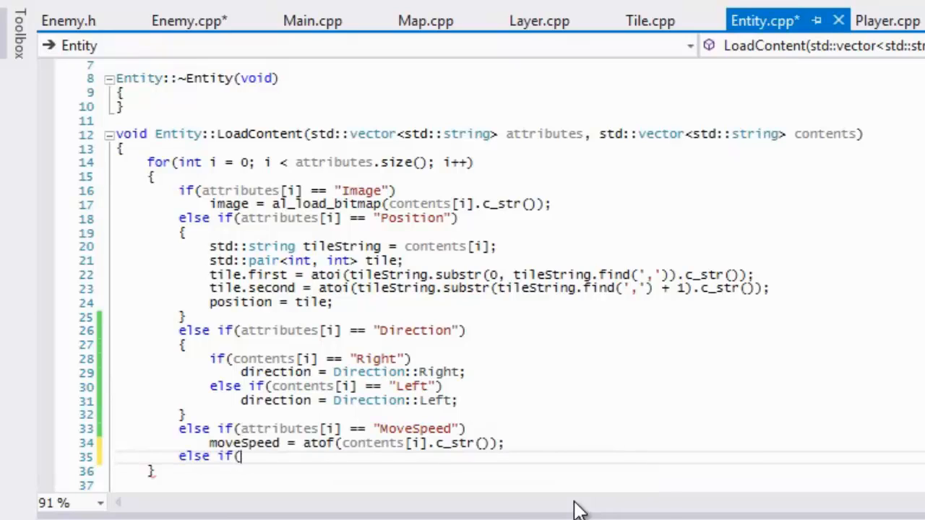
type("attributes[i] ==")
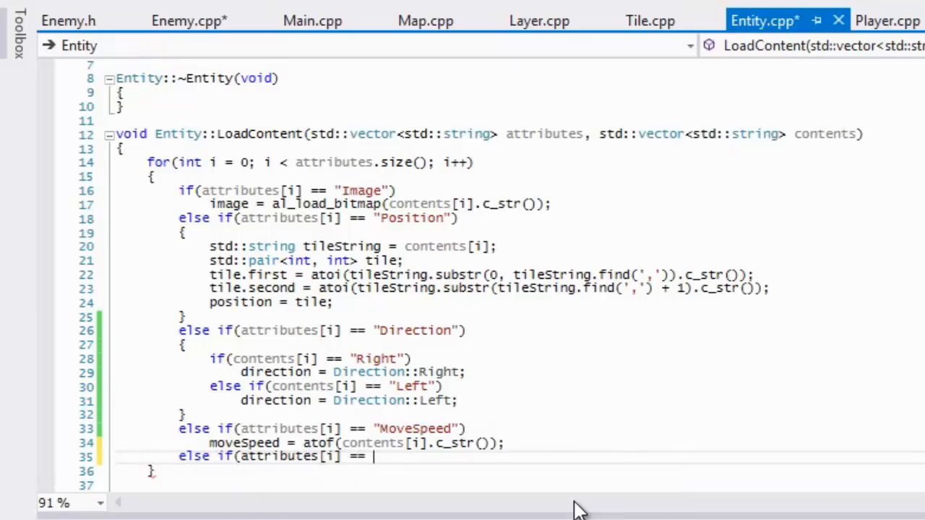
type("\"Range")
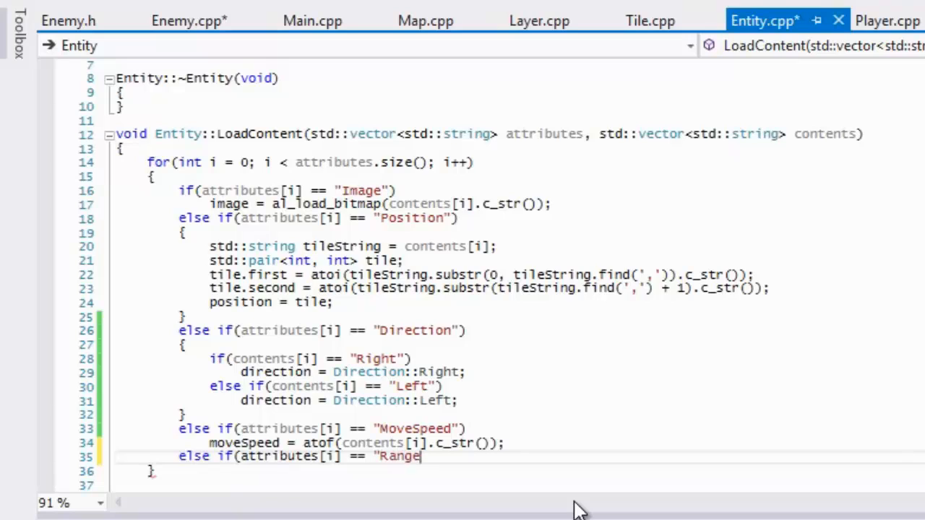
type("rand")
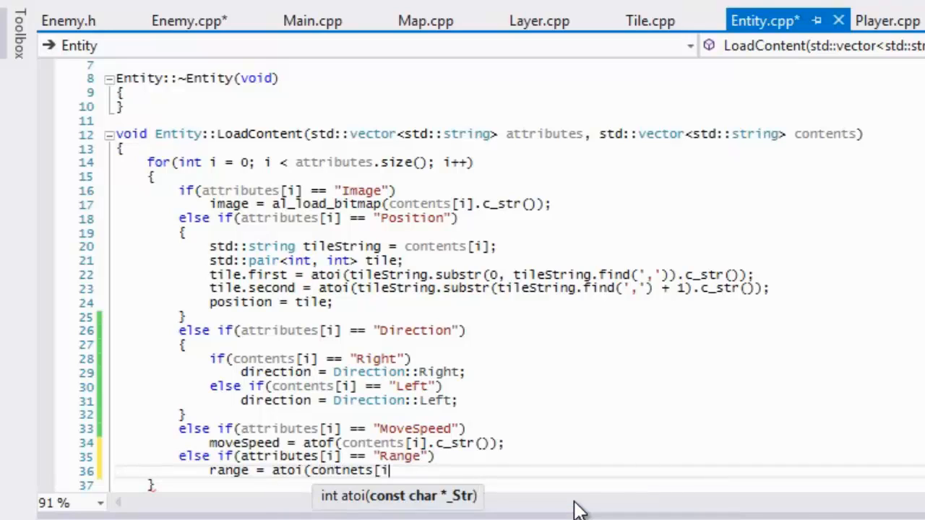
key("Backspace")
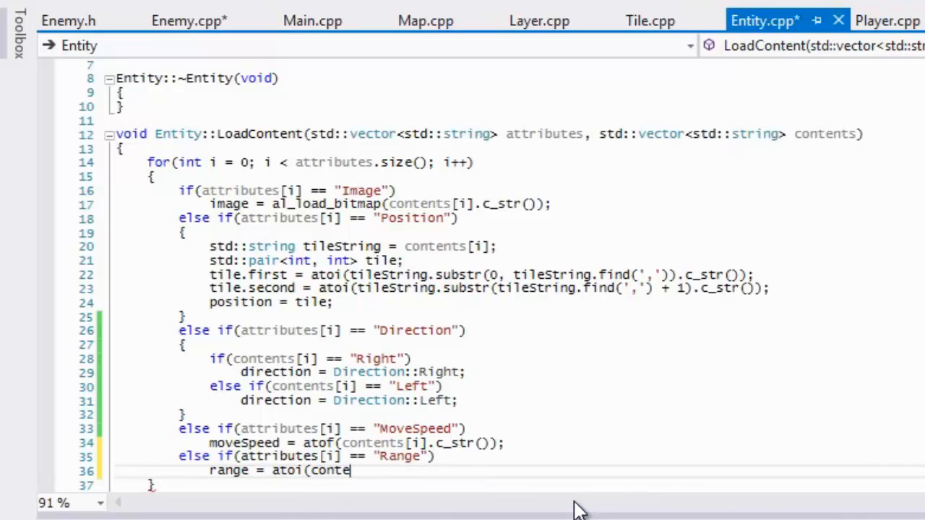
type("nts[i].c_str());")
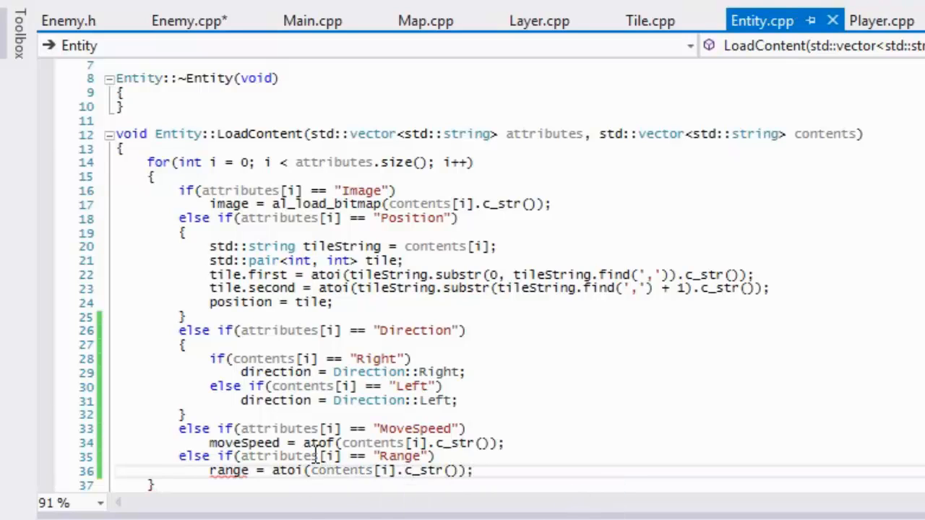
mouse_move(842, 87)
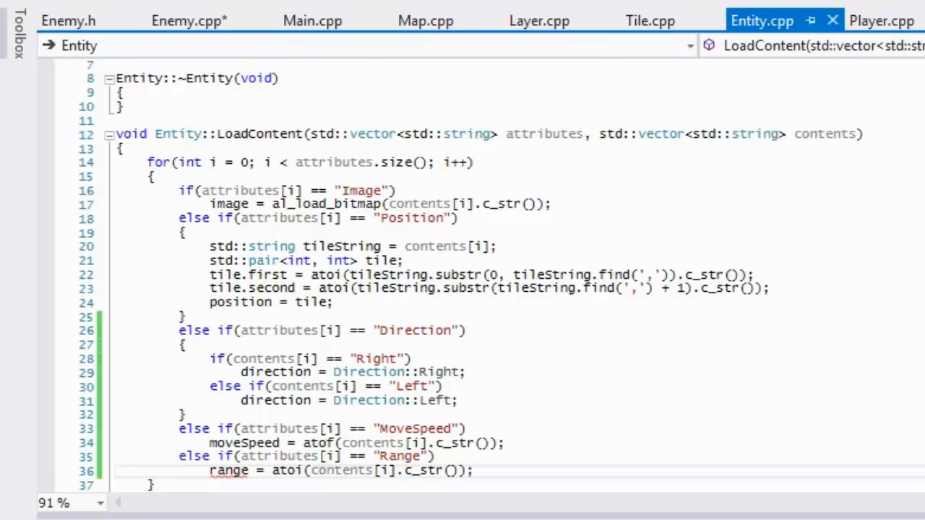
Step: Declare int range; in Entity.h and cut it for relocation into the protected section
left_click(68, 20)
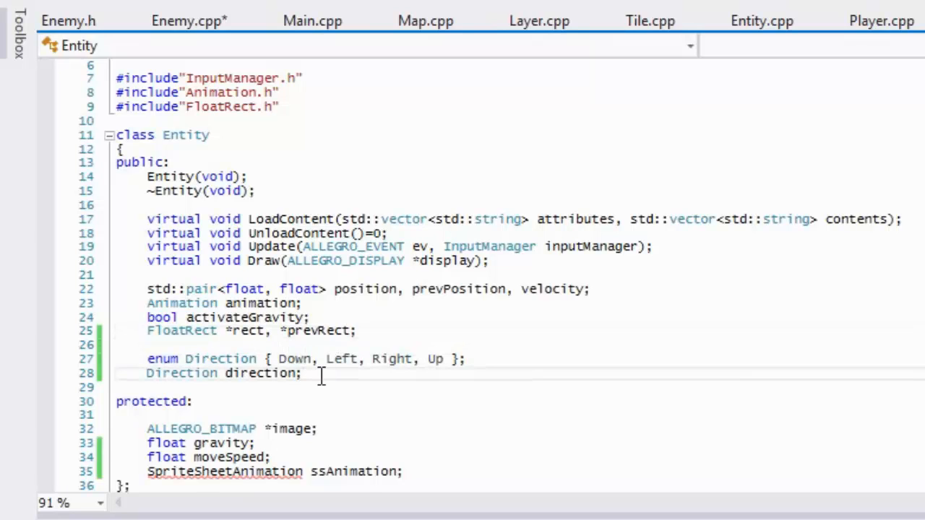
type("int r")
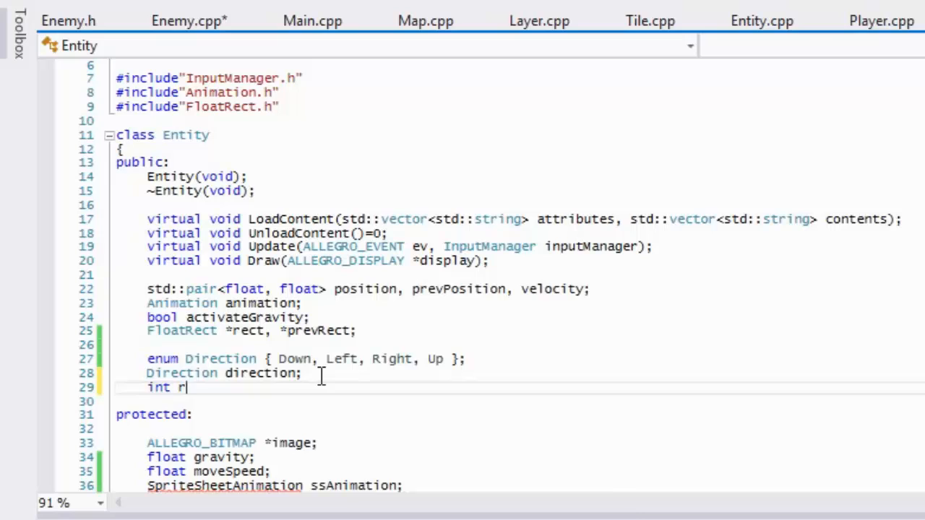
type("ange;")
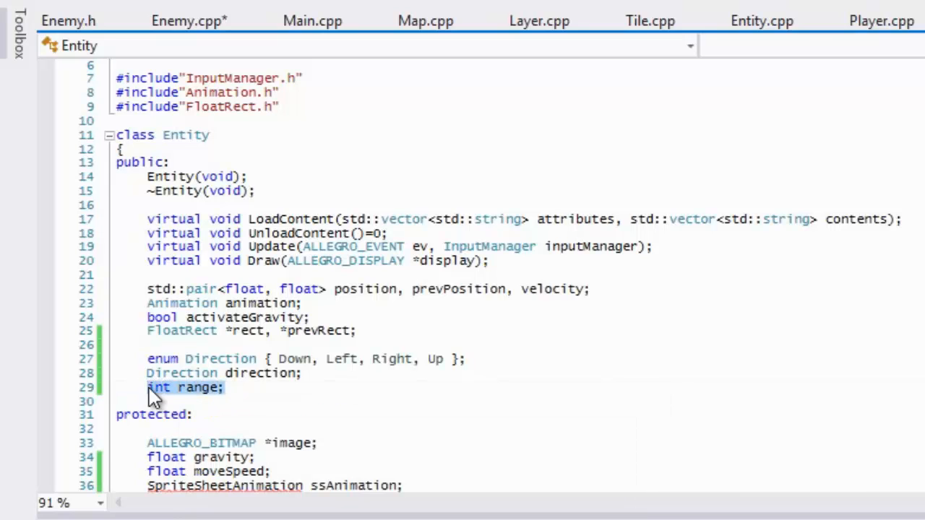
key("Delete")
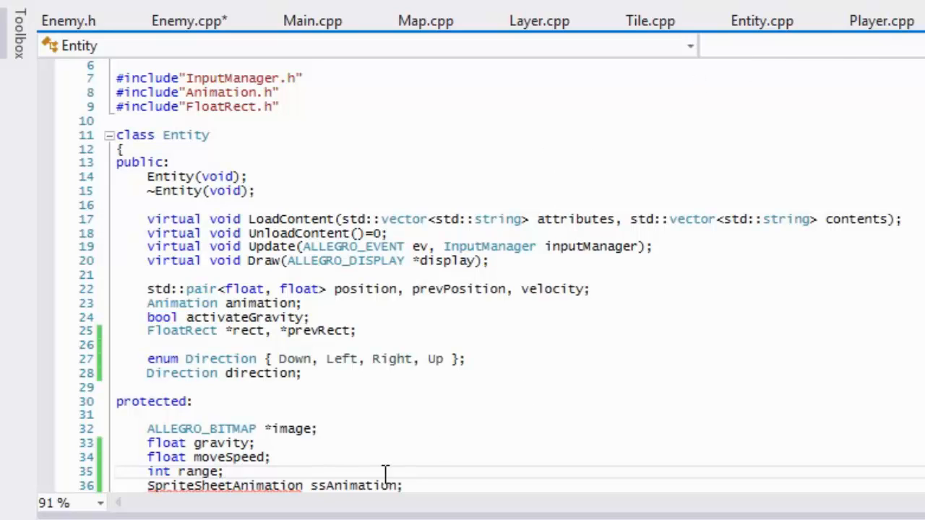
Step: Add #include "SpriteSheetAnimation.h" at the top of Entity.h, then return to Enemy.cpp
scroll("up", 3)
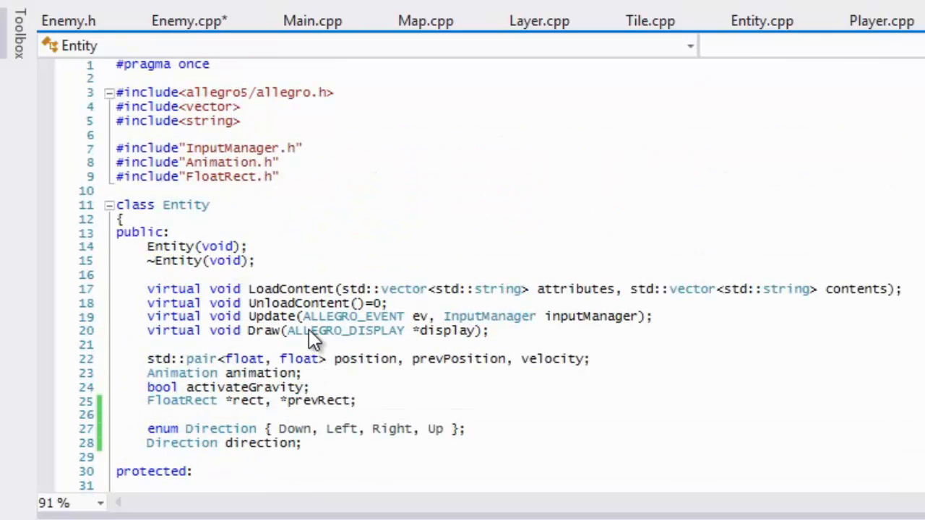
type("#includ")
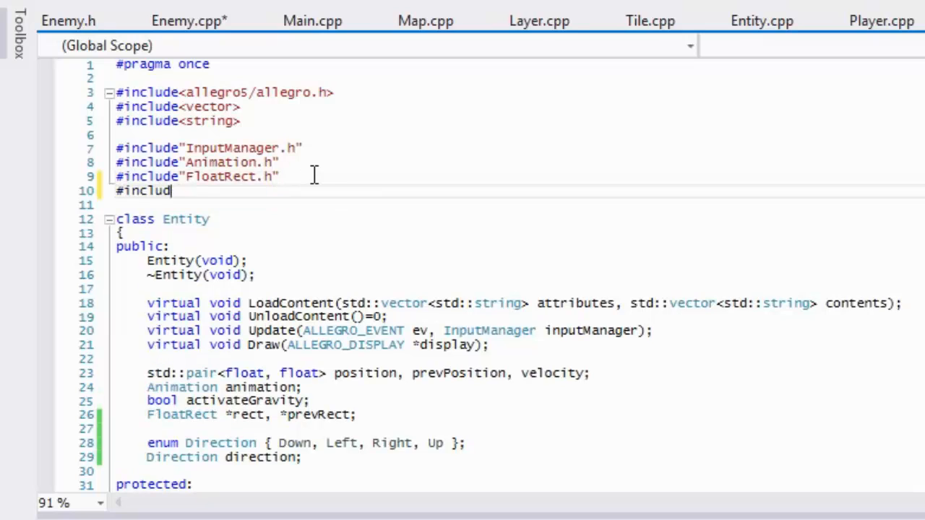
type("\"SpriteSheetAnimation.h")
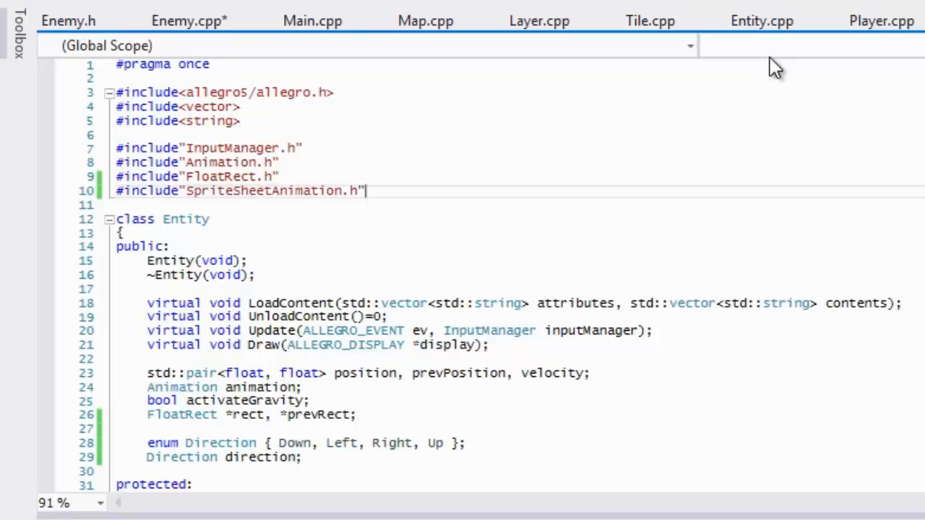
left_click(189, 20)
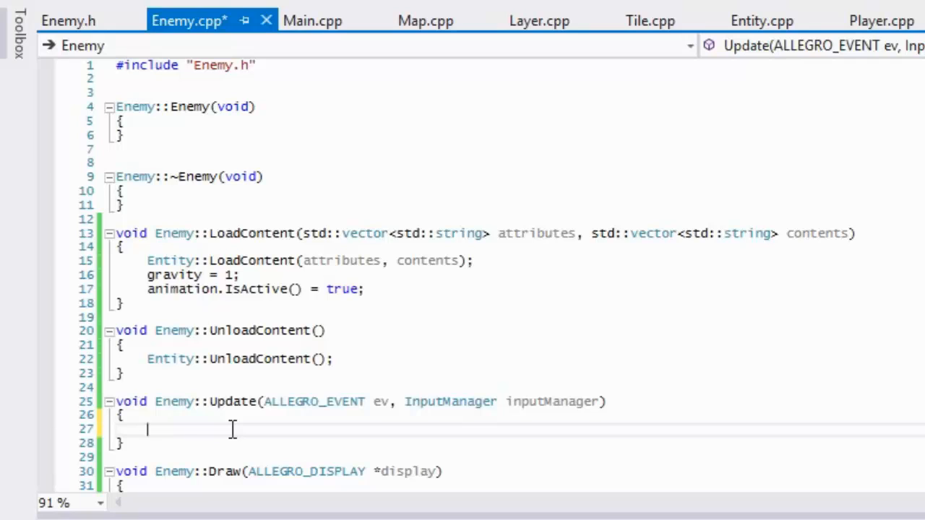
Step: Write if(direction == Direction::Right) velocity.first = moveSpeed; in Enemy::Update
type("if(direction")
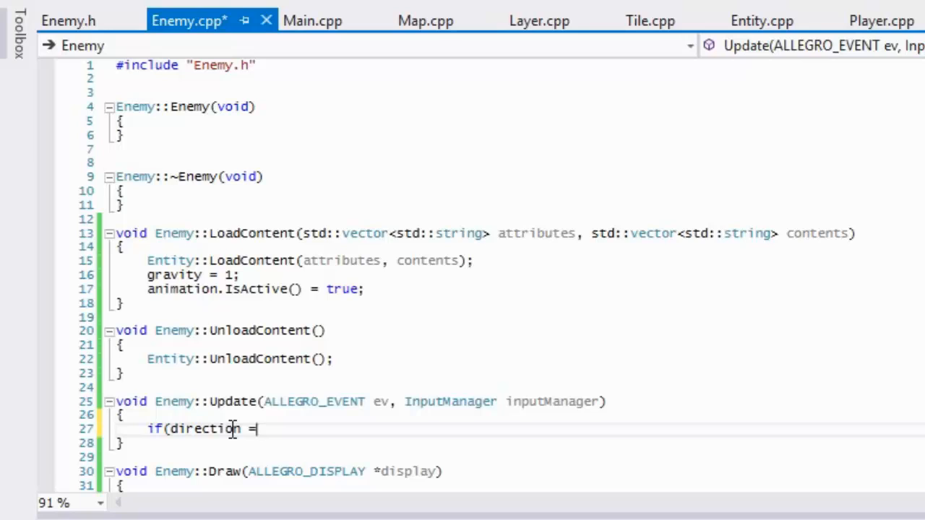
type("= Direction::Right")
type("velocity.first")
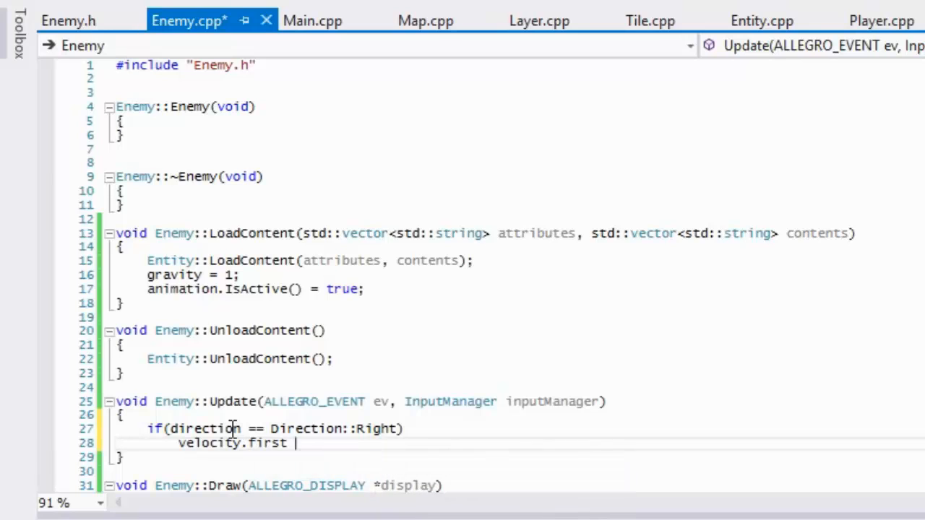
type("= moveSpeed")
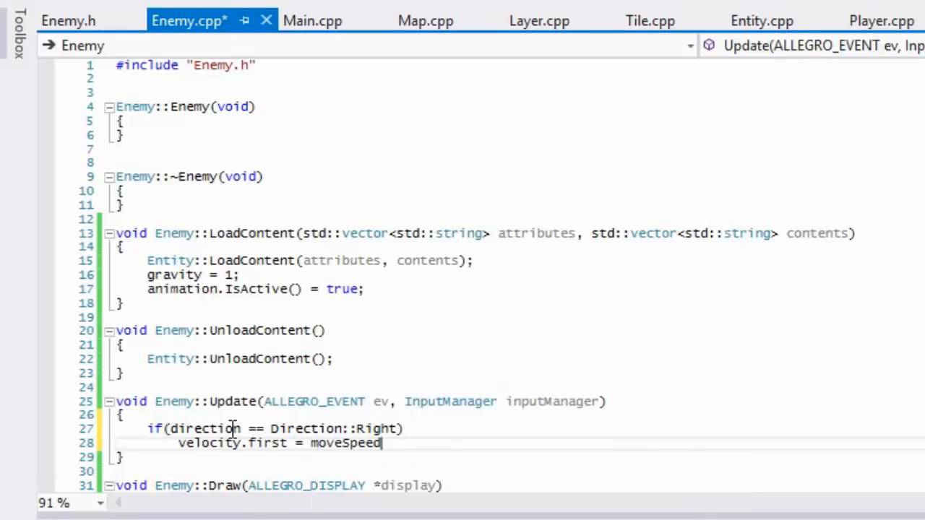
type(";")
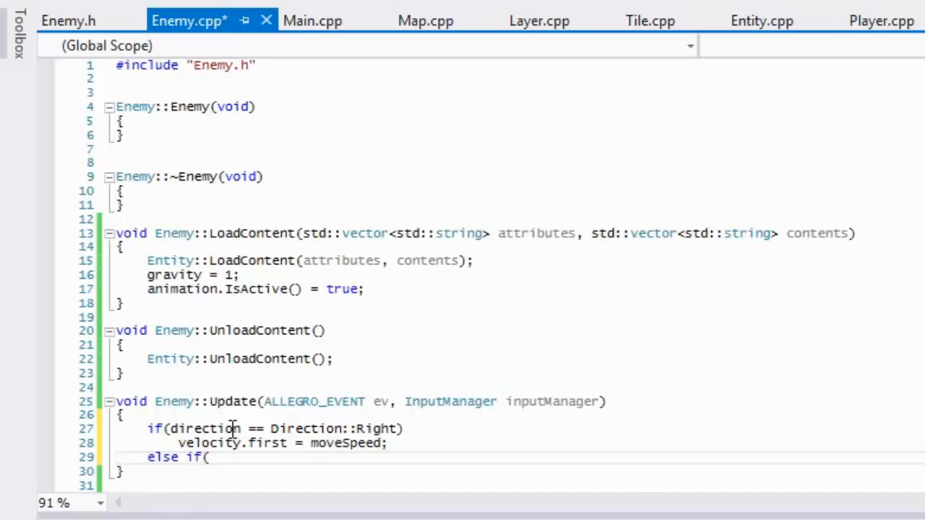
Step: Add the else-if branch for Direction::Left setting velocity.first = -moveSpeed
type("direction == IDr")
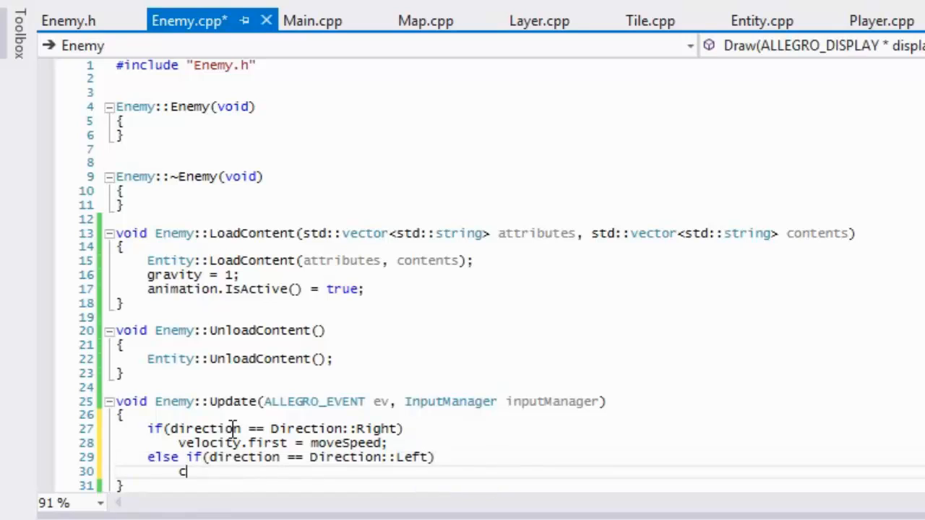
type("velocity.first")
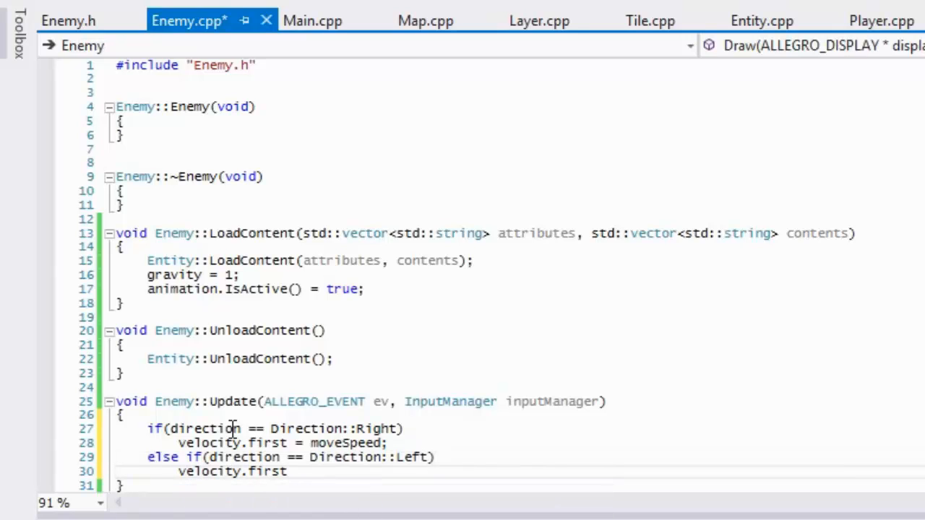
type("= -moveSpeed;")
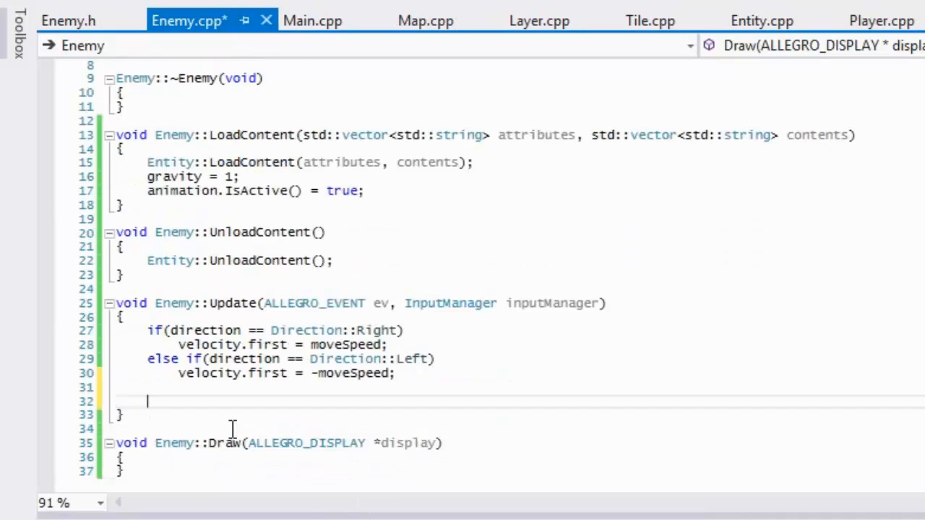
scroll("down", 3)
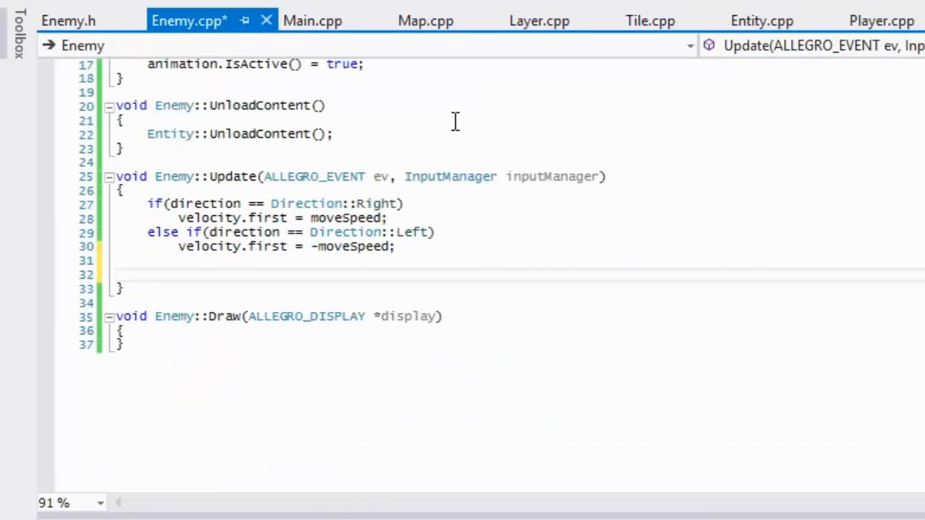
left_click(882, 20)
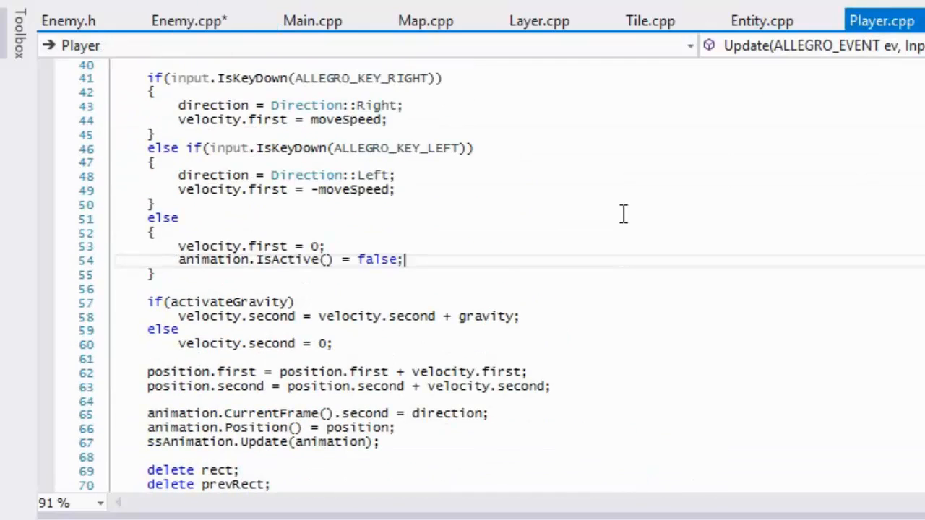
Step: Paste Player's gravity/position/rect block into Enemy::Update, add prevPosition = position; and start the counter line
scroll("down", 3)
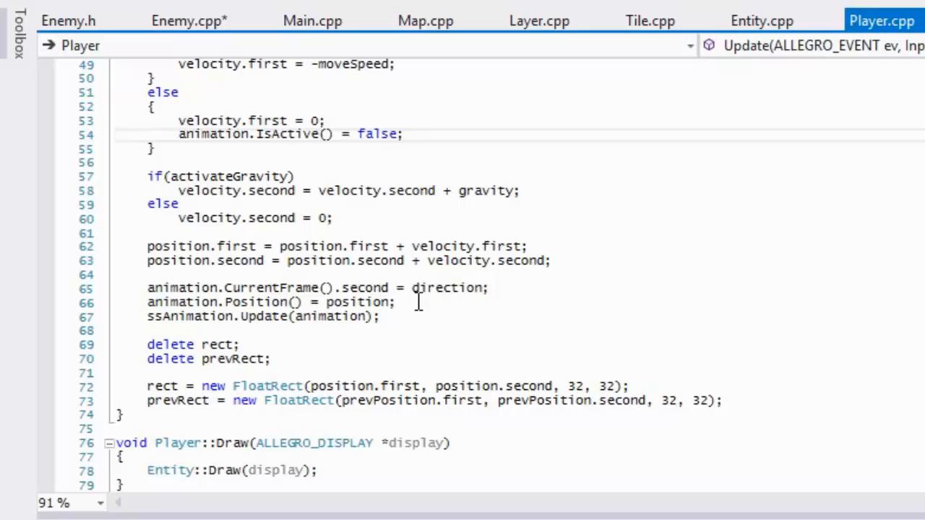
mouse_move(743, 408)
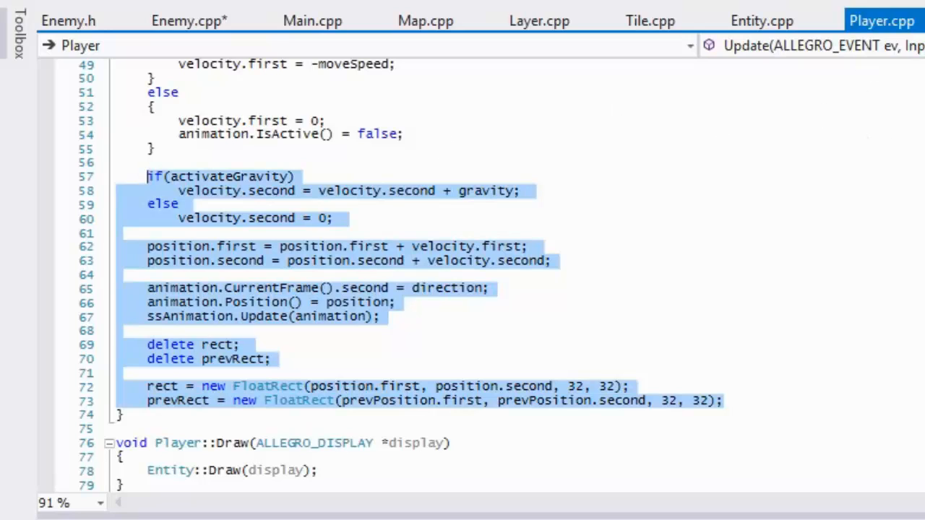
mouse_move(190, 20)
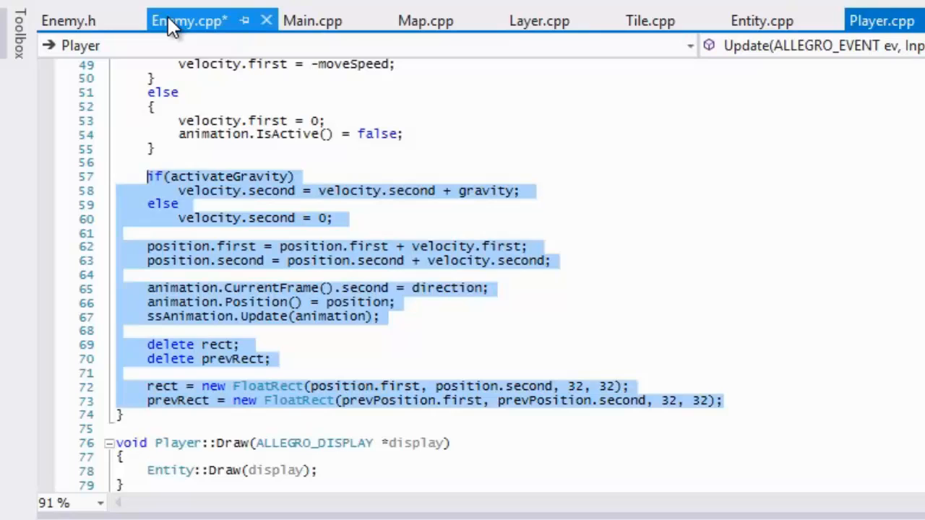
left_click(190, 20)
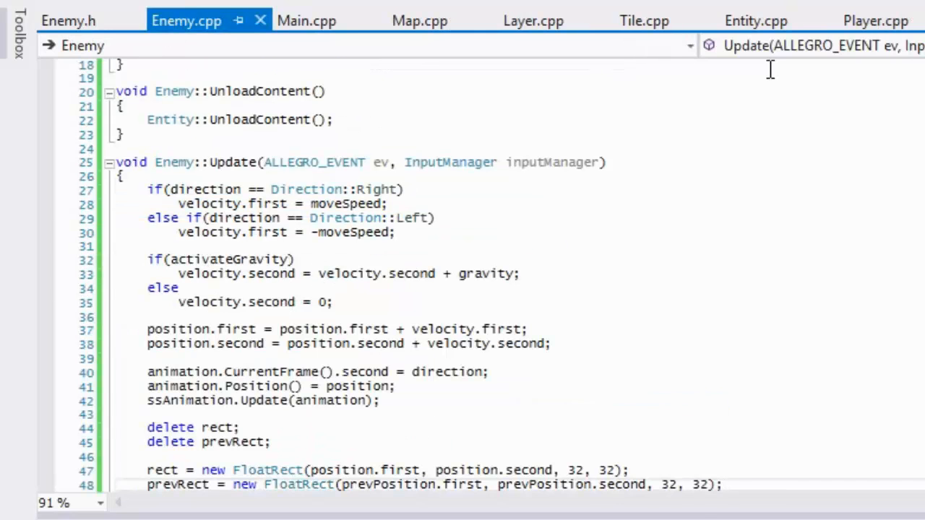
type("prevPosition")
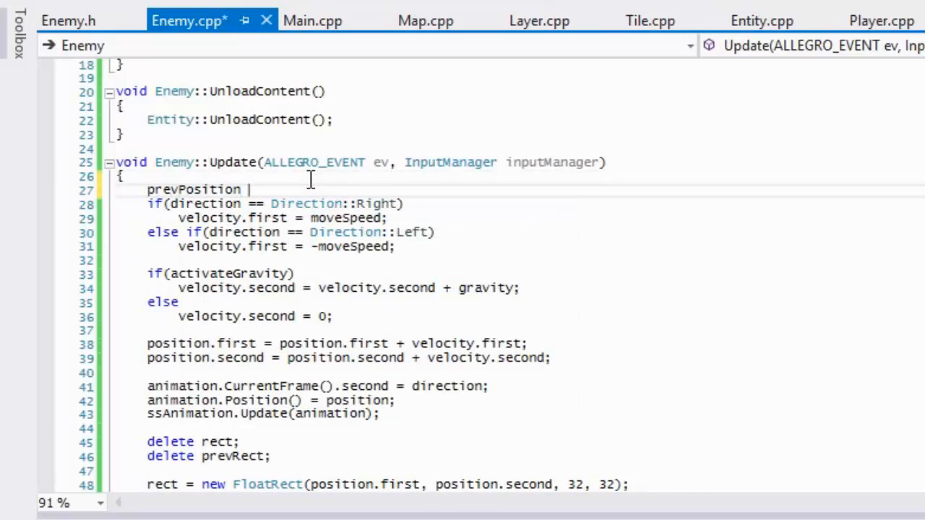
type("= position;")
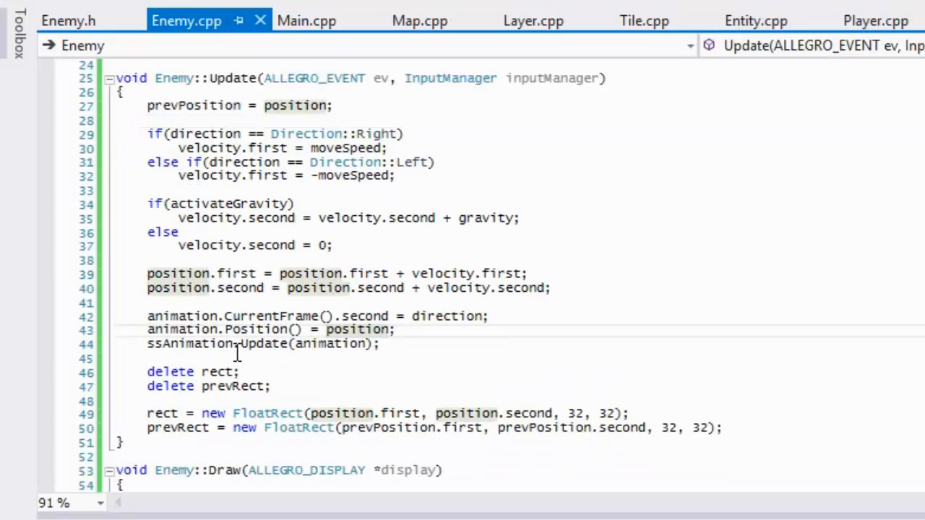
mouse_move(321, 371)
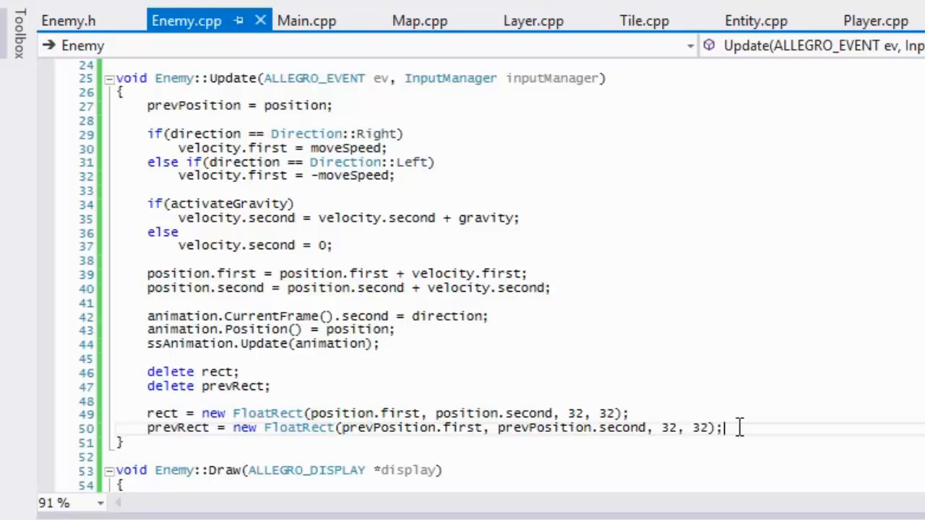
type("co")
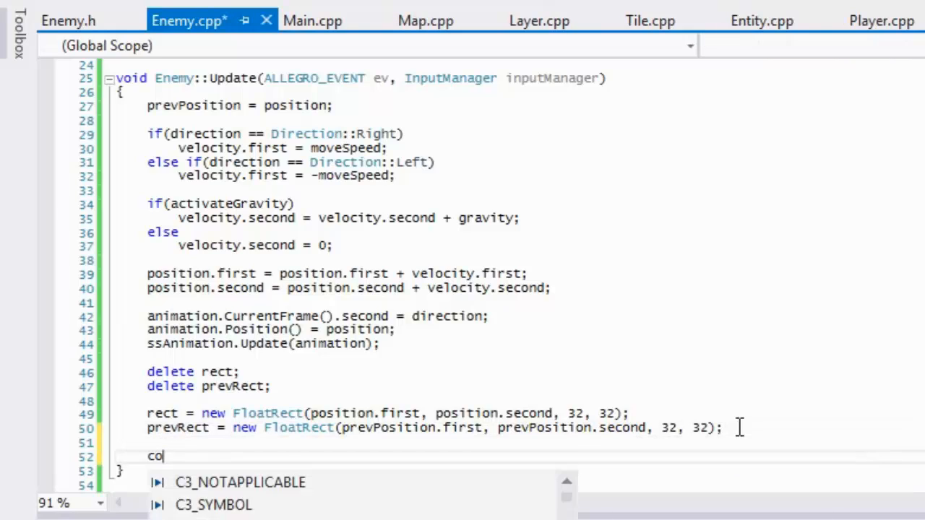
type("unter")
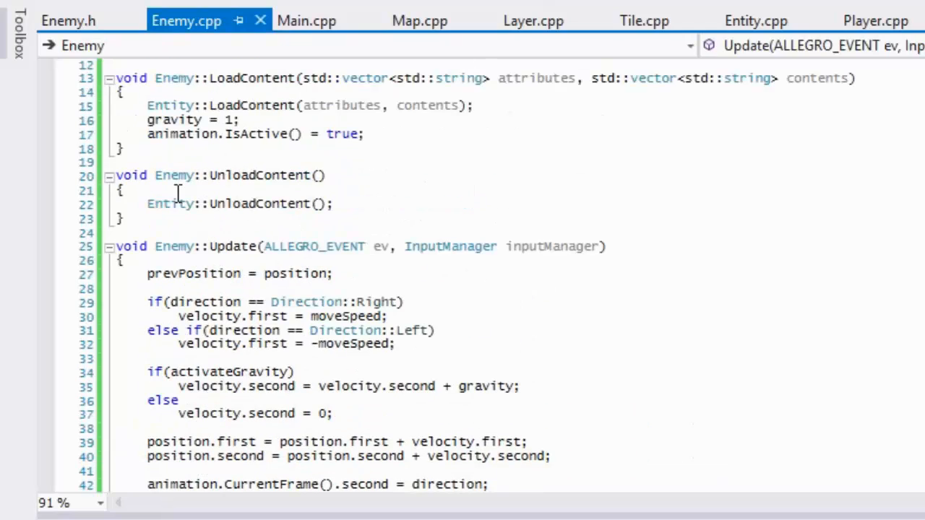
Step: Declare int counter; in a private section of Enemy.h below Draw
left_click(68, 20)
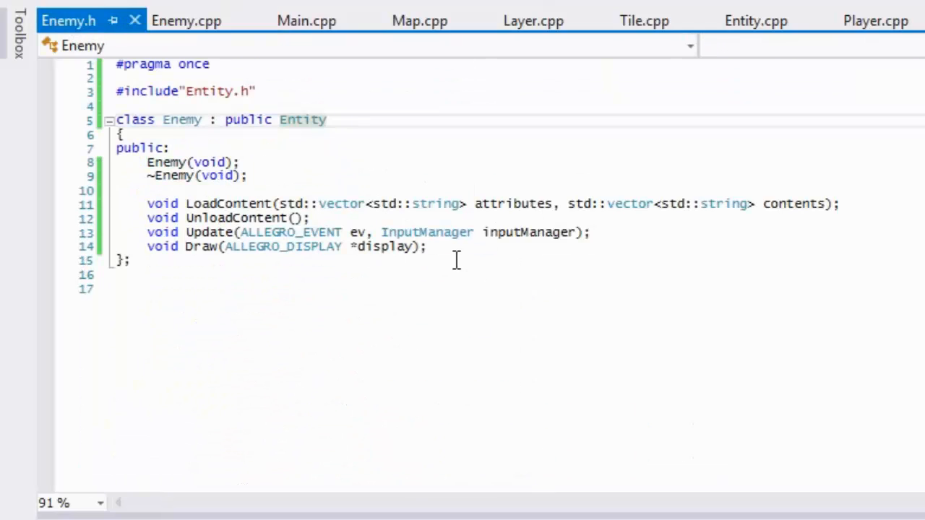
left_click(428, 246)
type("private:")
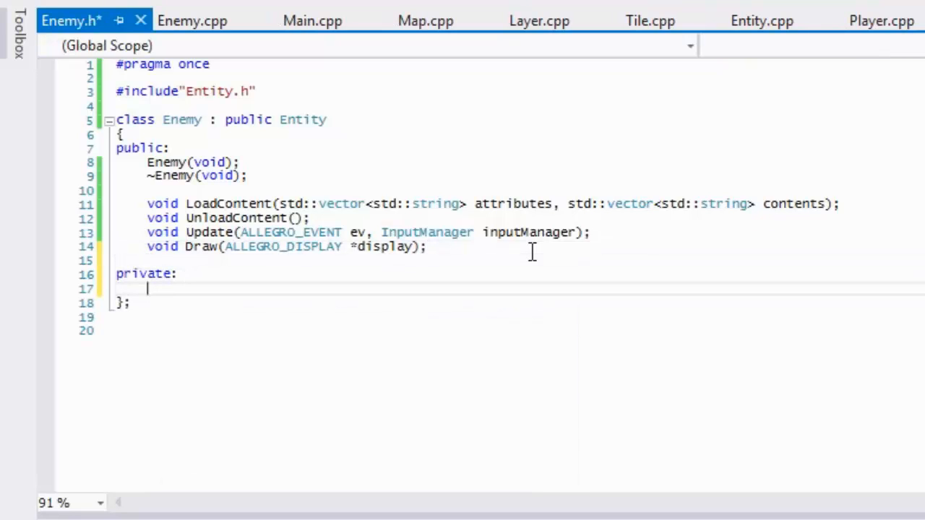
type("int")
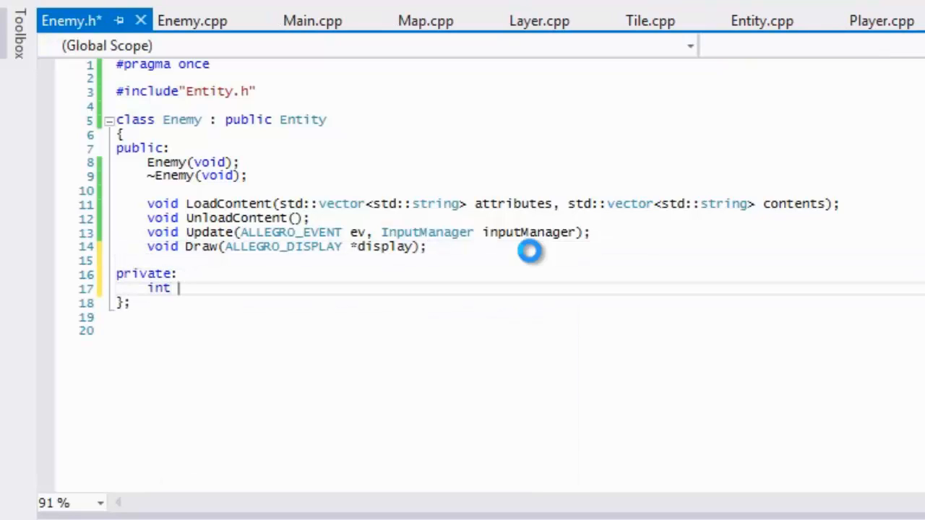
type("counter;")
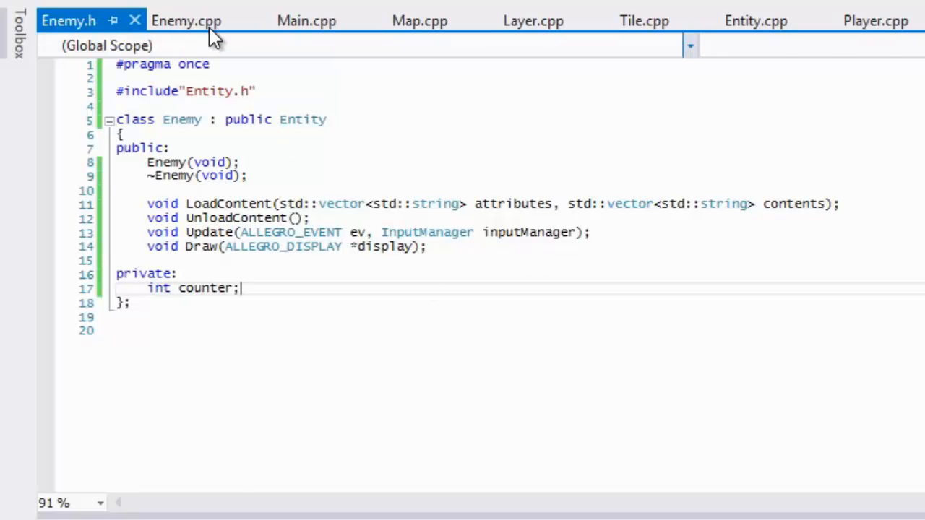
Step: In Enemy::Update, increment counter and add if(counter >= range) resetting counter to 0
left_click(186, 20)
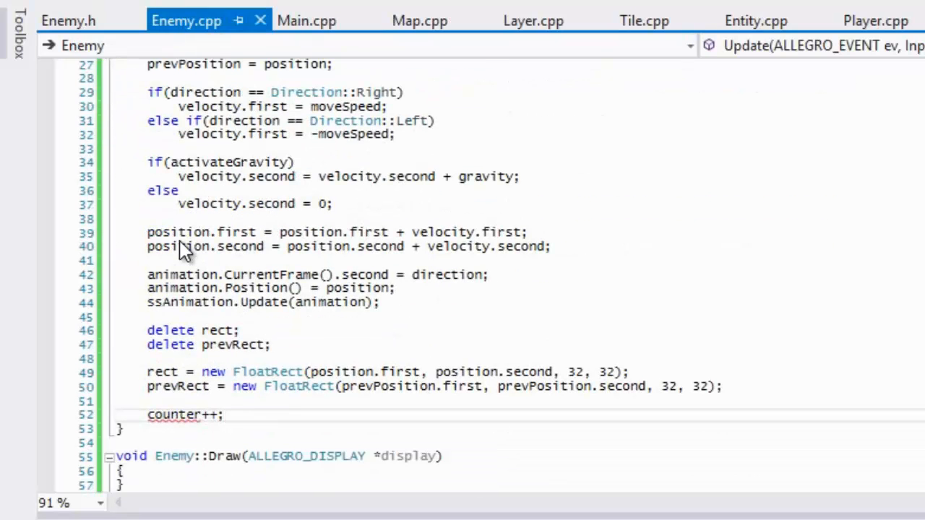
scroll("up", 3)
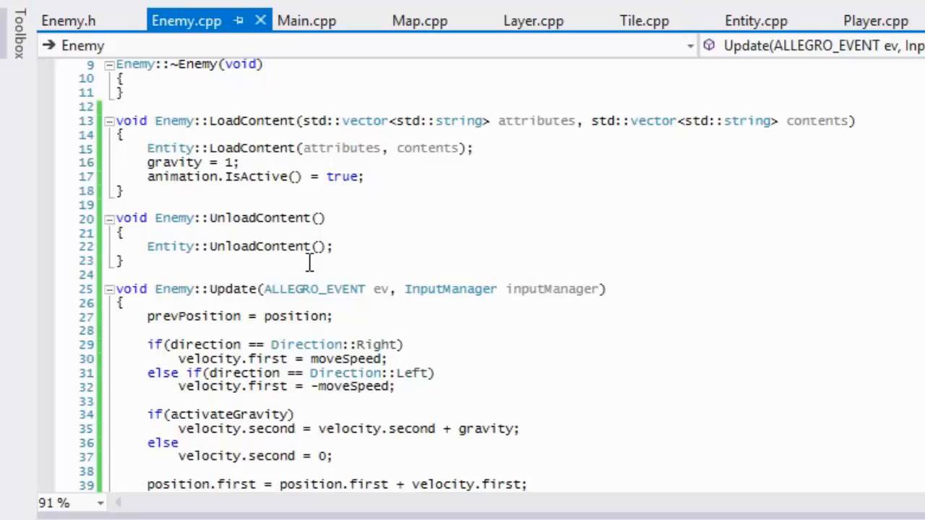
mouse_move(383, 185)
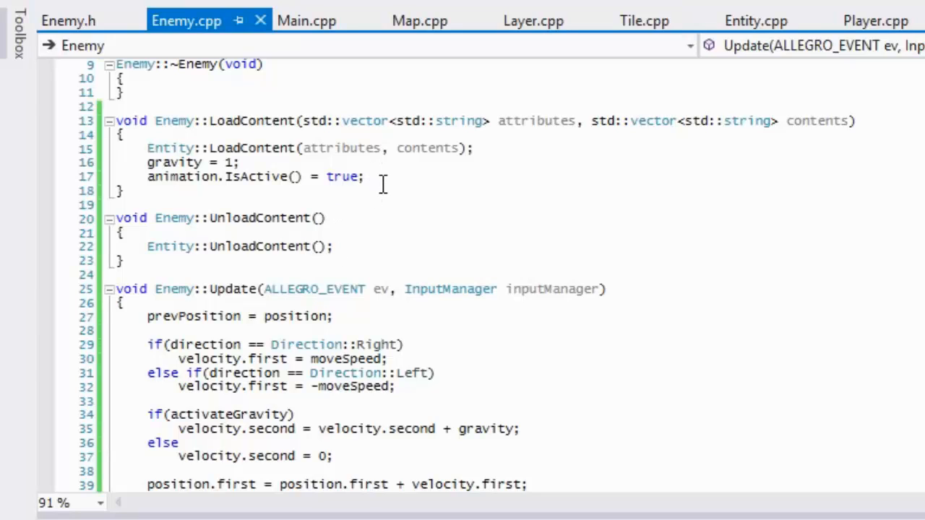
type("counter =")
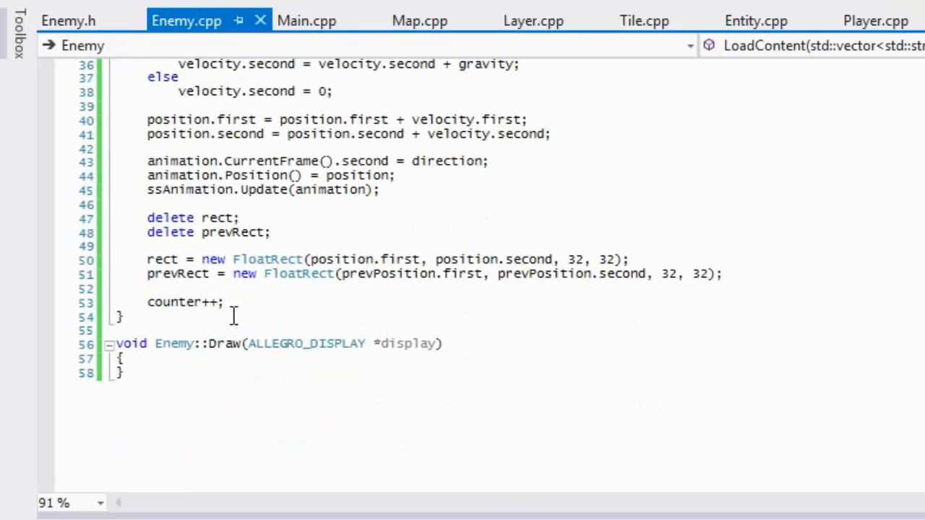
type("if(c")
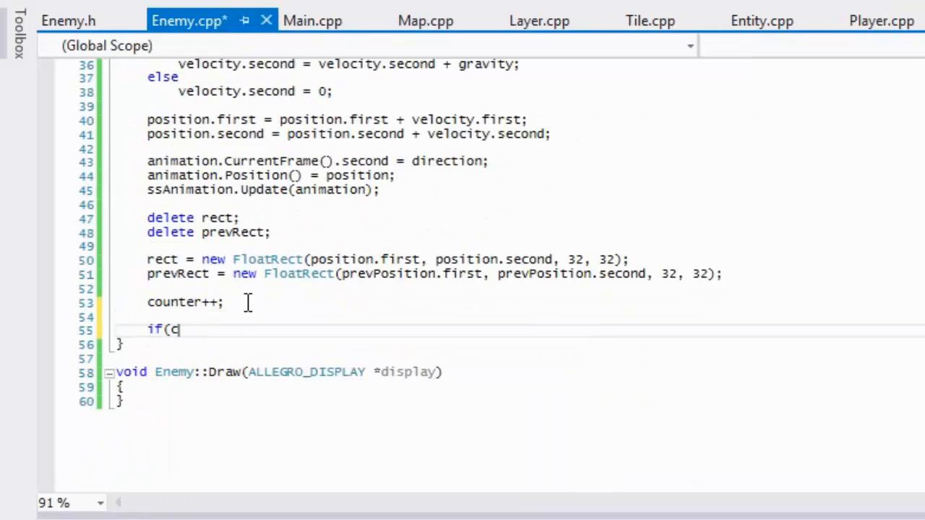
type("ounter >")
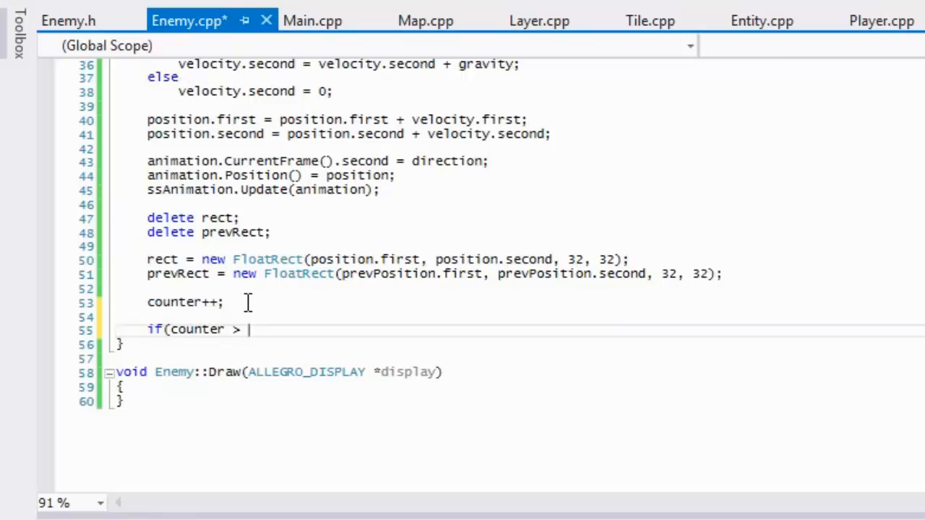
type("range")
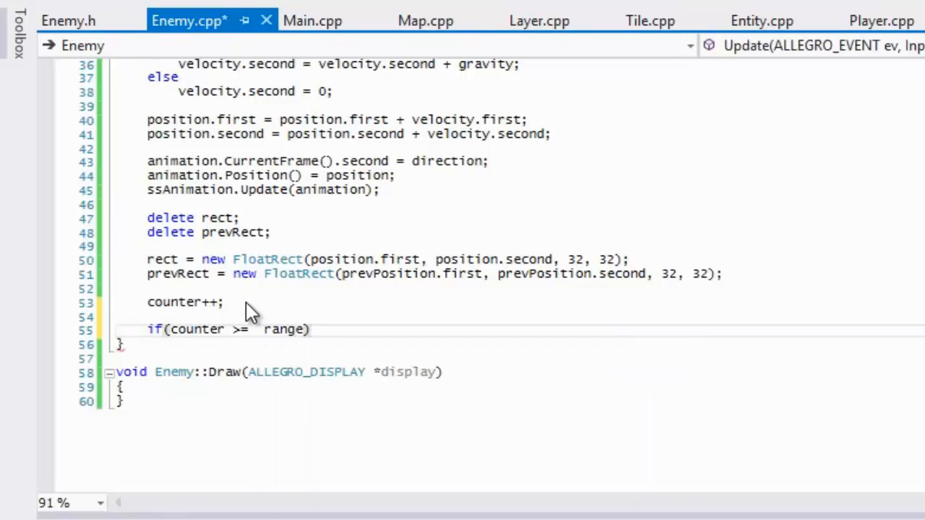
type("rang")
type("counter = 0;")
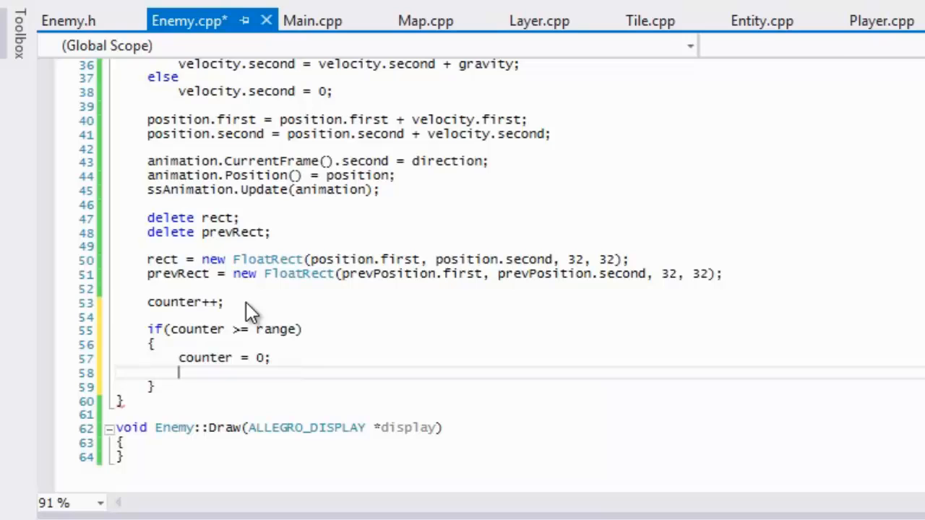
Step: Inside the range check, toggle direction between Direction::Right and Direction::Left with if/else
type("if(direction == Direction::Right")
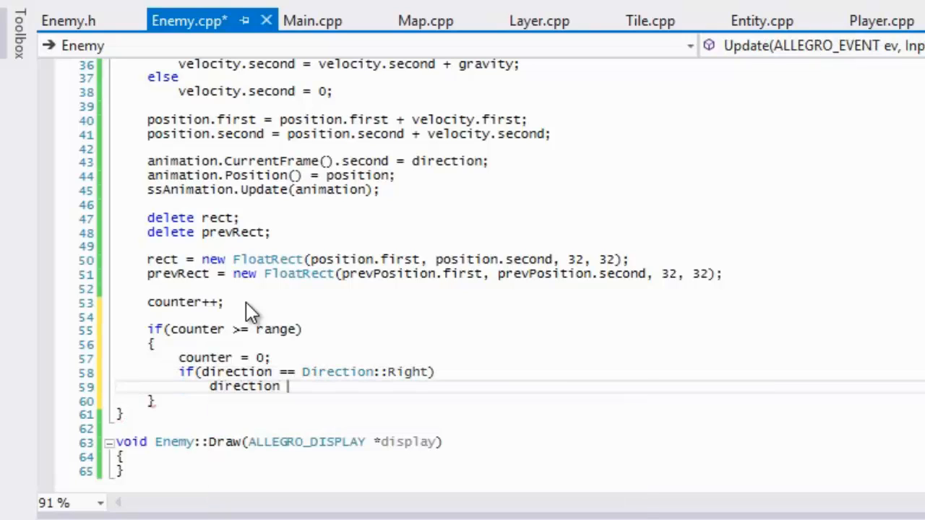
type("= D")
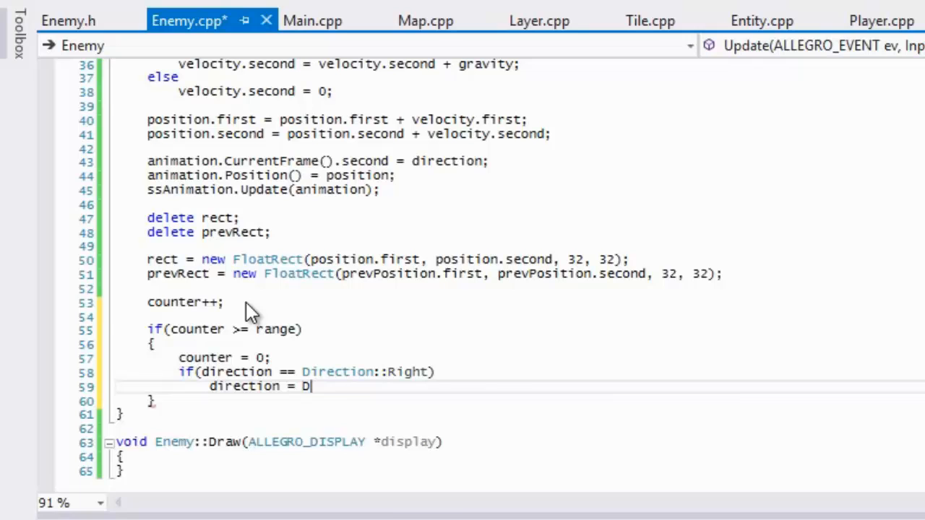
type("irection::Left;")
type("dir")
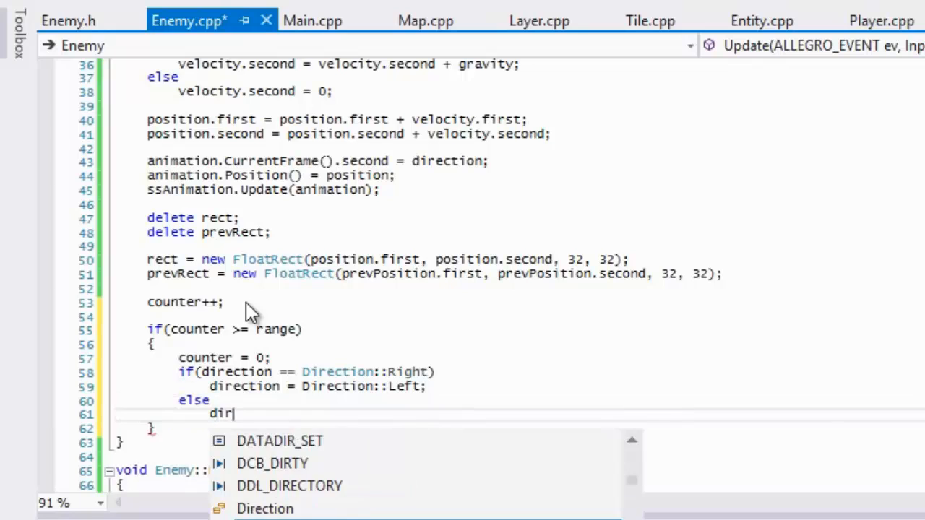
type("ection = Direction::Right;")
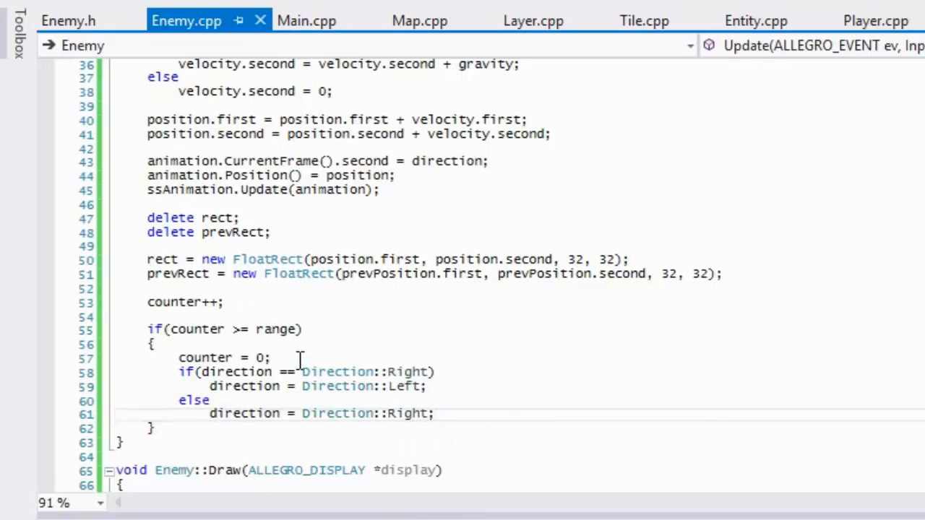
mouse_move(273, 330)
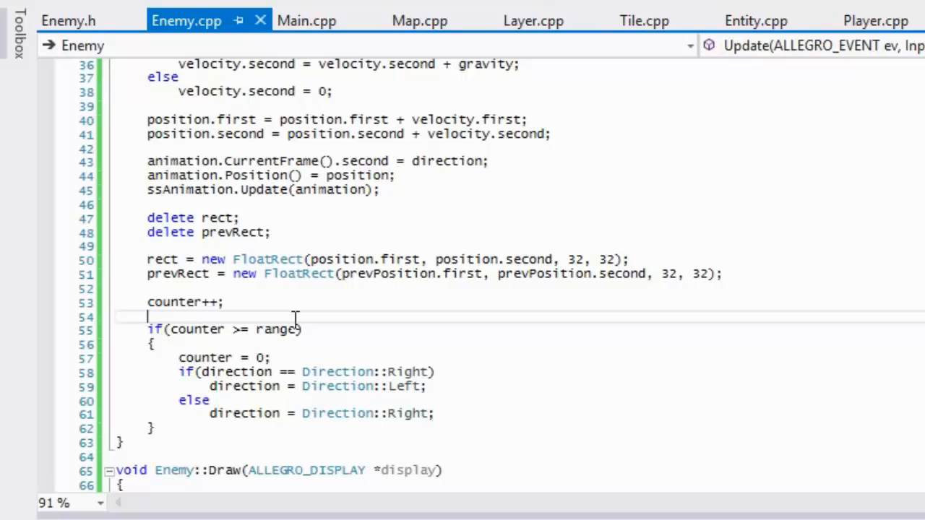
mouse_move(101, 332)
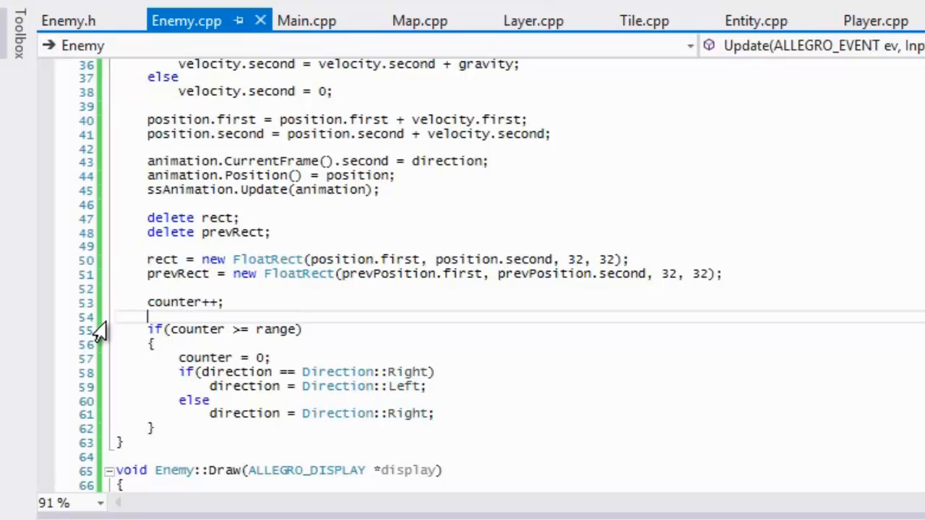
mouse_move(273, 330)
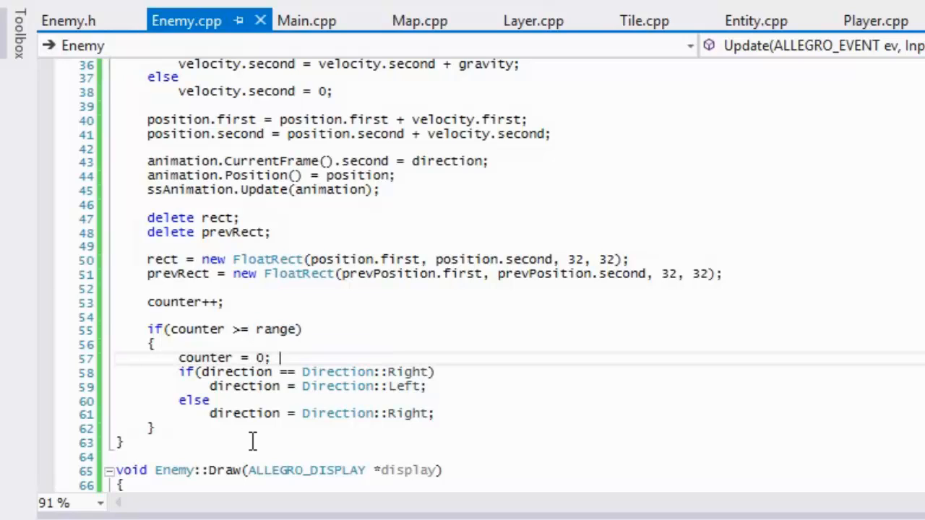
mouse_move(309, 311)
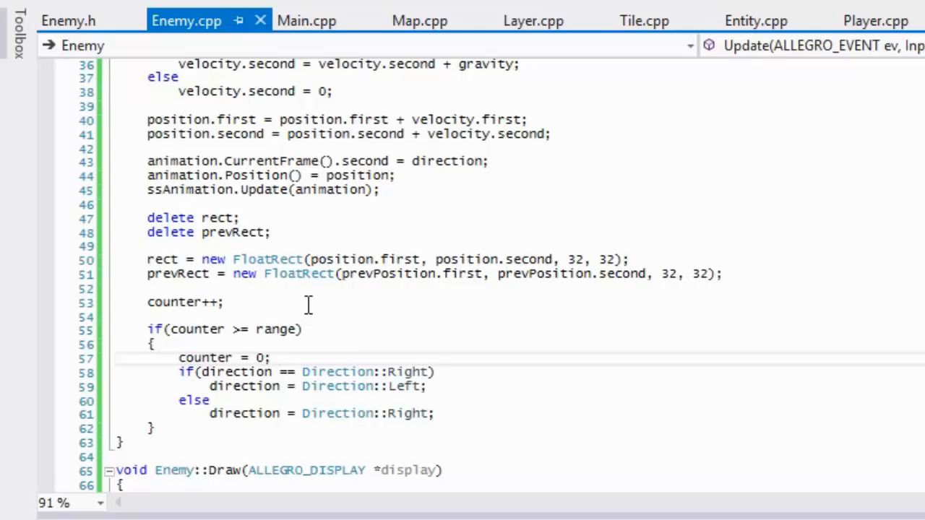
Step: Replace counter++; with counter += velocity.first; and save Enemy.cpp
scroll("up", 3)
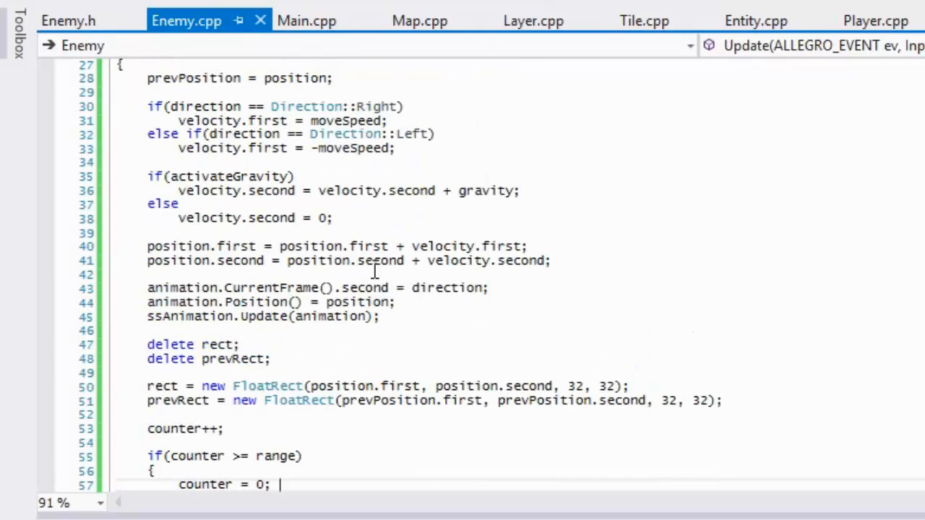
mouse_move(429, 214)
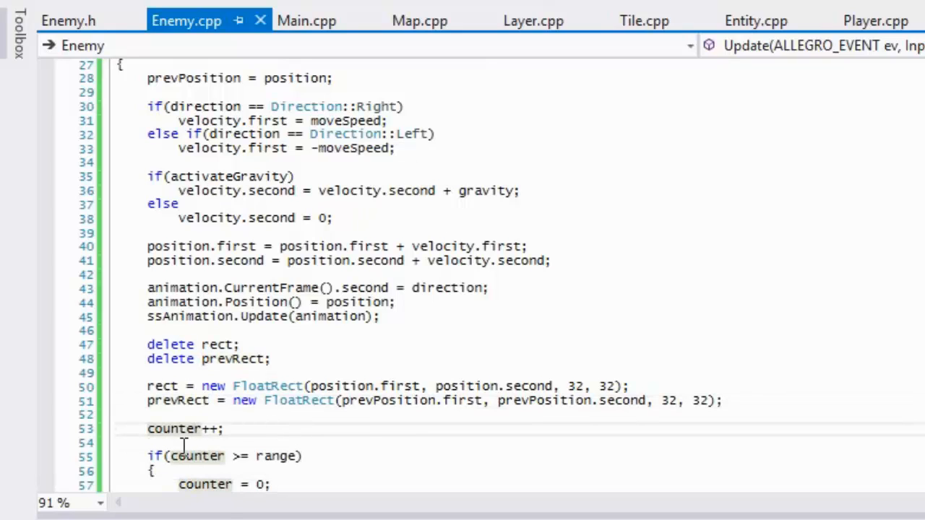
mouse_move(190, 428)
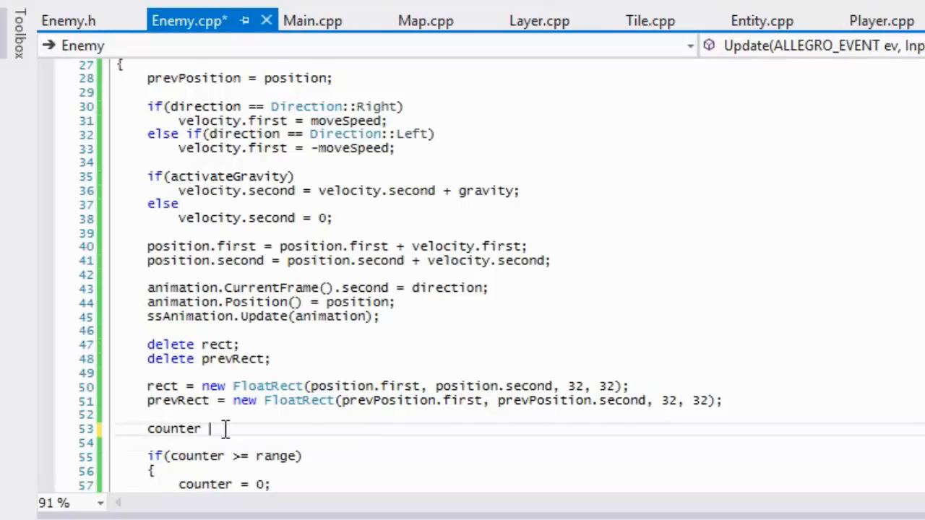
type("+= v")
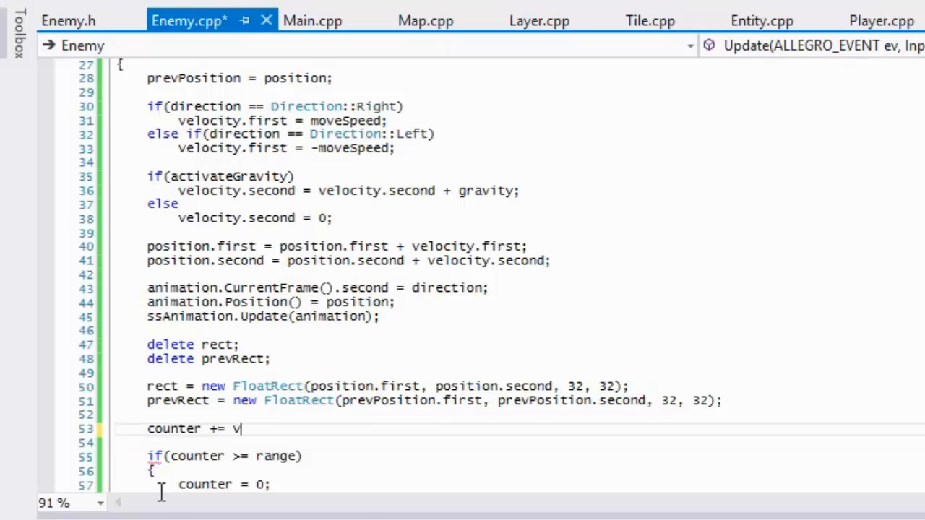
type("elocity.first;")
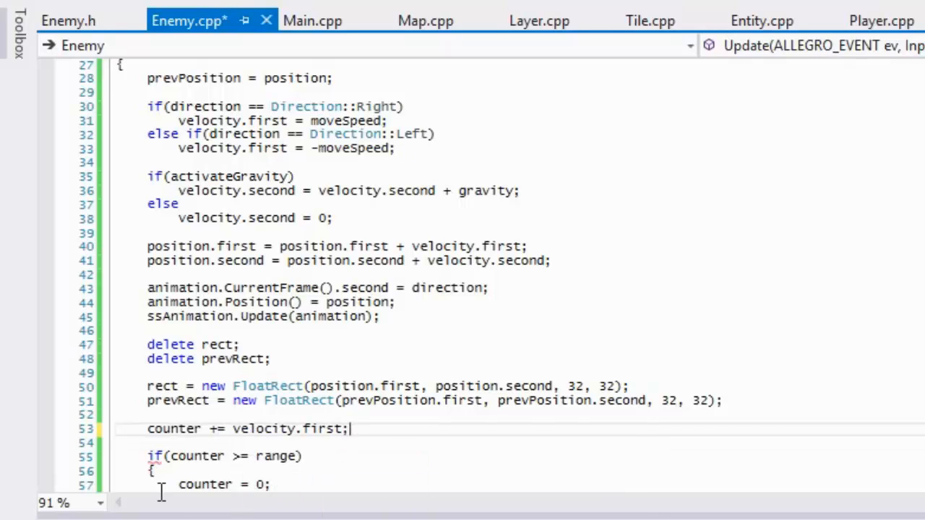
key("ctrl+s")
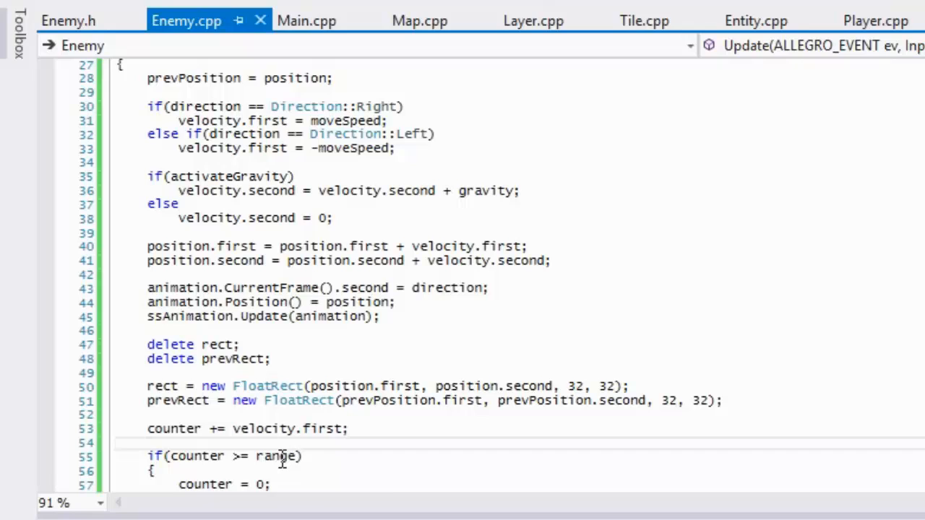
mouse_move(281, 457)
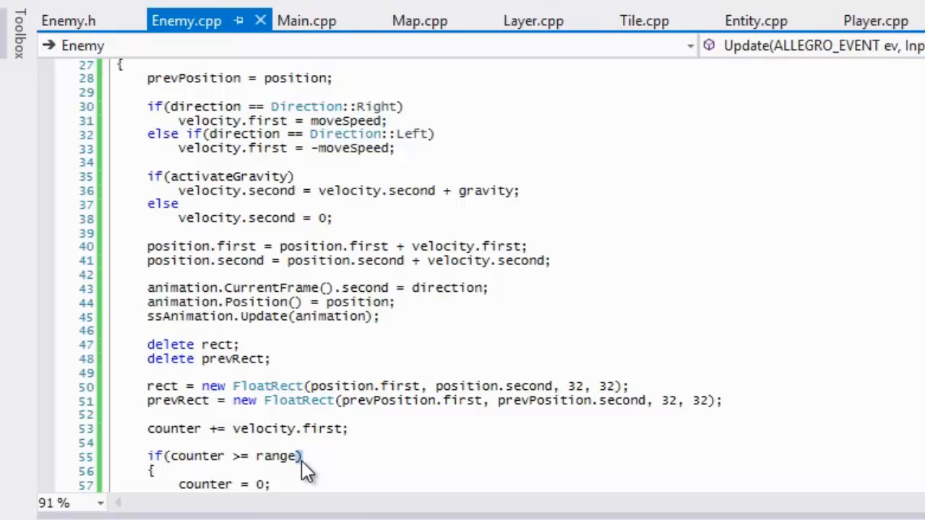
scroll("down", 3)
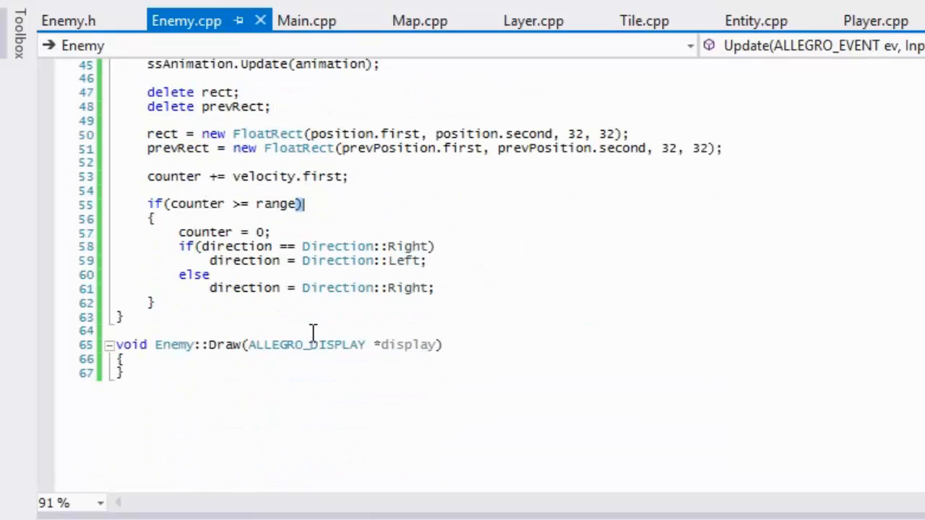
Step: Place the cursor in the editor before switching over to Paint.NET
left_click(317, 318)
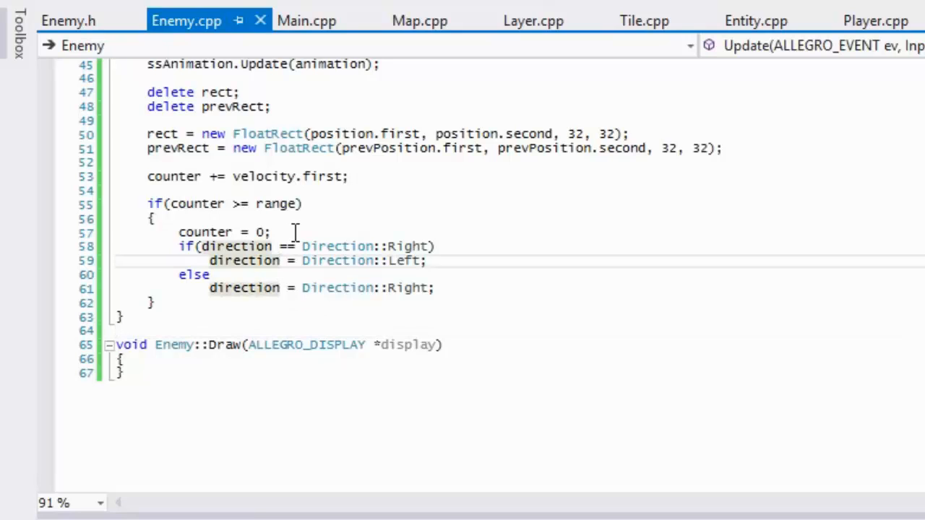
mouse_move(202, 259)
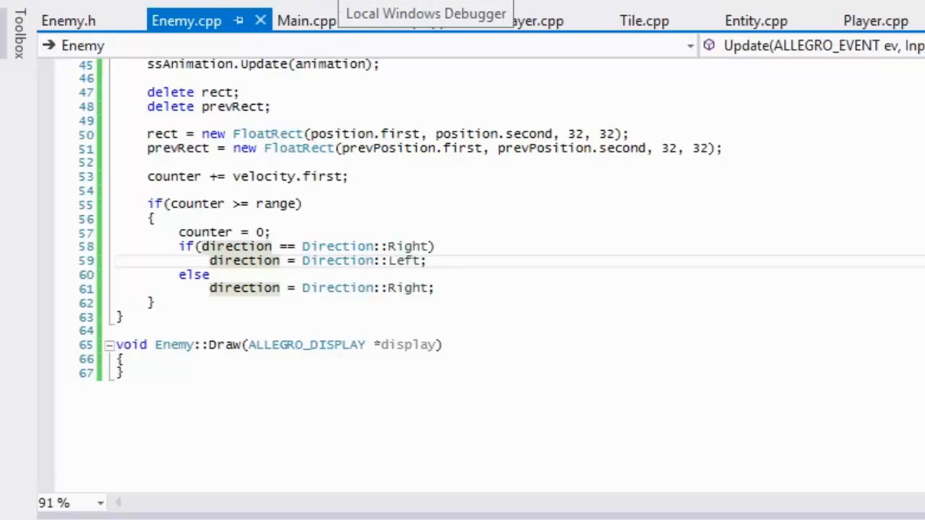
mouse_move(231, 271)
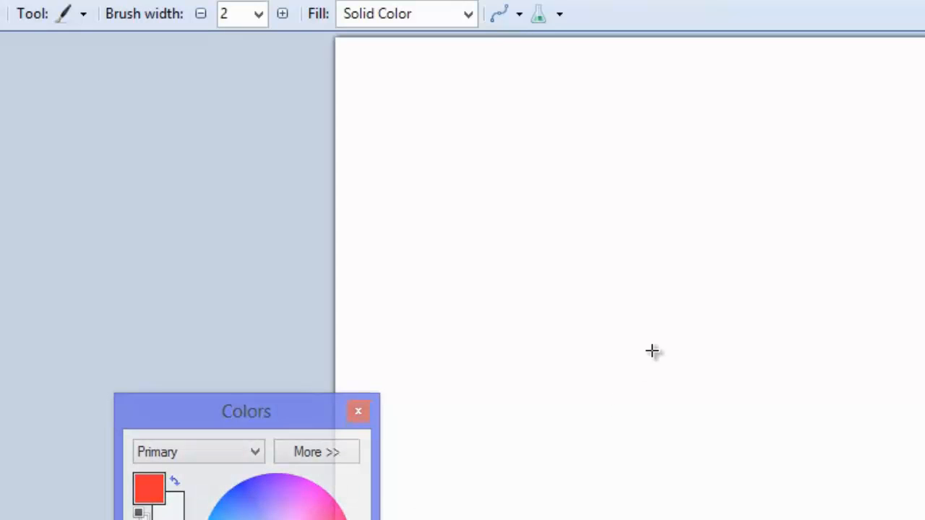
Step: Sketch a short red test stroke on the canvas and undo it
left_click_drag(575, 287, 599, 306)
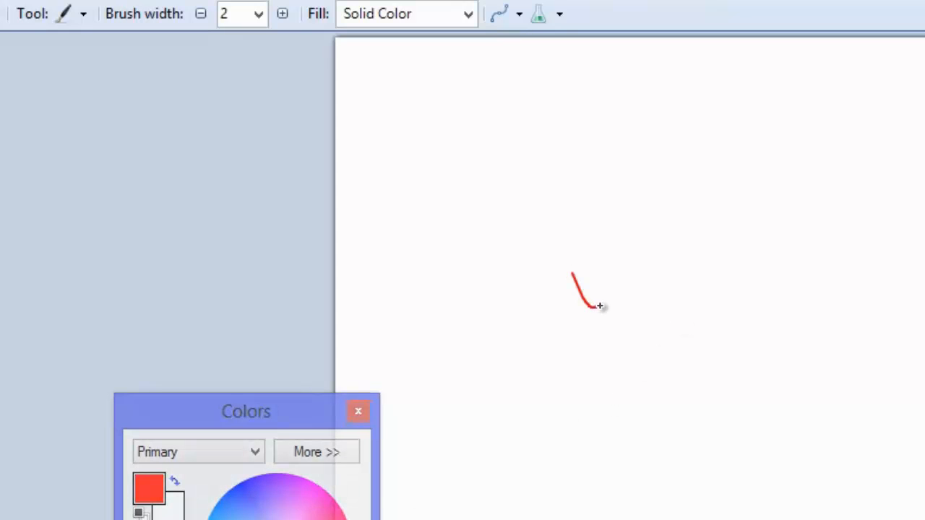
key("ctrl+z")
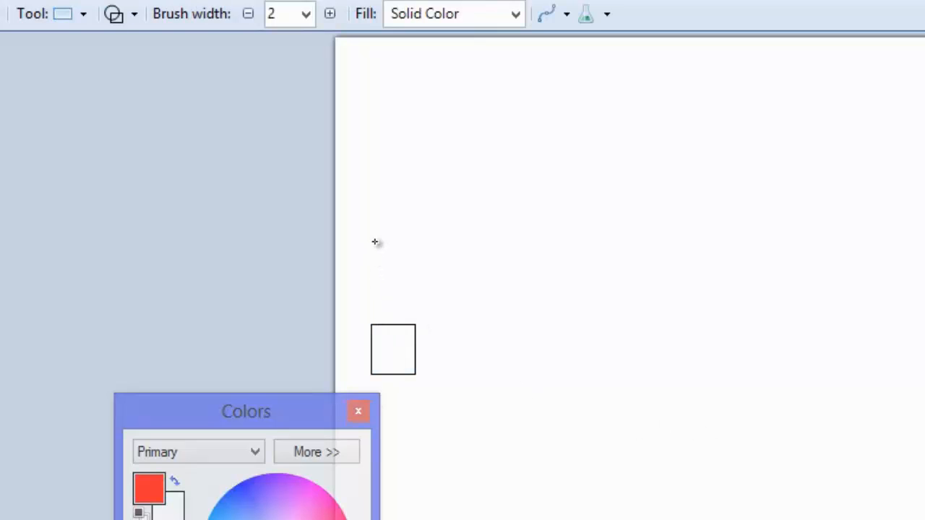
mouse_move(412, 272)
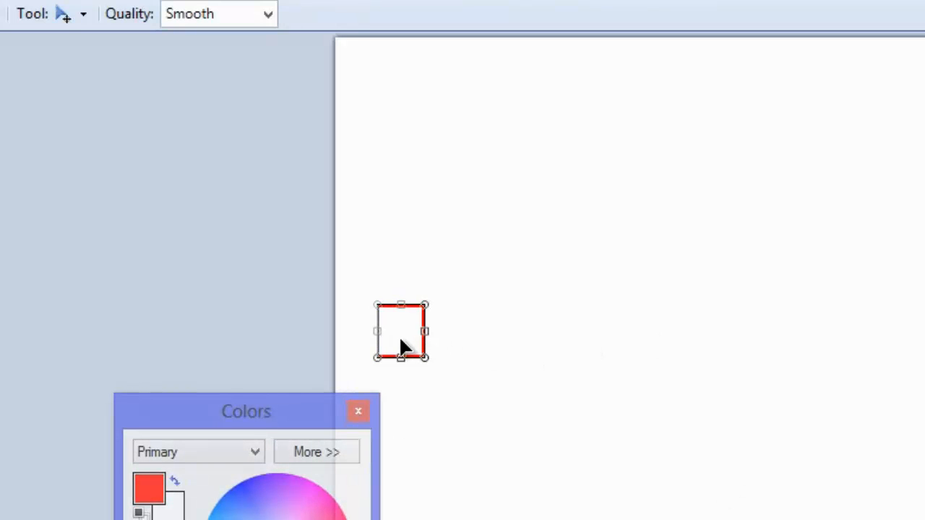
Step: Slide the red square back and forth across the canvas to illustrate the enemy's patrol movement
left_click_drag(402, 331, 610, 327)
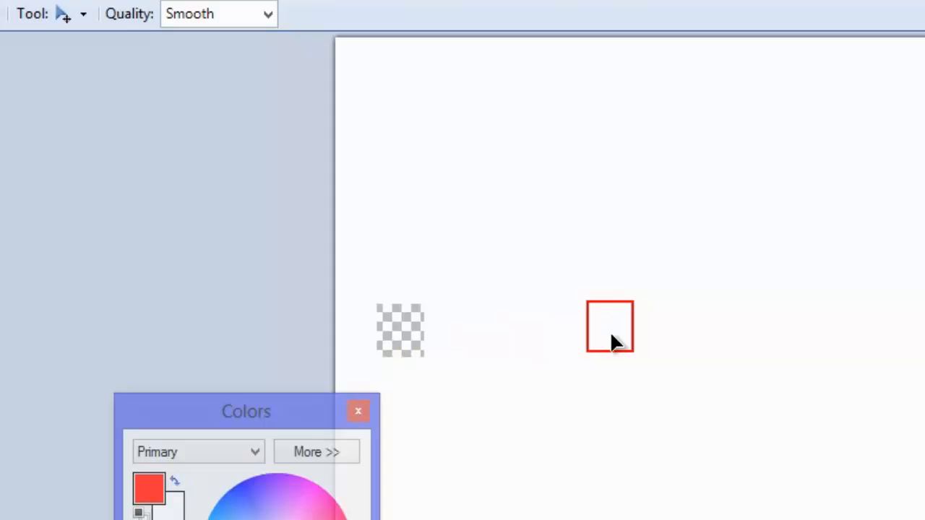
left_click_drag(610, 327, 396, 332)
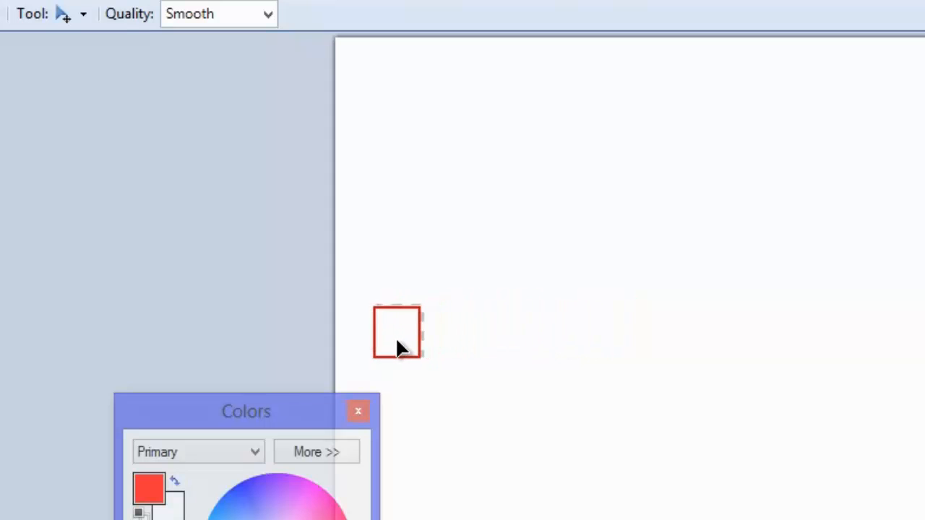
left_click_drag(398, 332, 658, 326)
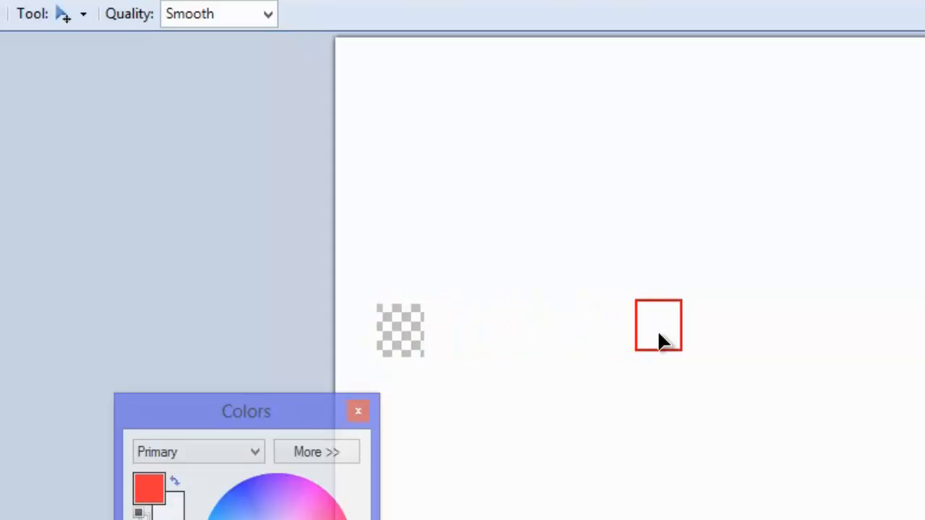
mouse_move(700, 341)
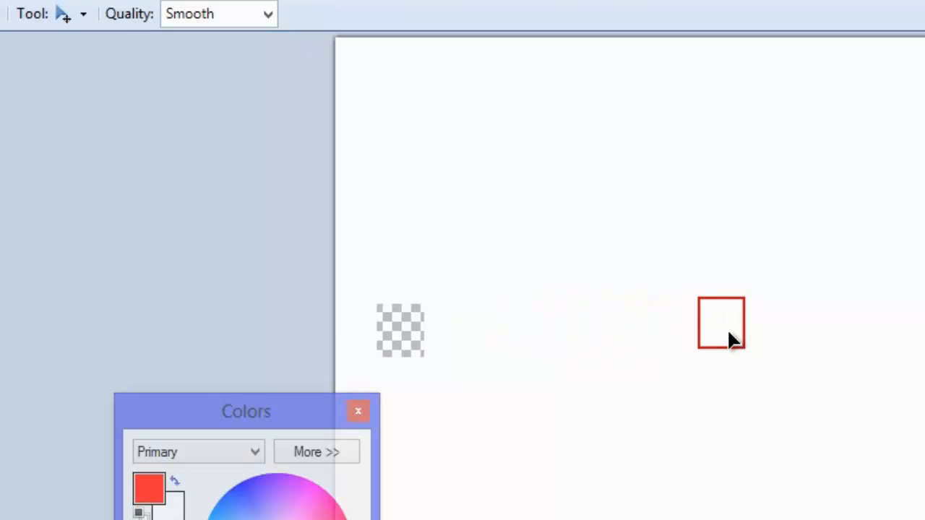
left_click(720, 324)
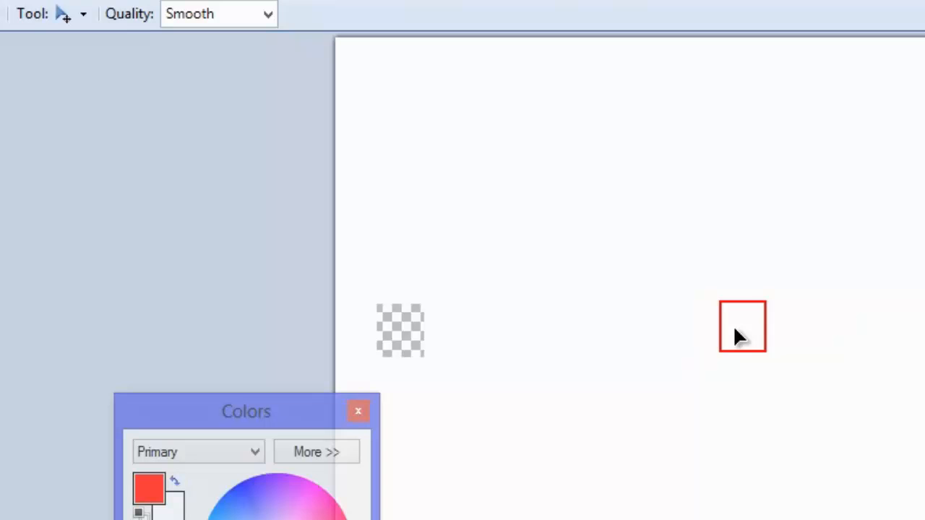
left_click_drag(743, 327, 585, 321)
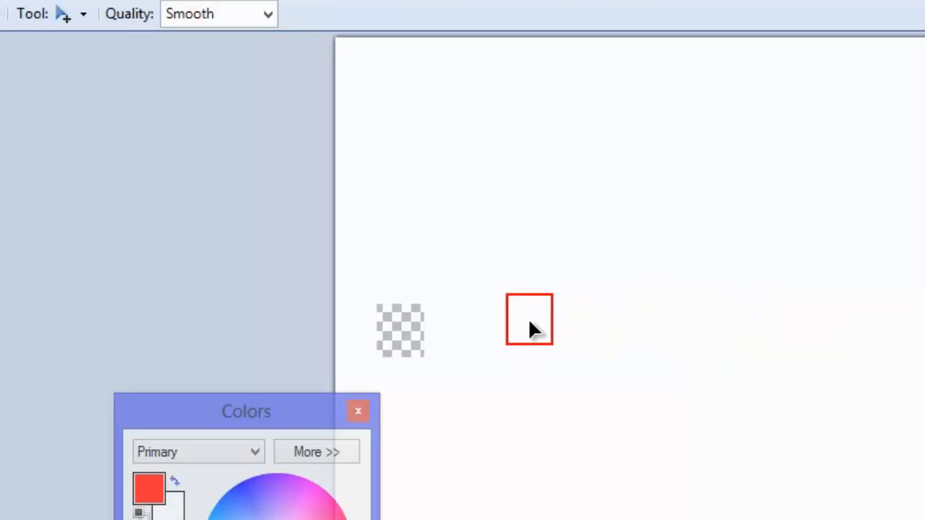
left_click_drag(530, 320, 798, 320)
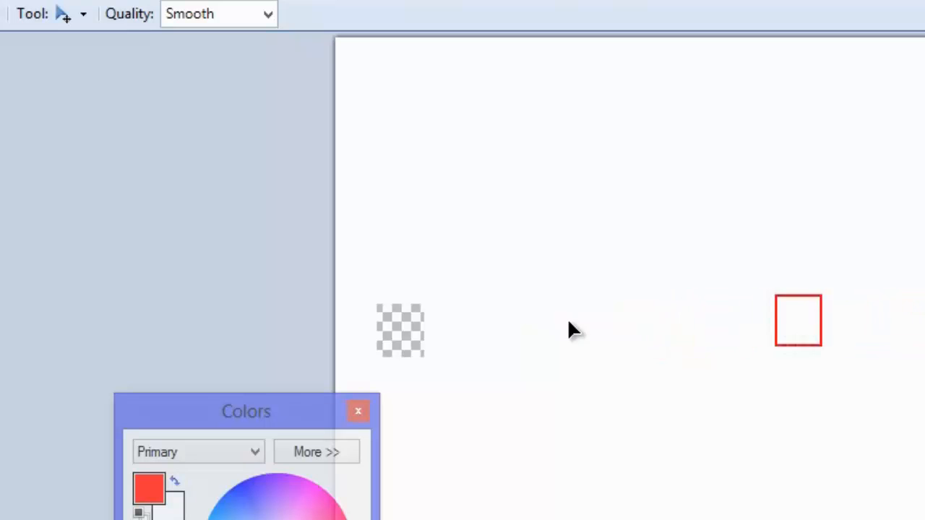
left_click_drag(798, 321, 683, 379)
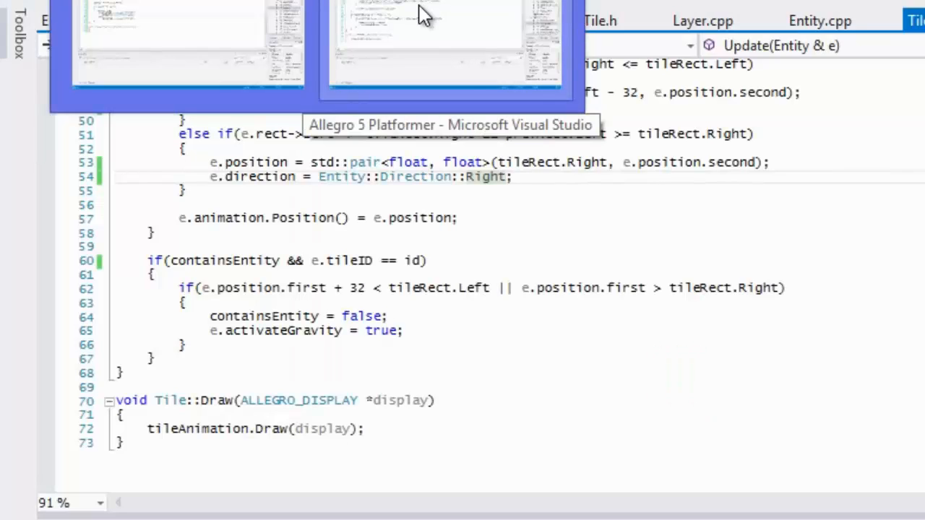
Step: Return to Visual Studio and scroll Enemy.cpp to the empty Draw function
left_click(188, 44)
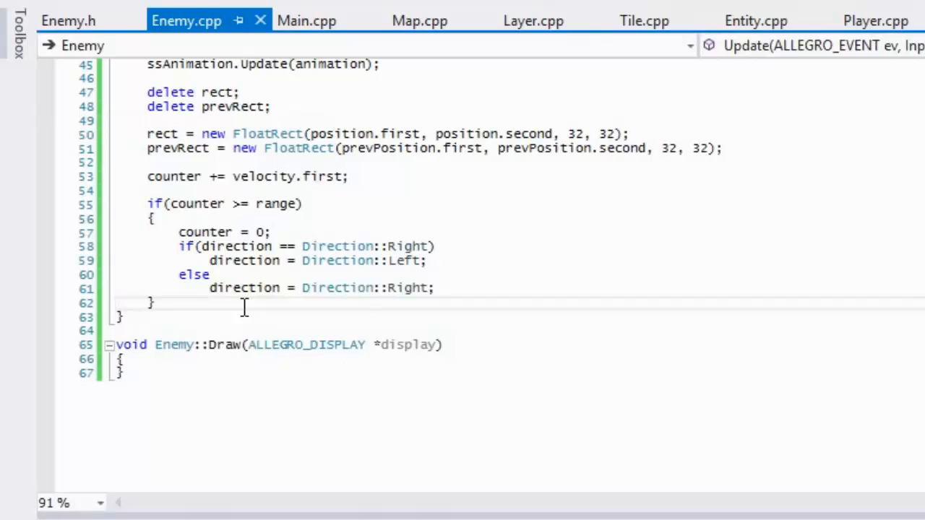
mouse_move(331, 277)
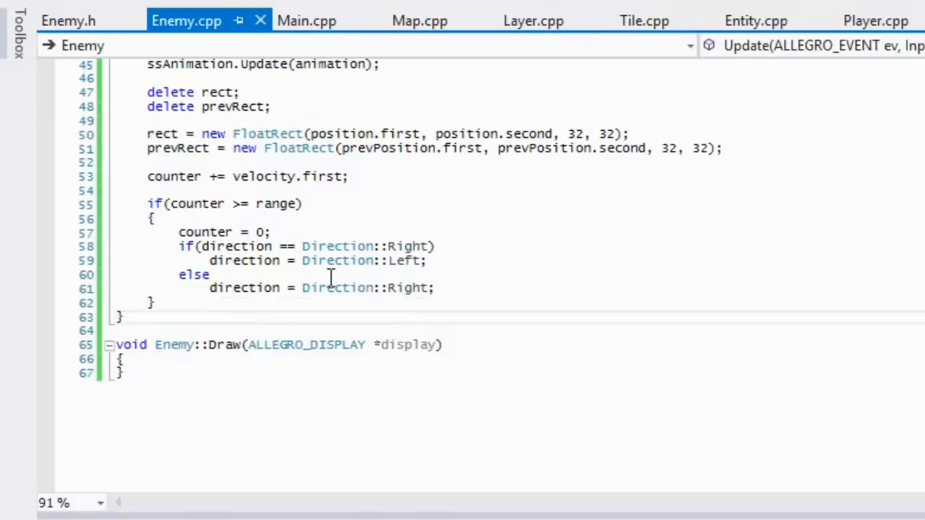
left_click(353, 223)
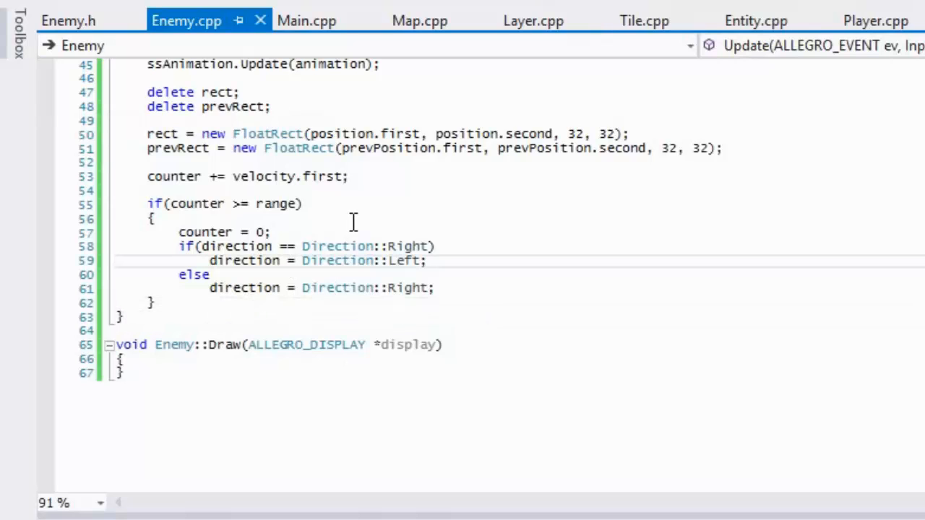
scroll("up", 3)
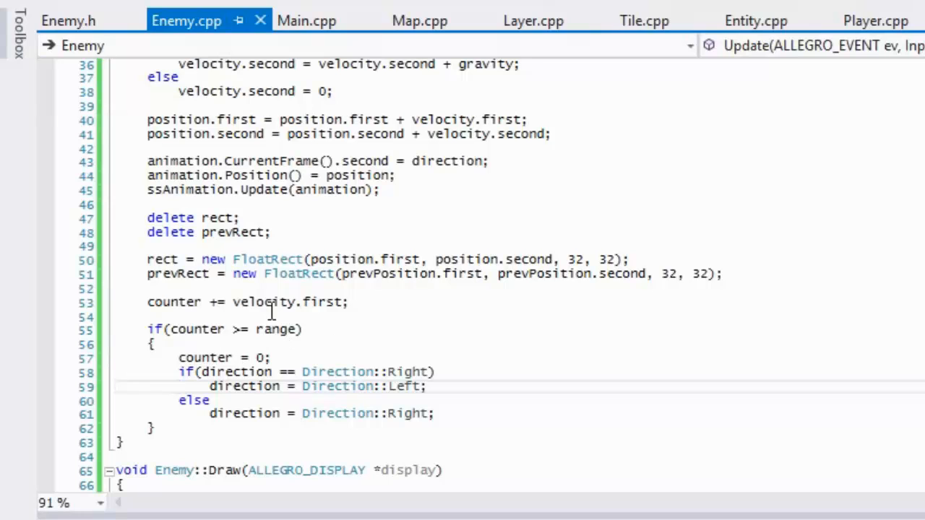
scroll("down", 3)
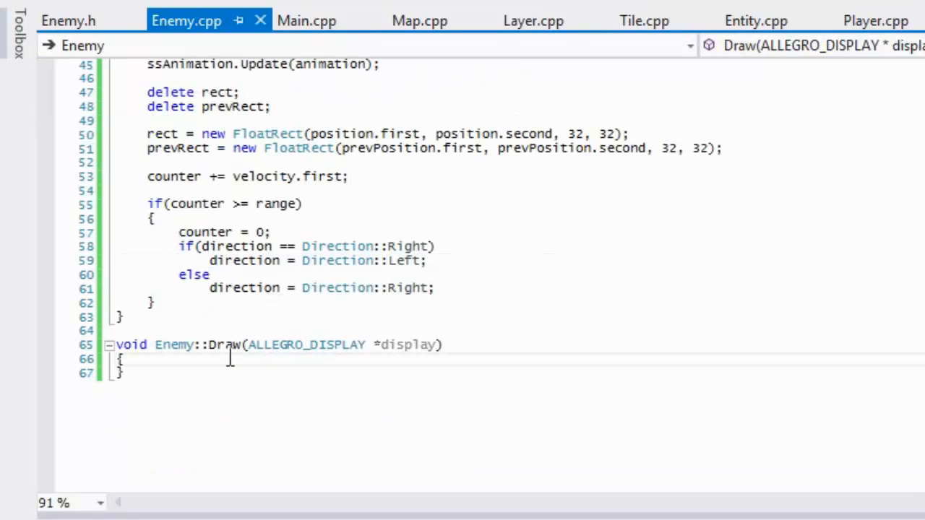
Step: Make Enemy::Draw call animation.Draw(display); and end the line with a semicolon
type("animation.Draw(")
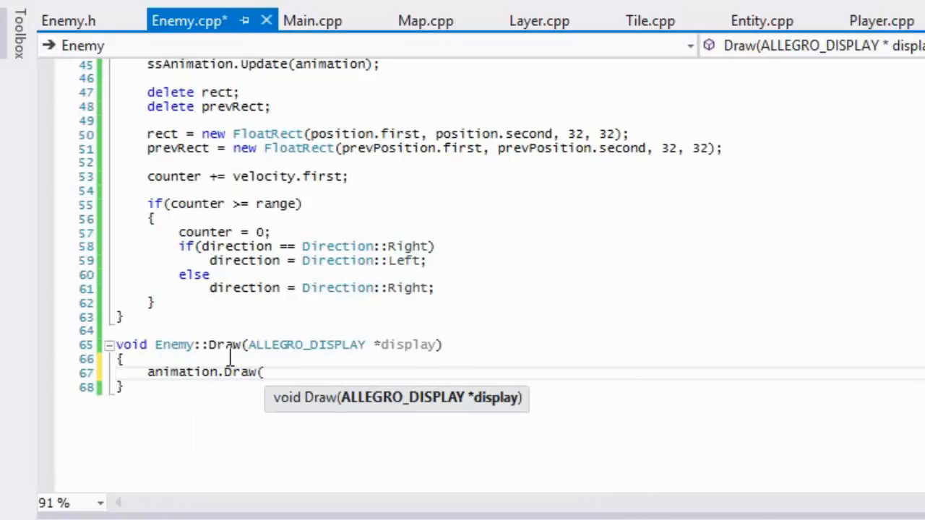
type("diskfree_")
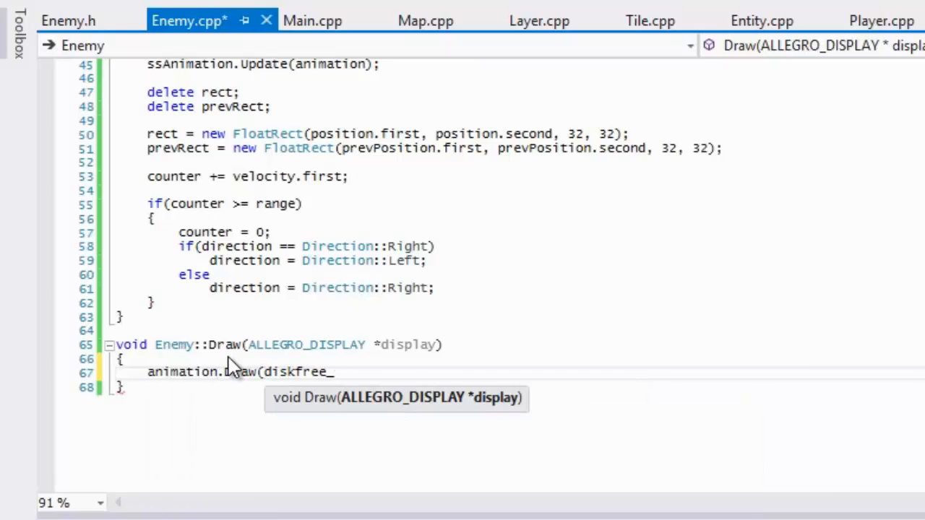
type("display)")
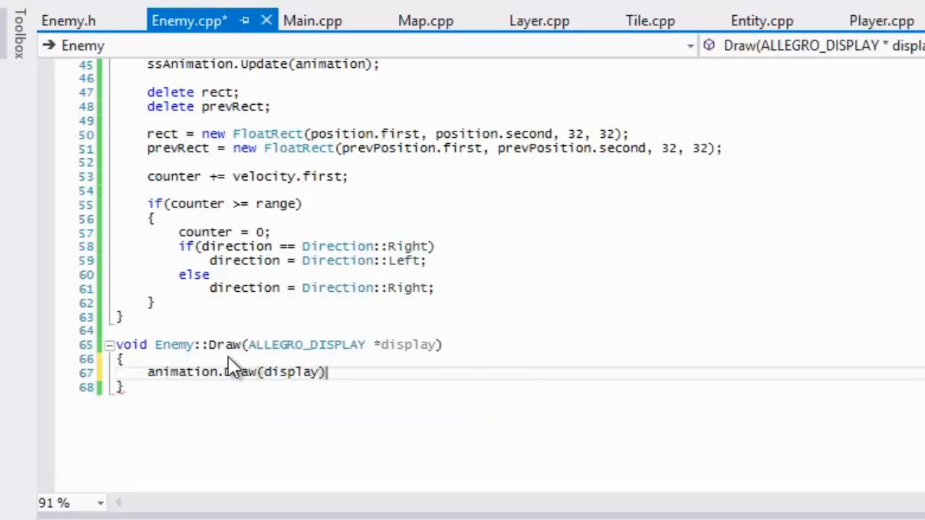
type(";")
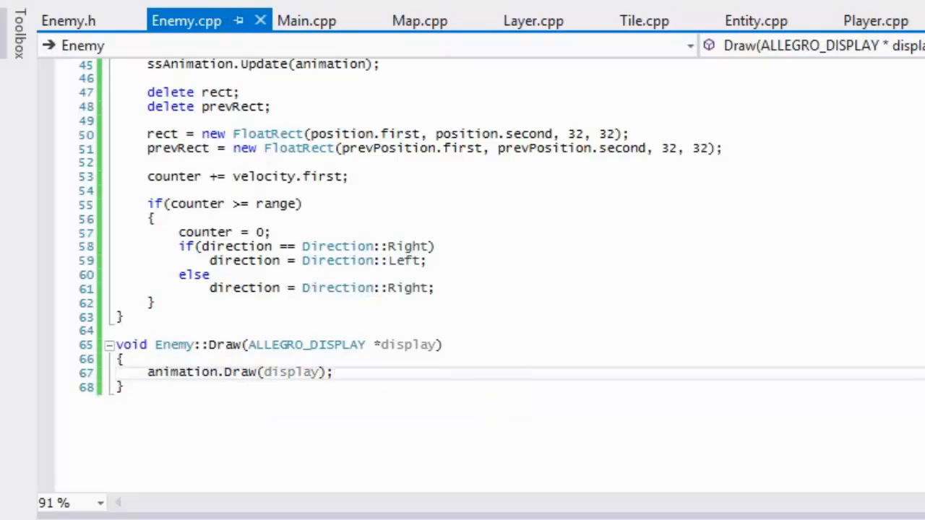
left_click(334, 371)
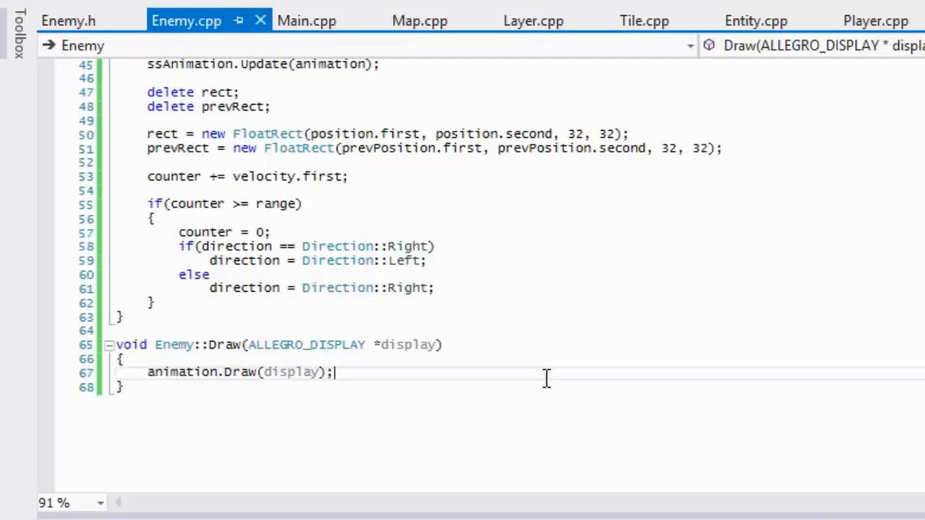